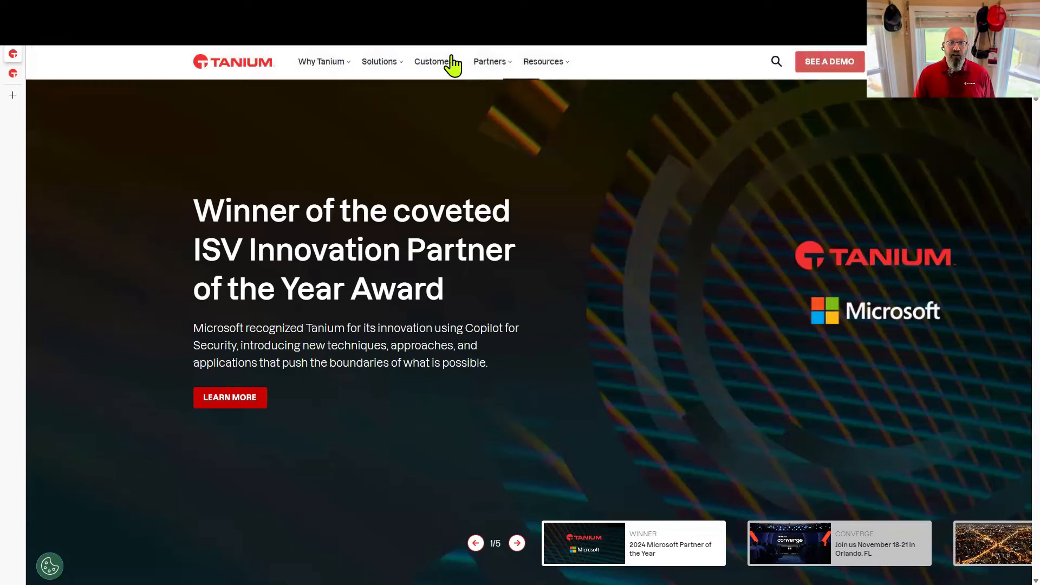
Open Tanium Learning from the Customers menu and scroll to its Train, Certify and Course catalog cards
click(435, 61)
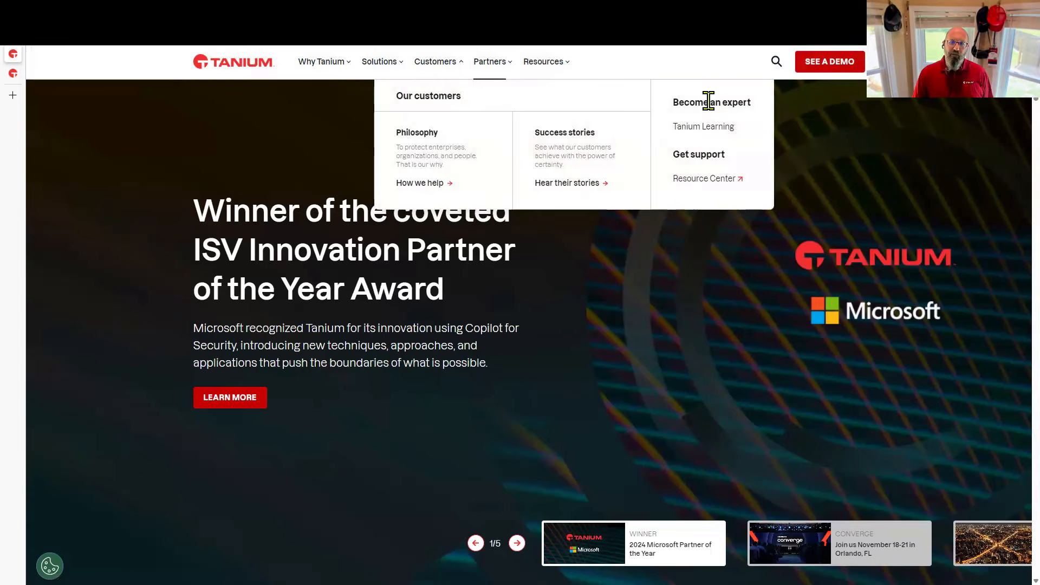
mouse_move(711, 136)
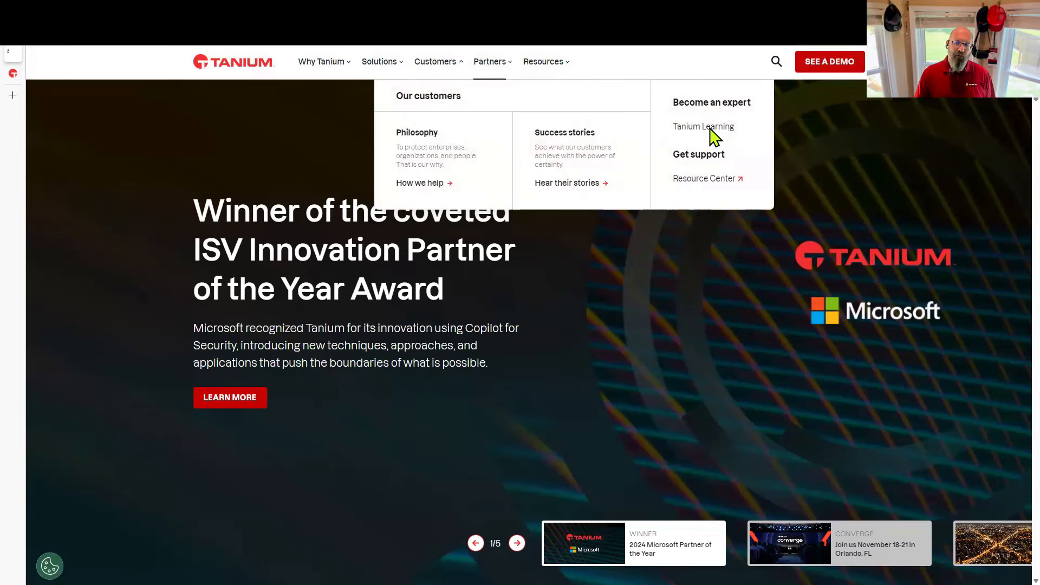
click(704, 126)
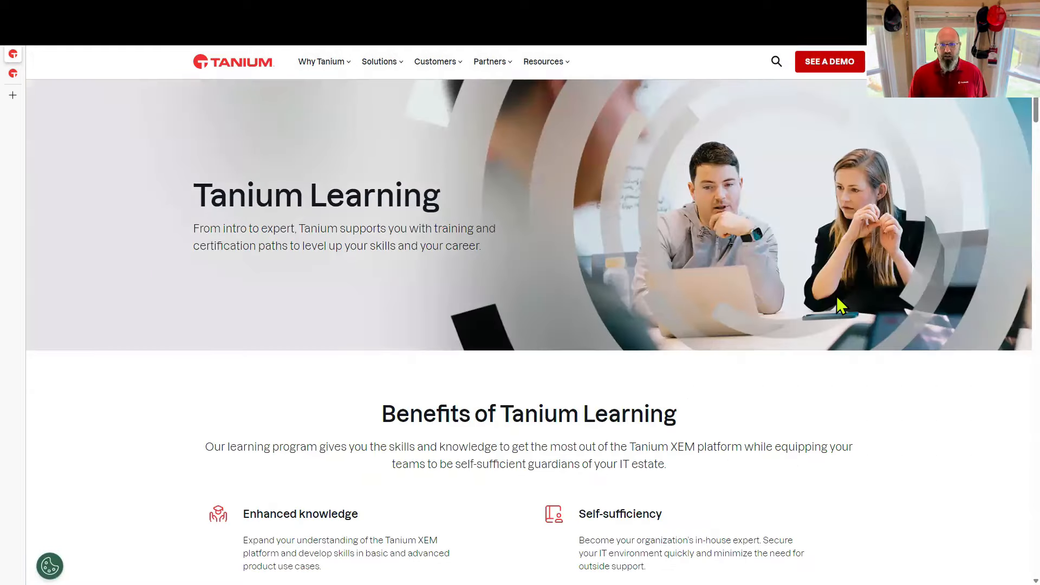
scroll(down, 3)
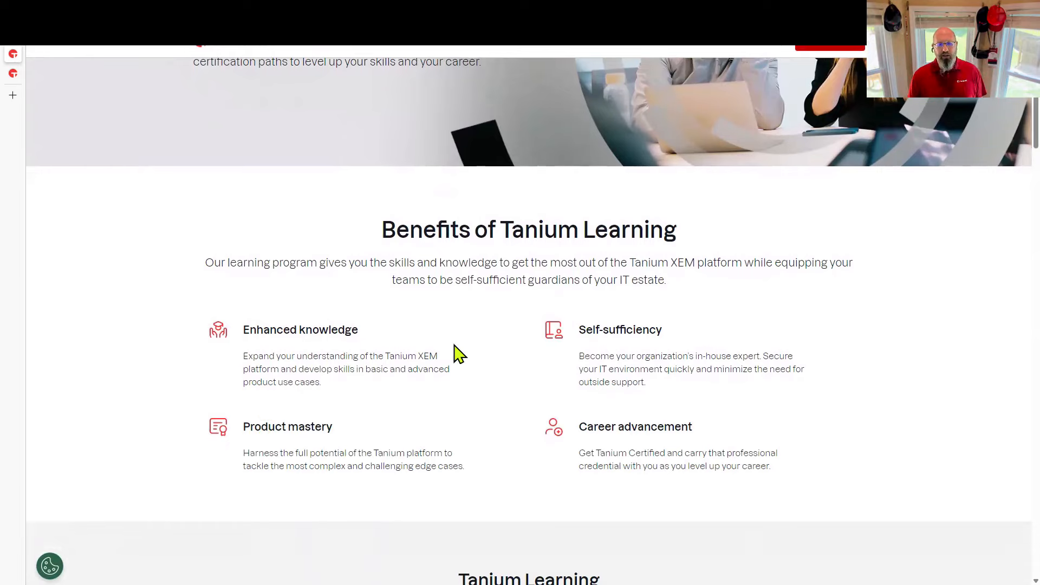
scroll(down, 3)
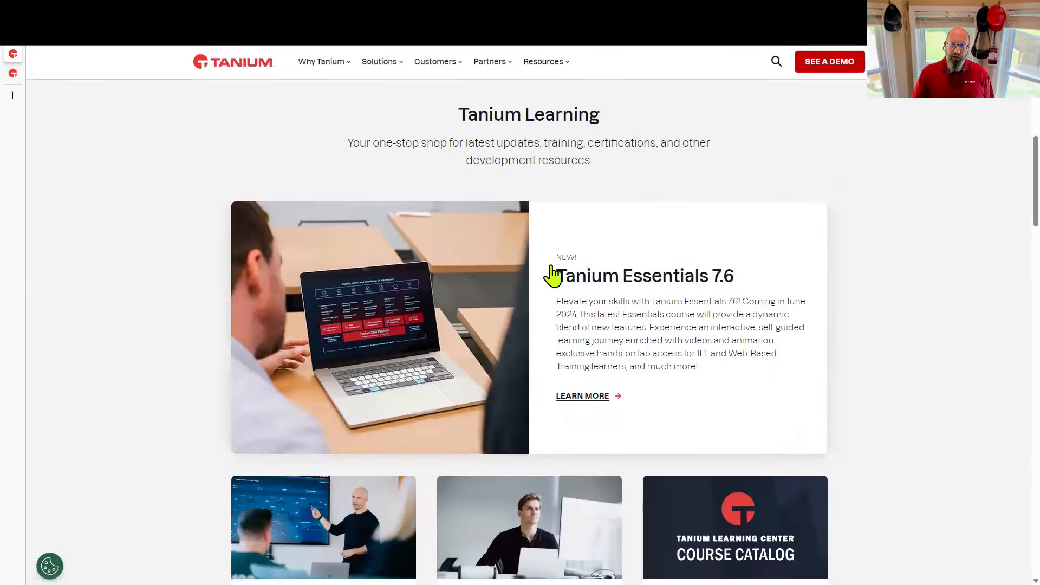
scroll(down, 3)
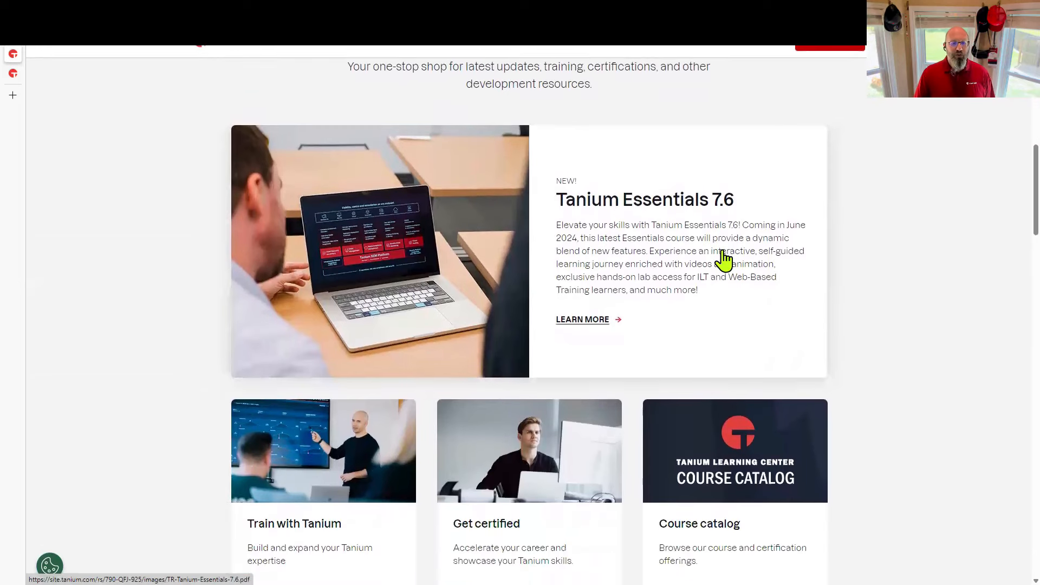
scroll(down, 3)
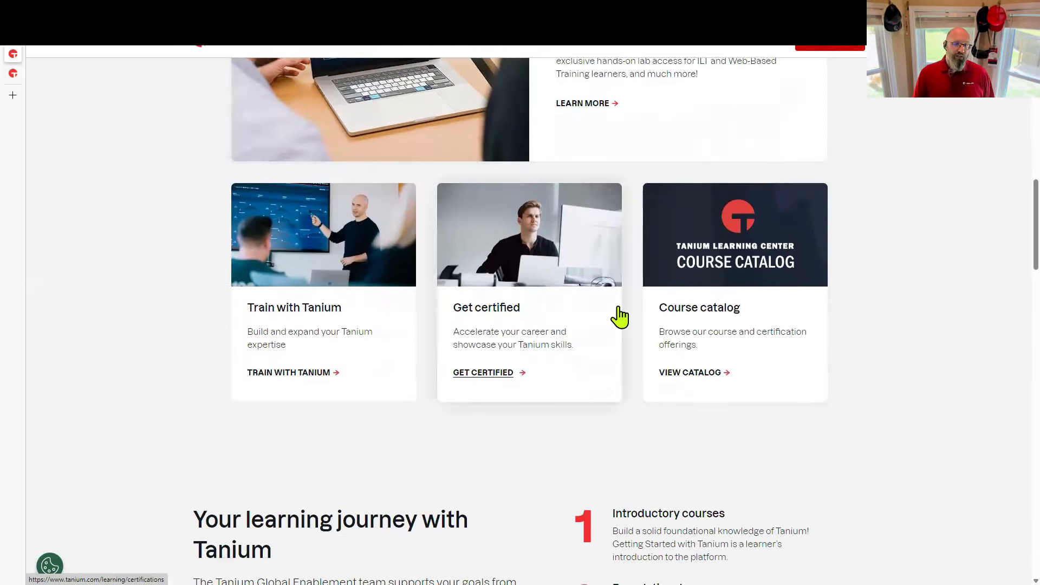
mouse_move(481, 376)
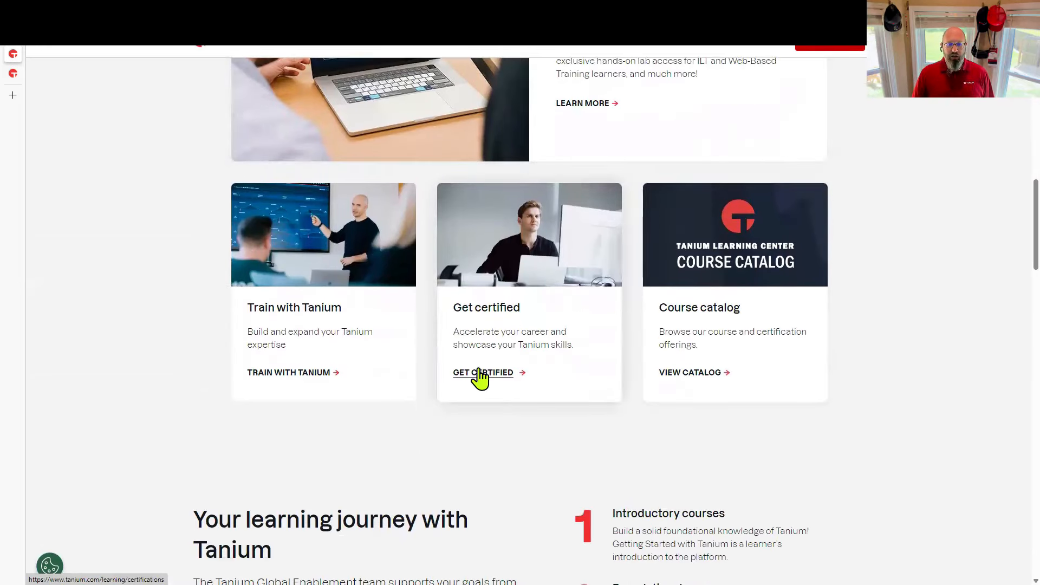
Open Get Certified and scroll to the certification list with TCO, TCA, TCSCD exam guides
click(483, 372)
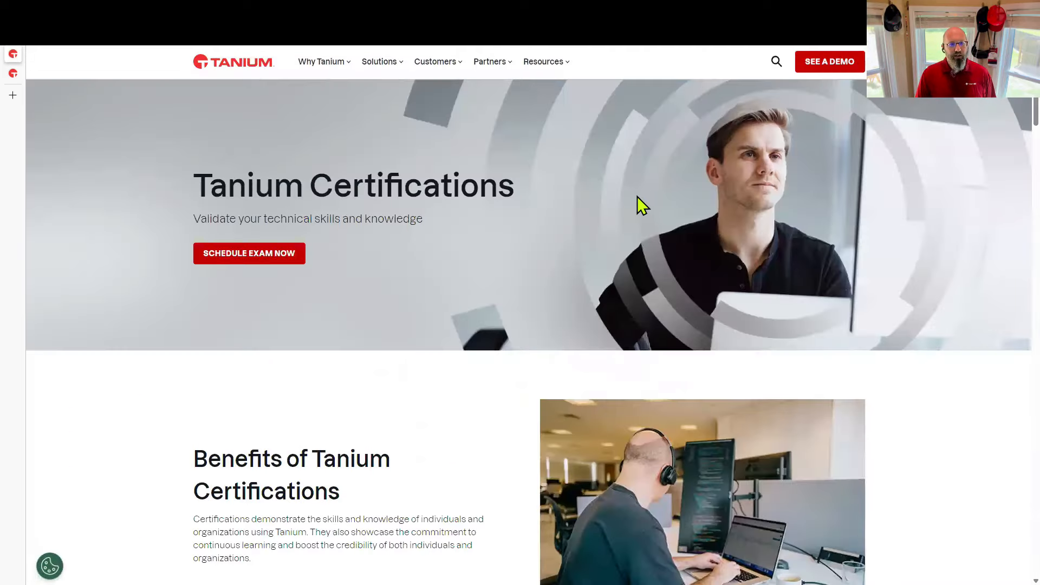
scroll(down, 3)
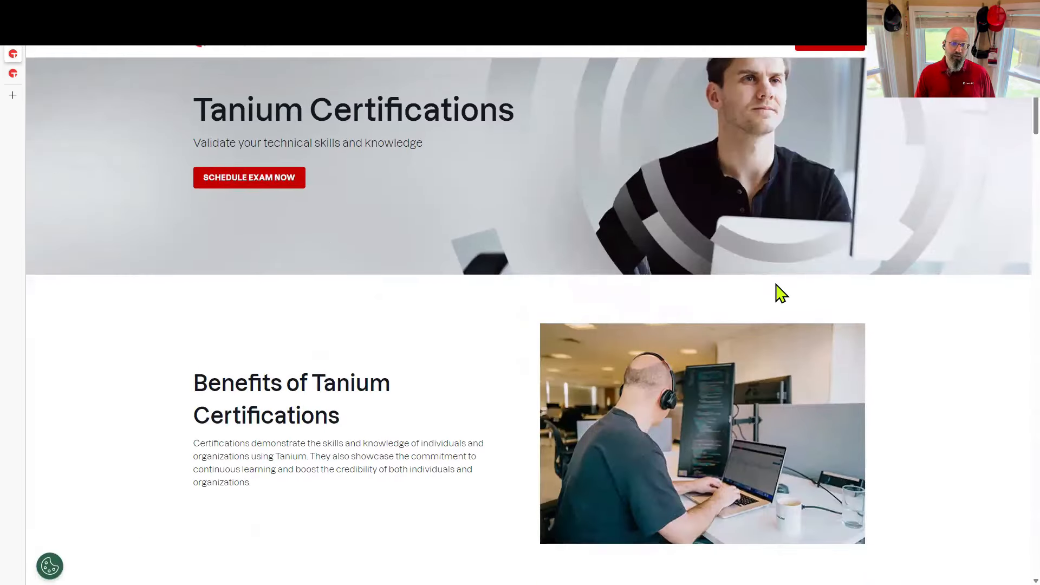
scroll(down, 3)
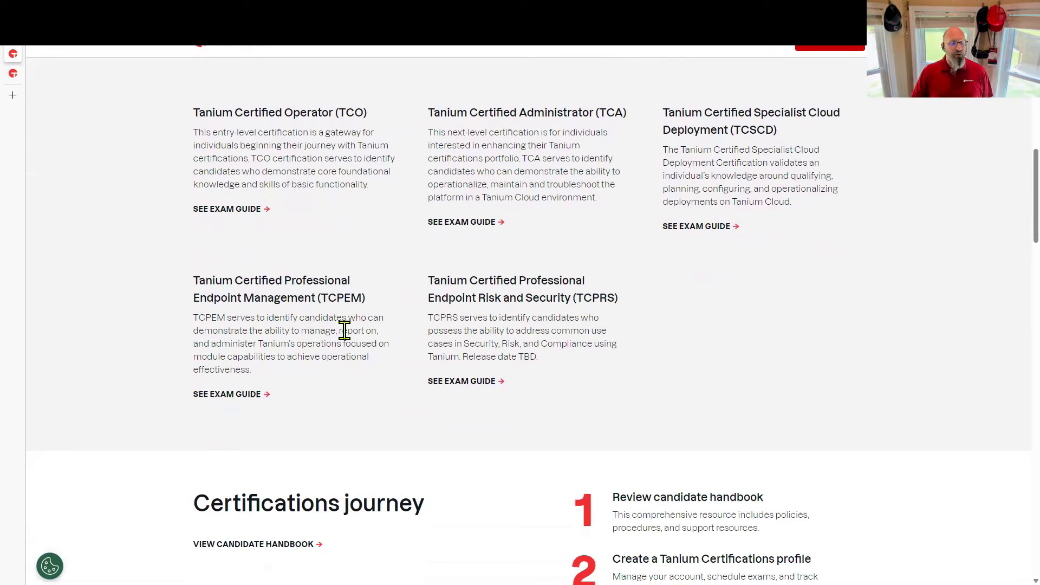
mouse_move(201, 136)
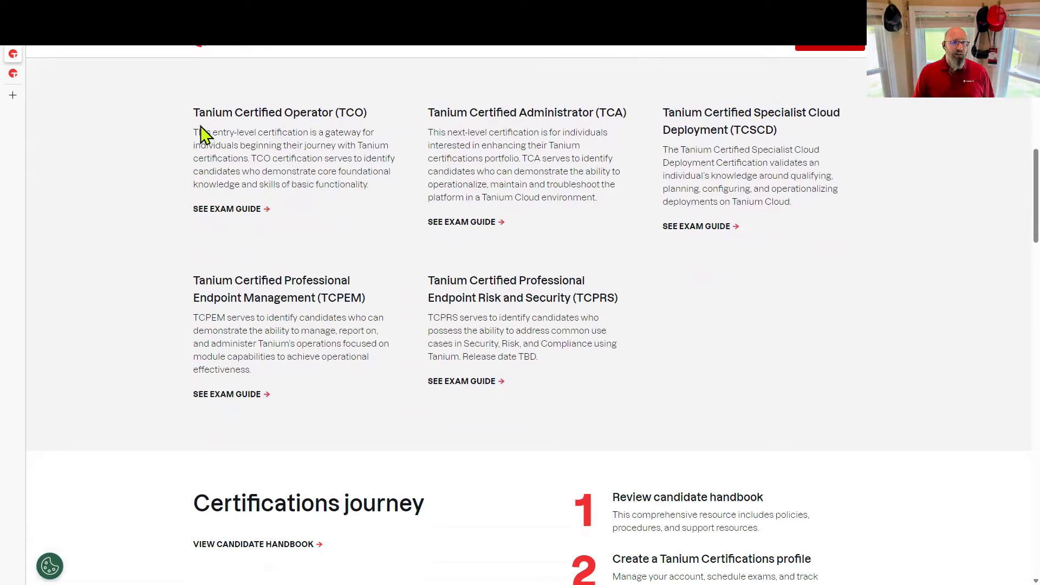
mouse_move(236, 211)
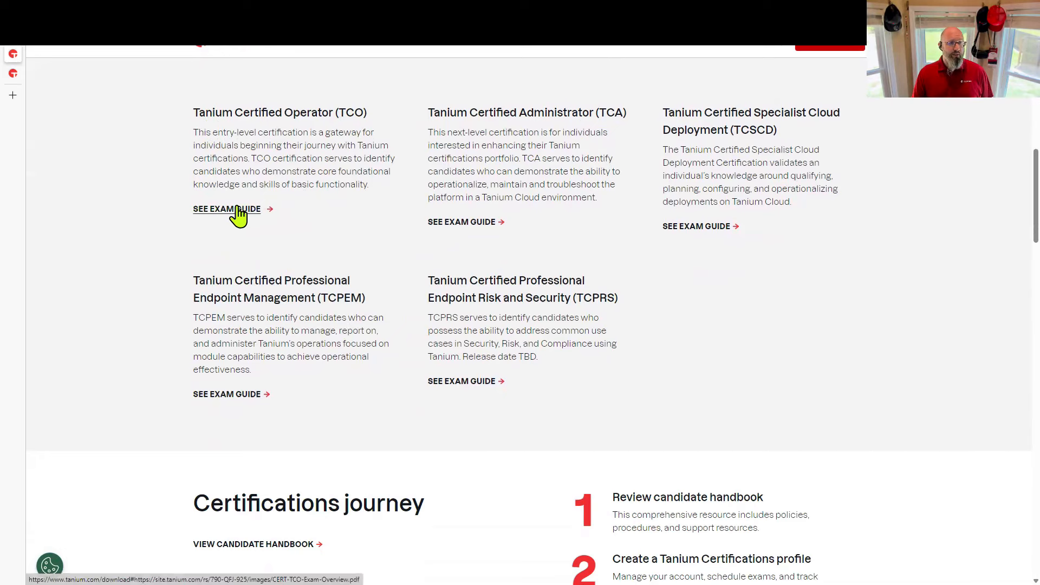
mouse_move(303, 230)
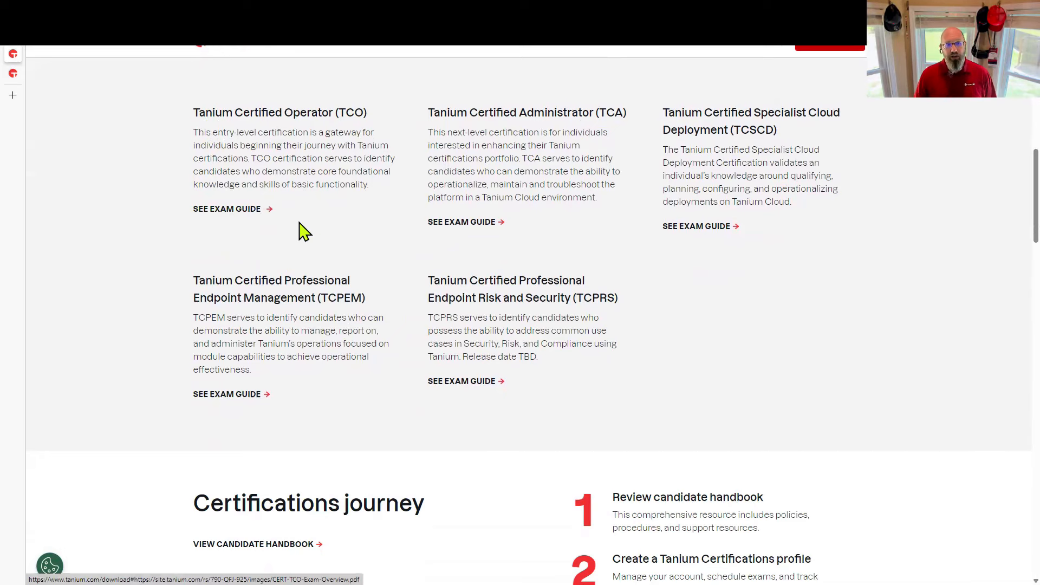
Open the TCO exam guide PDF and return to its first-page overview
click(226, 209)
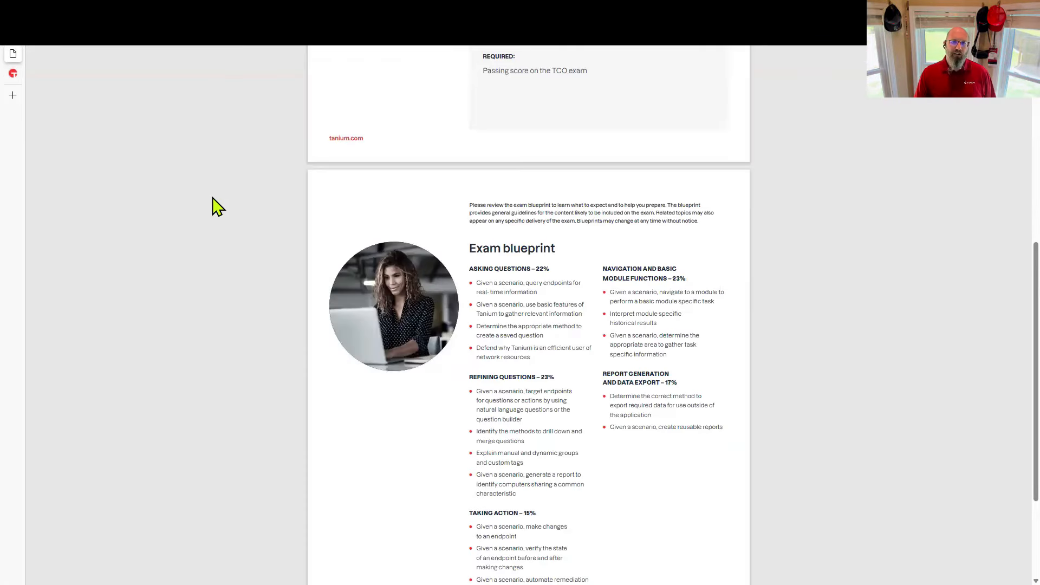
scroll(up, 3)
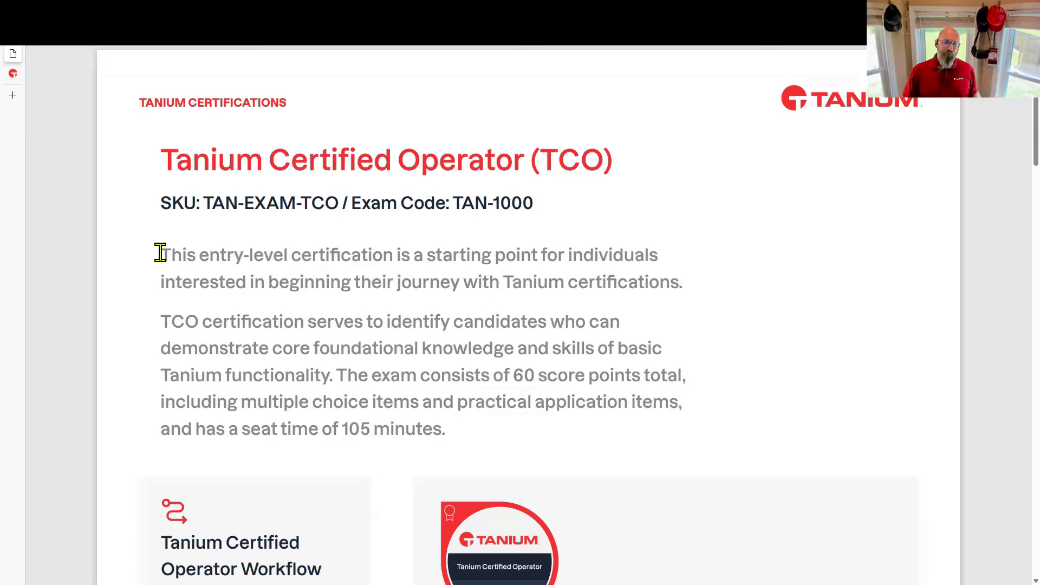
mouse_move(349, 368)
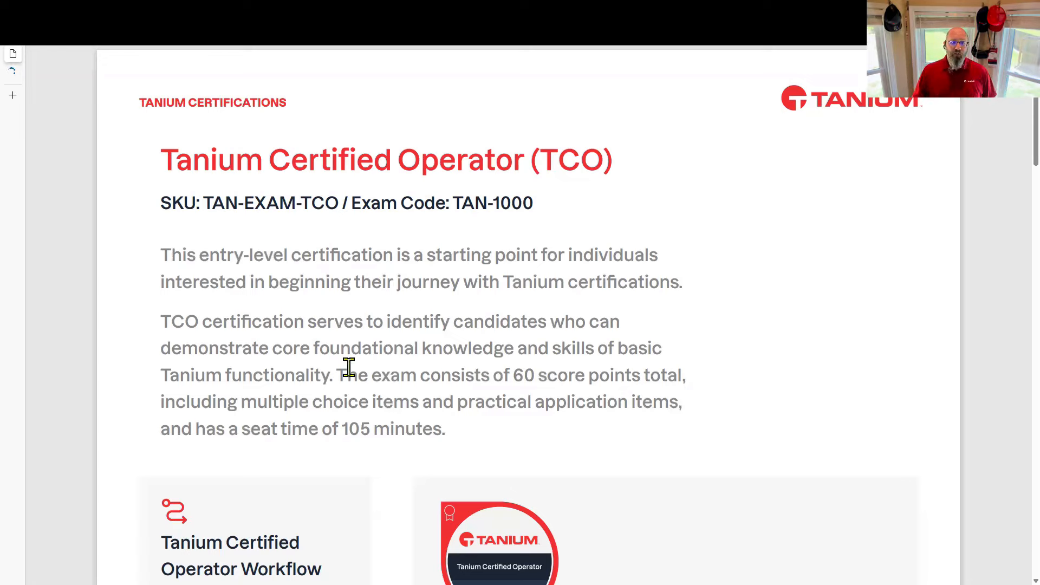
Scroll the TCO exam guide down to the Candidate Profile and recommended courses
scroll(down, 3)
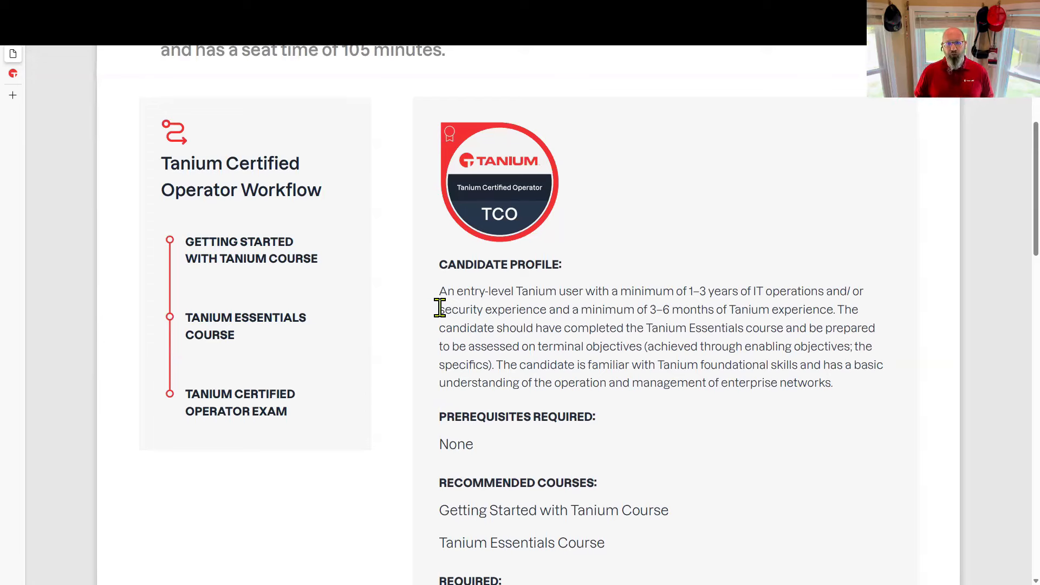
mouse_move(621, 292)
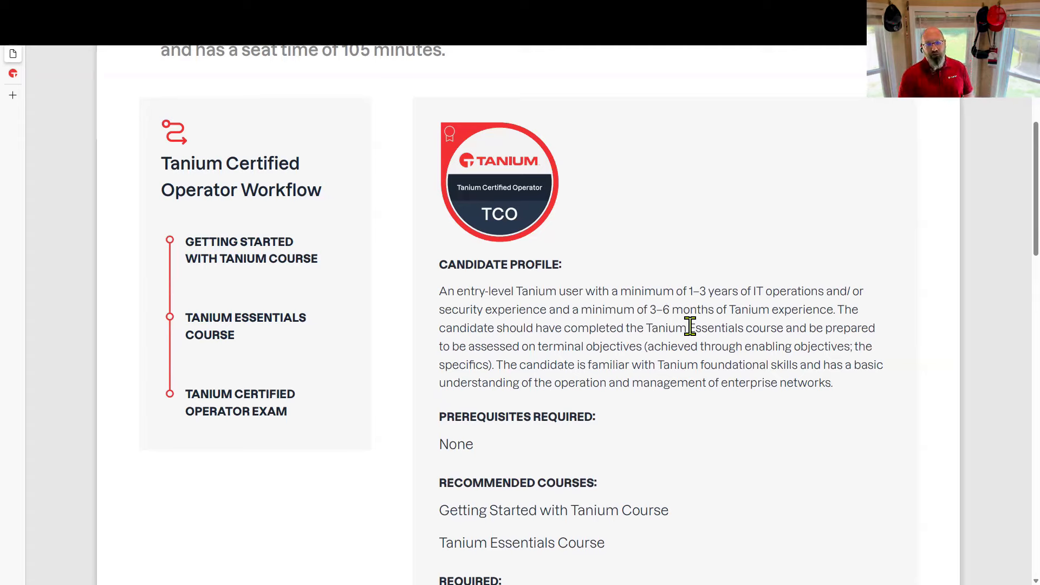
Scroll further through the TCO guide to the 'Required: passing score on the TCO exam' entry
scroll(down, 3)
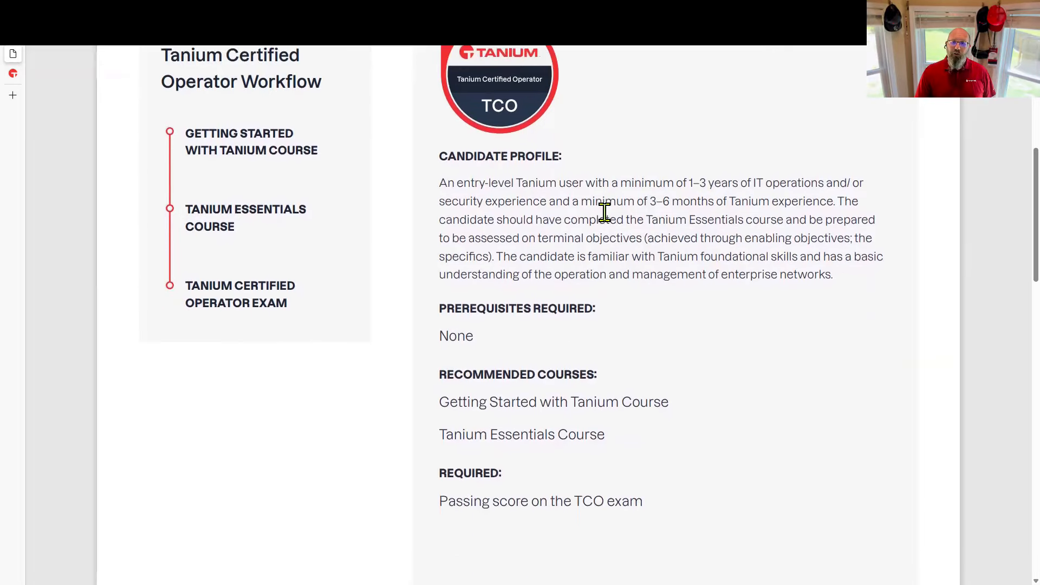
scroll(down, 3)
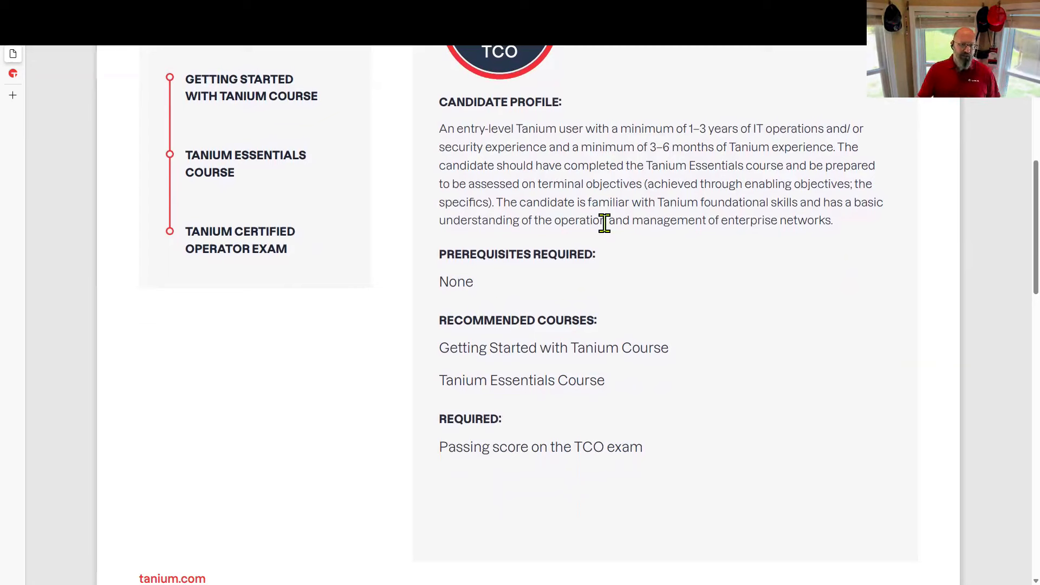
mouse_move(454, 349)
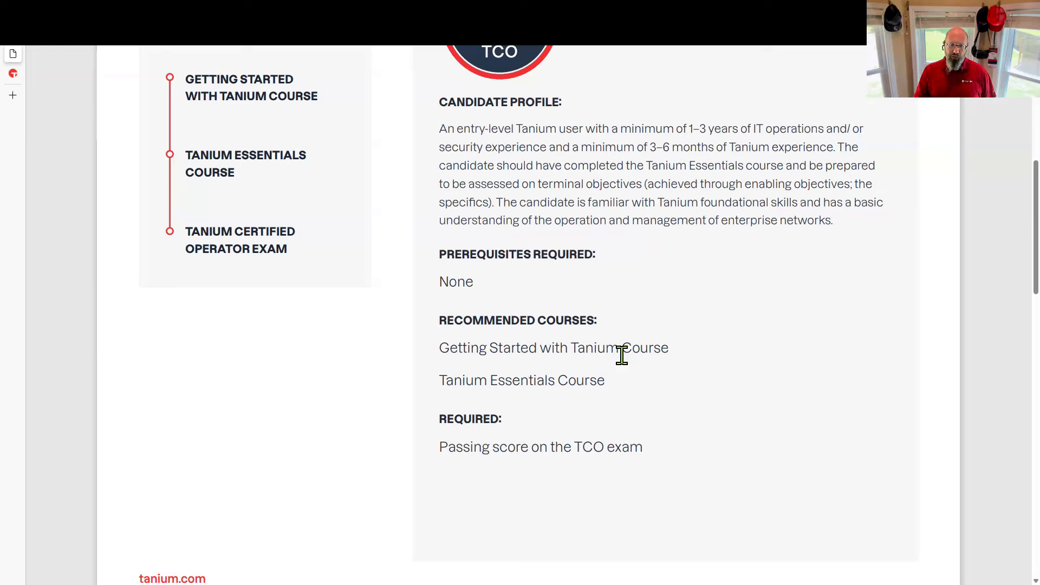
mouse_move(441, 342)
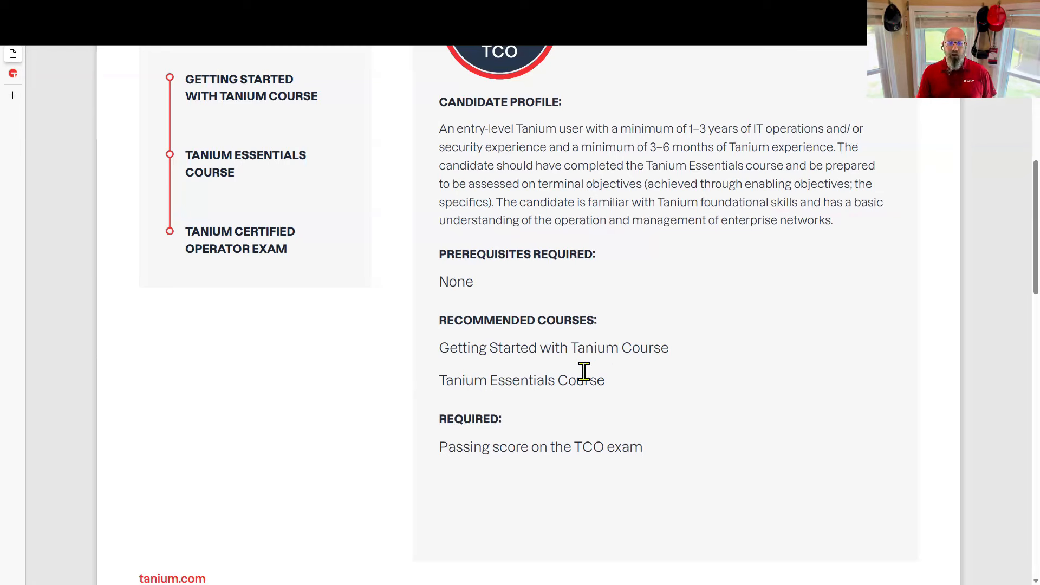
mouse_move(443, 348)
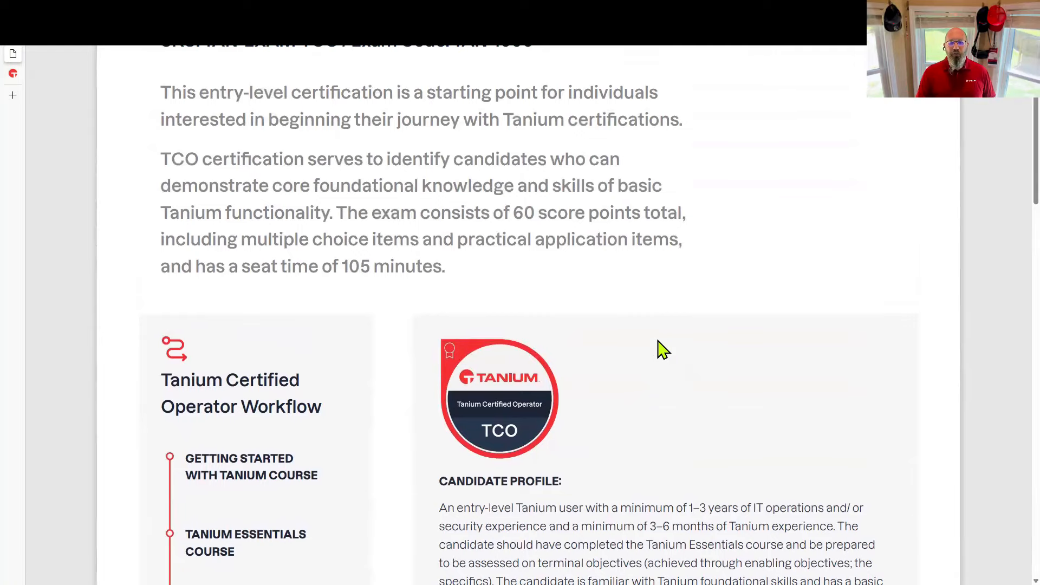
scroll(down, 3)
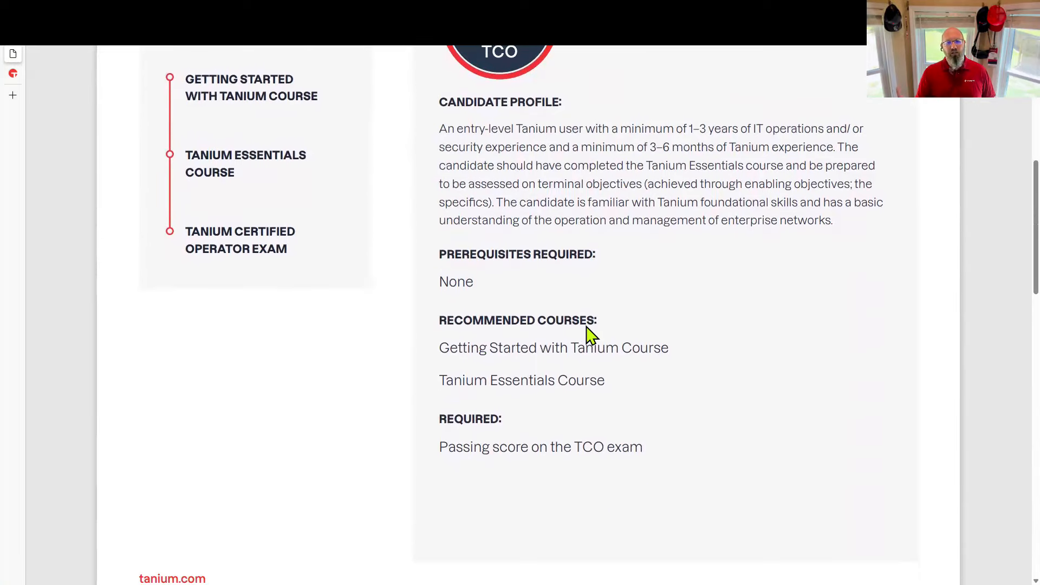
scroll(down, 3)
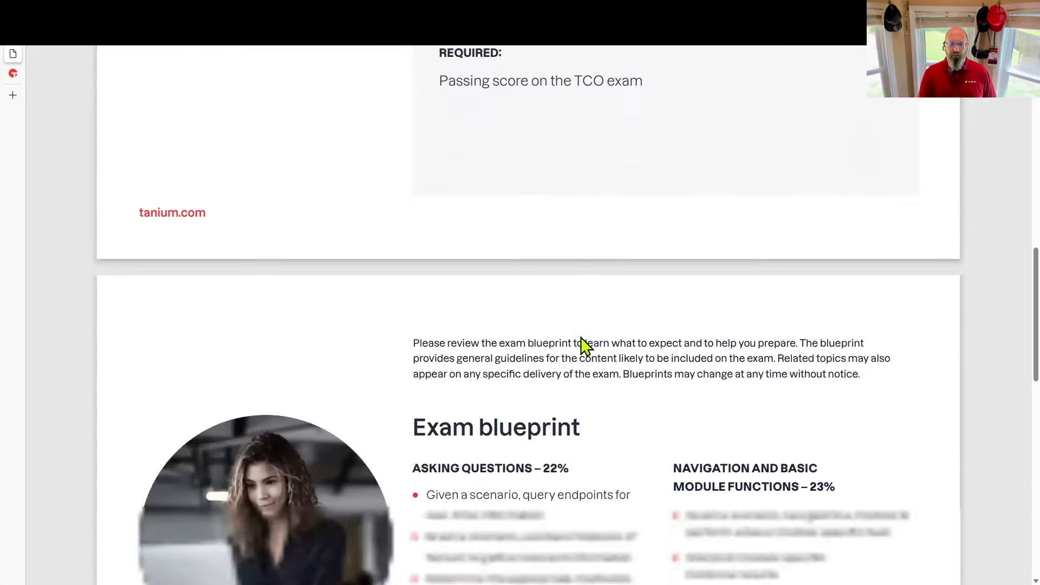
scroll(down, 3)
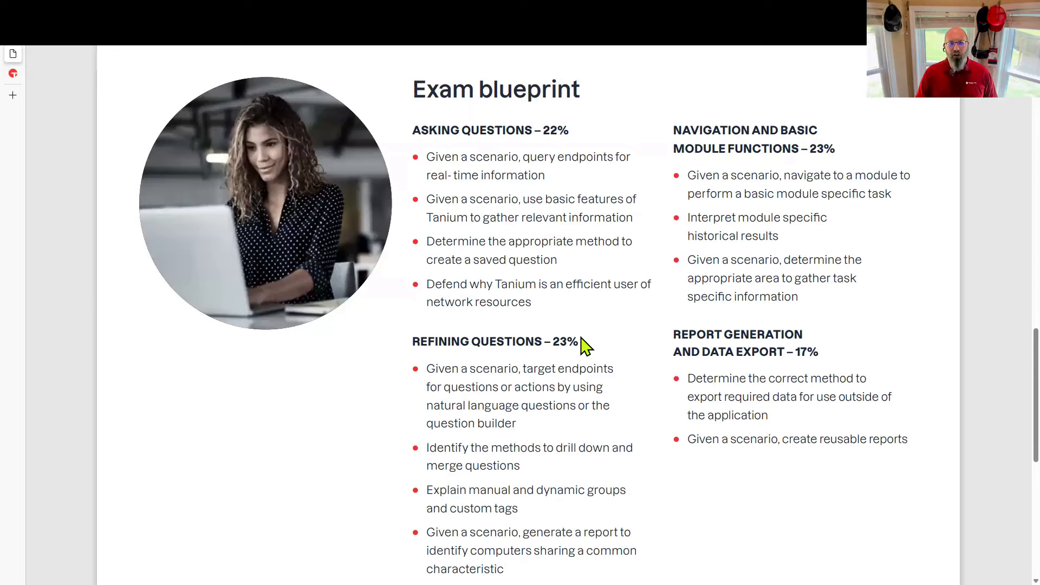
mouse_move(559, 140)
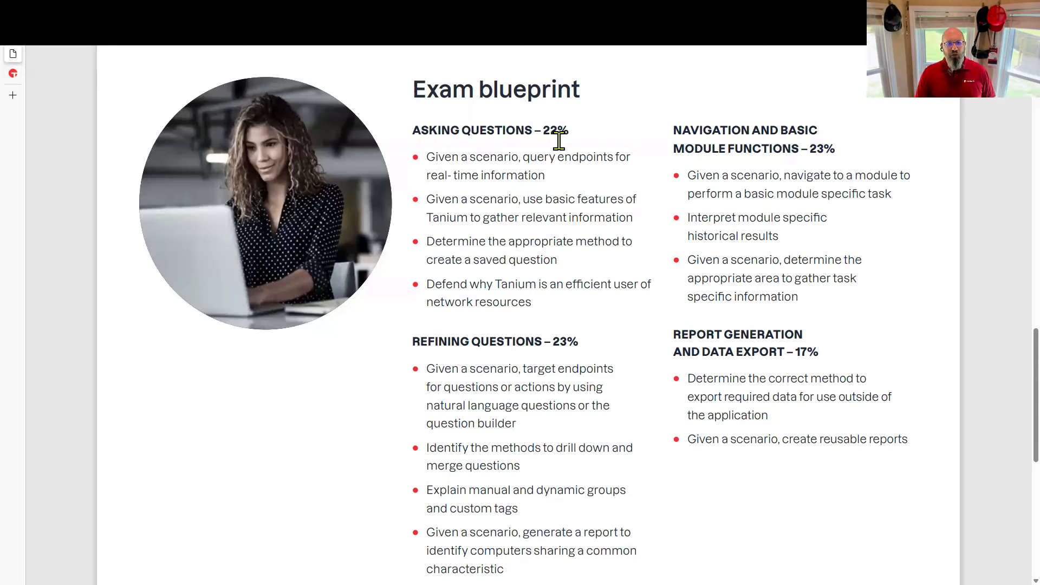
mouse_move(580, 349)
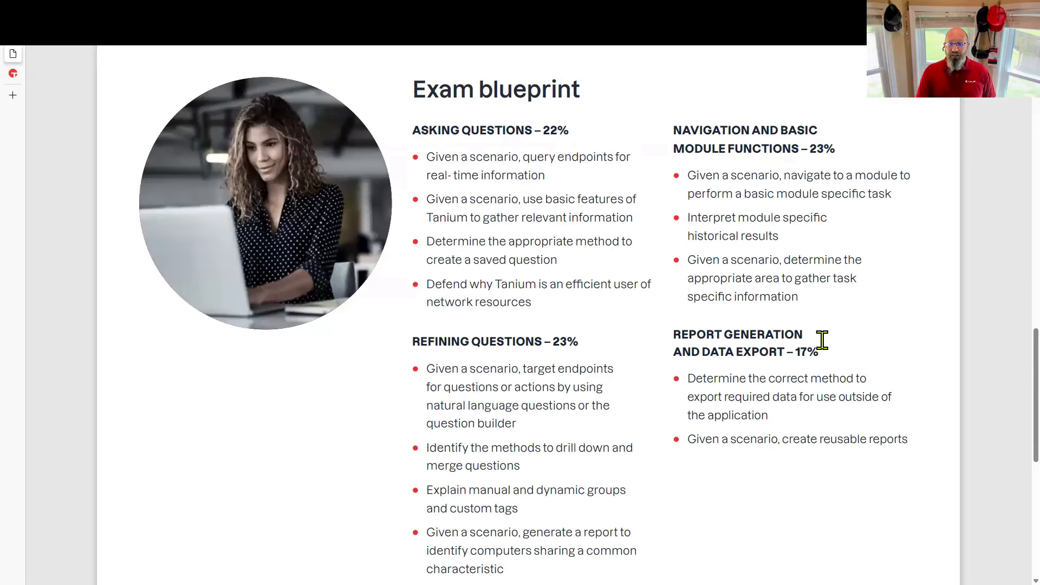
scroll(down, 3)
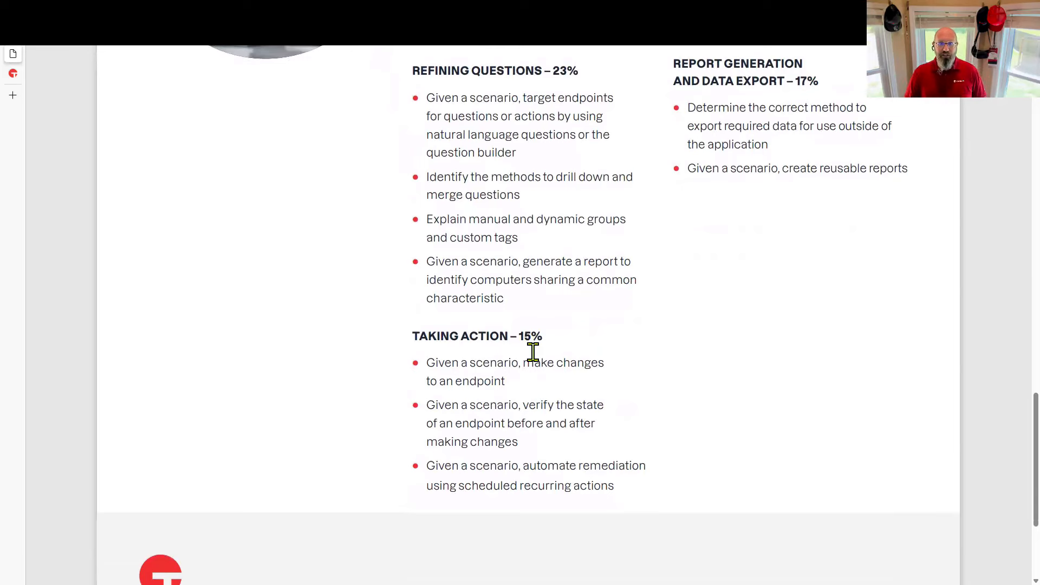
mouse_move(486, 276)
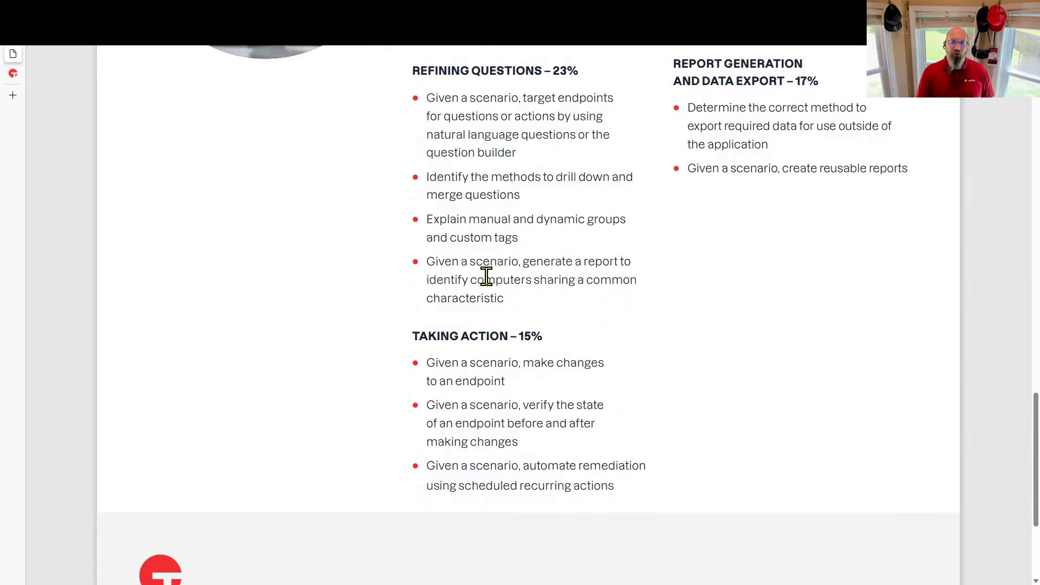
scroll(up, 3)
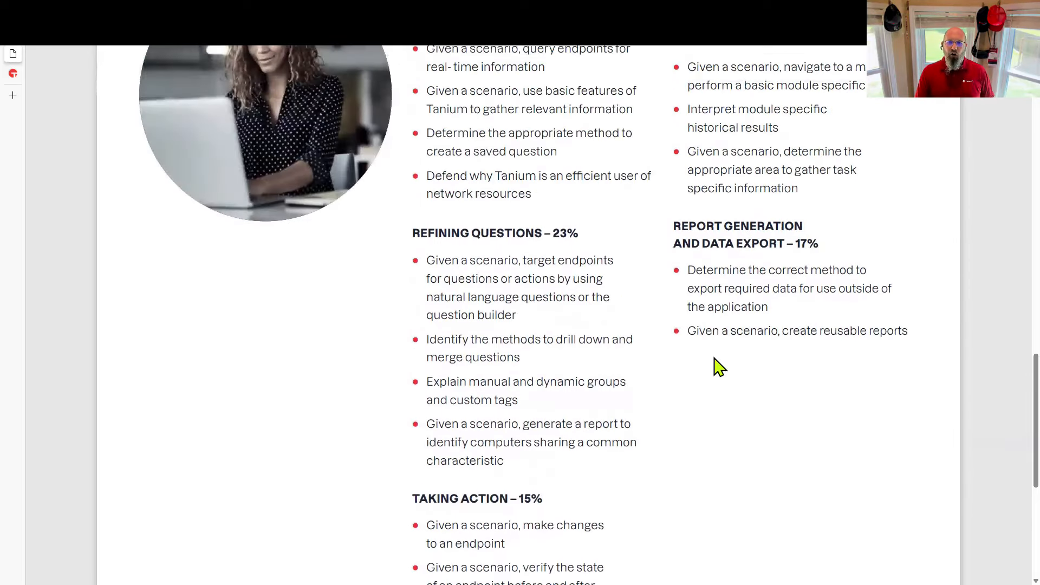
mouse_move(774, 539)
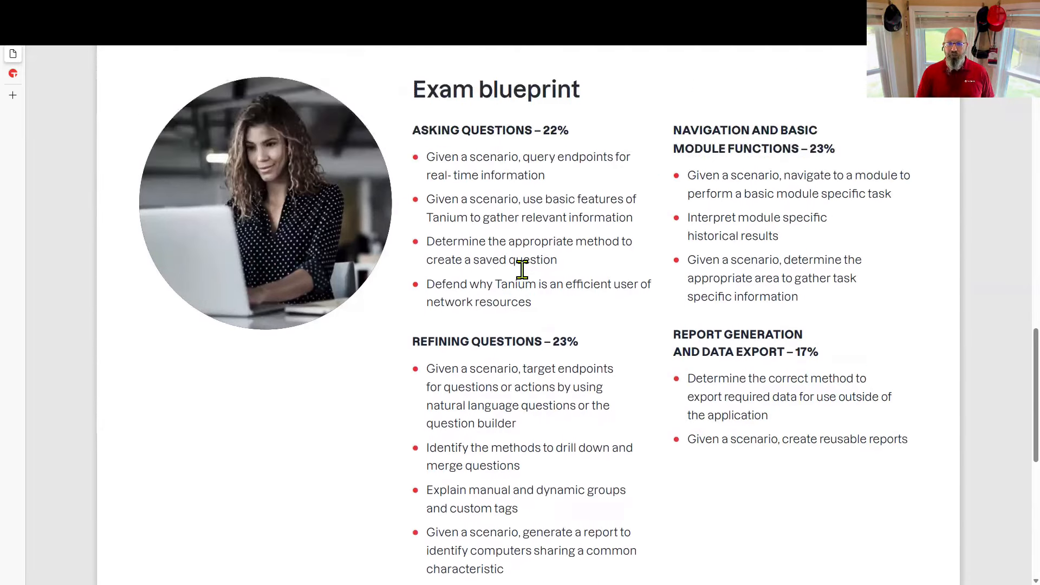
scroll(down, 3)
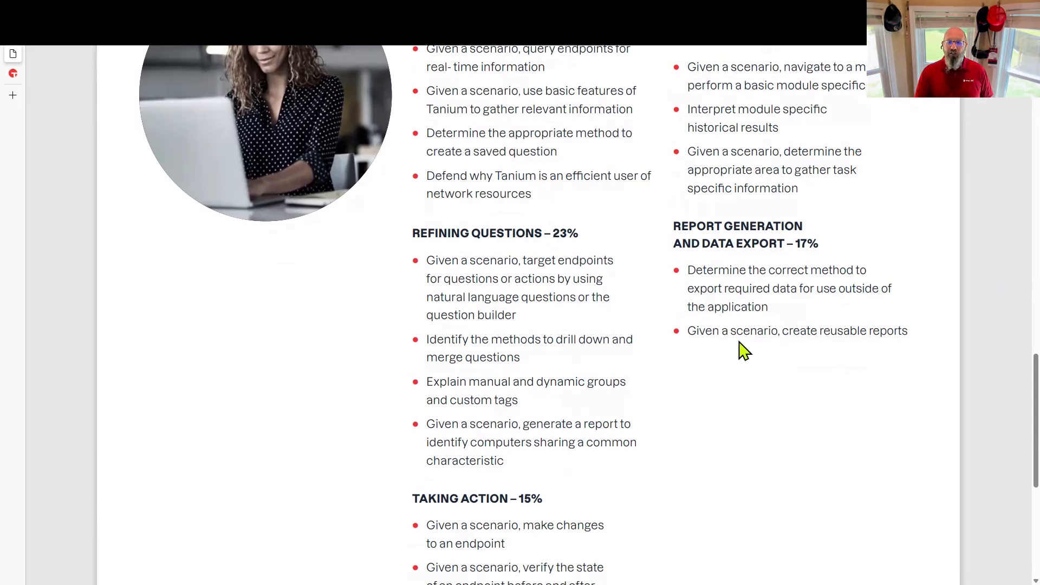
mouse_move(788, 325)
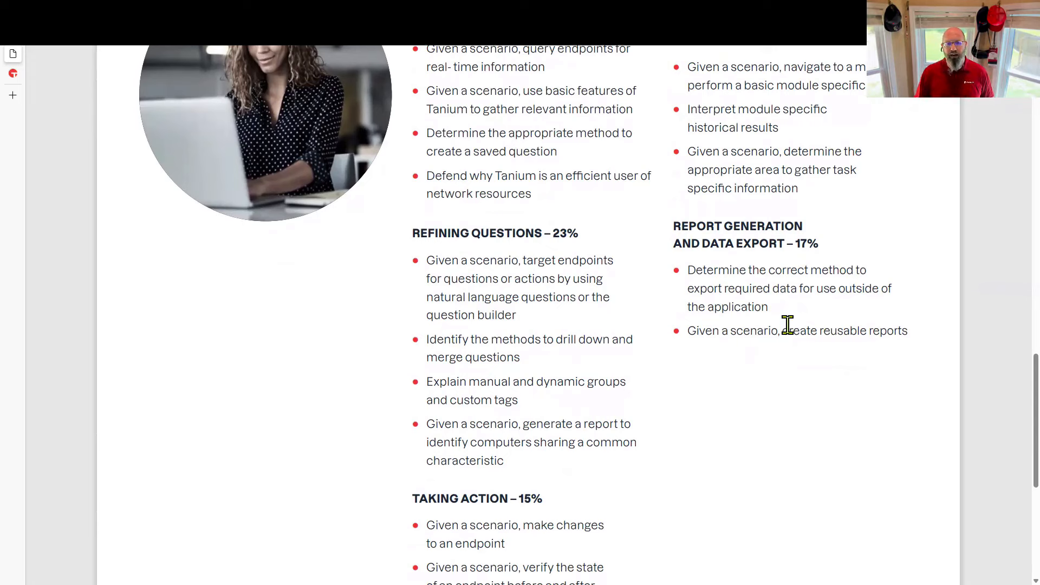
mouse_move(591, 425)
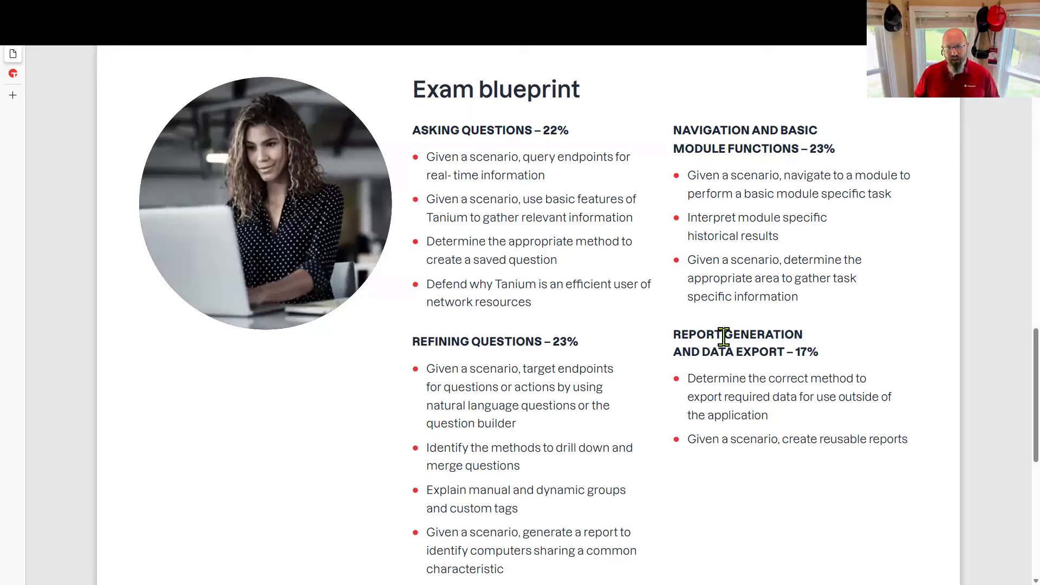
mouse_move(13, 84)
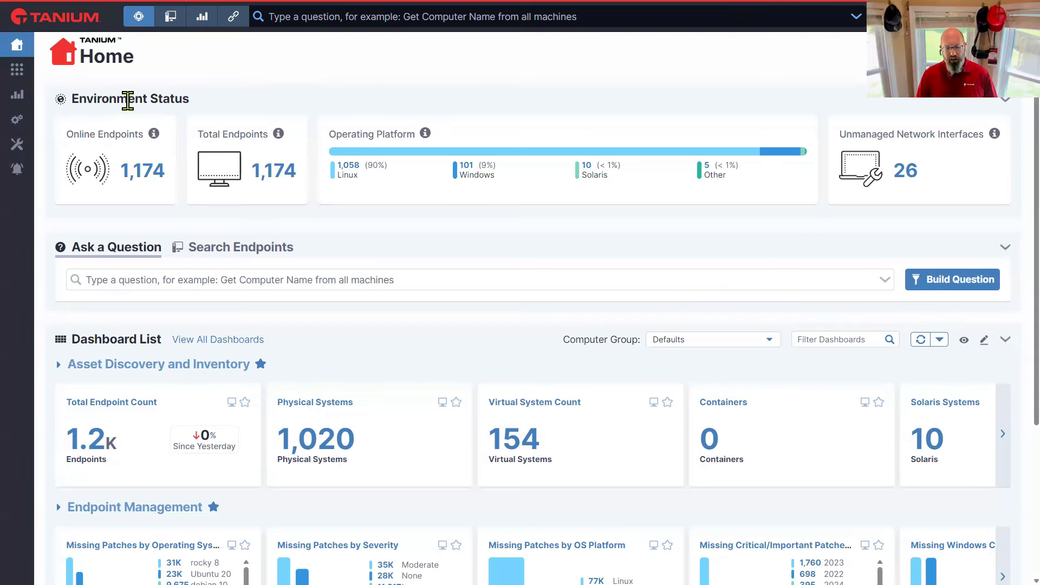
mouse_move(70, 84)
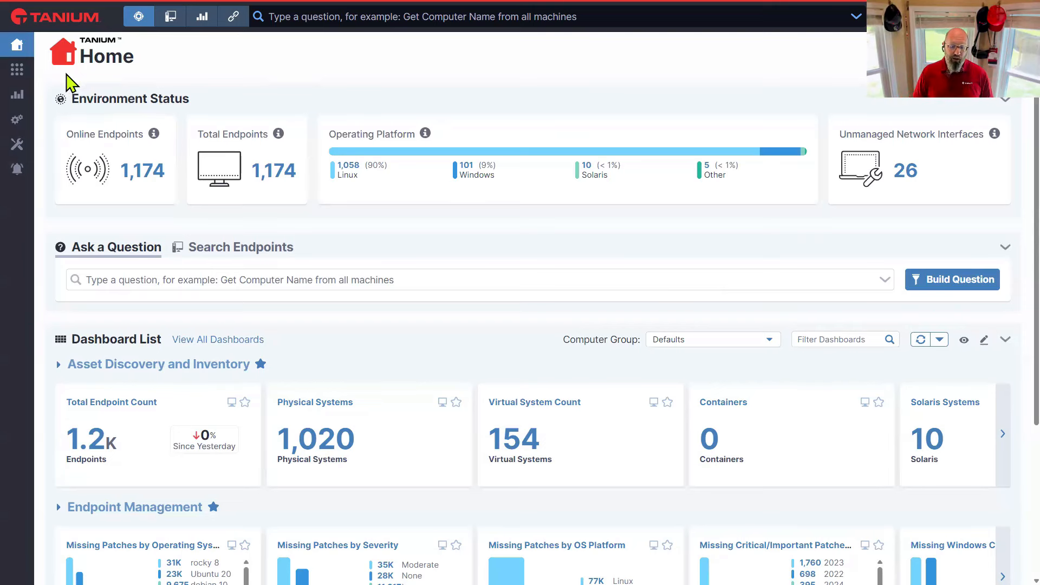
mouse_move(53, 91)
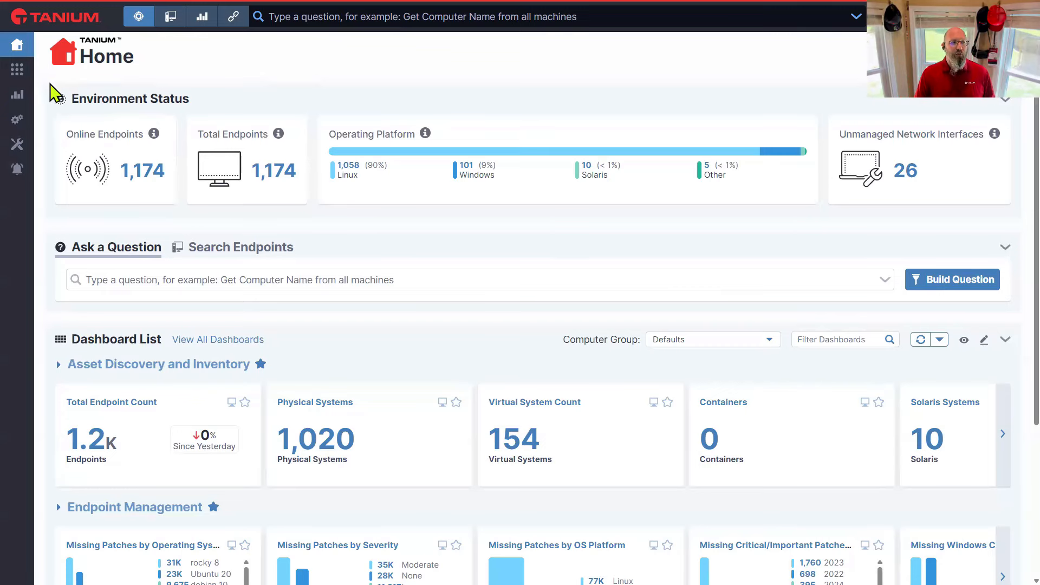
Open the Patch module overview from the Modules grid
click(17, 71)
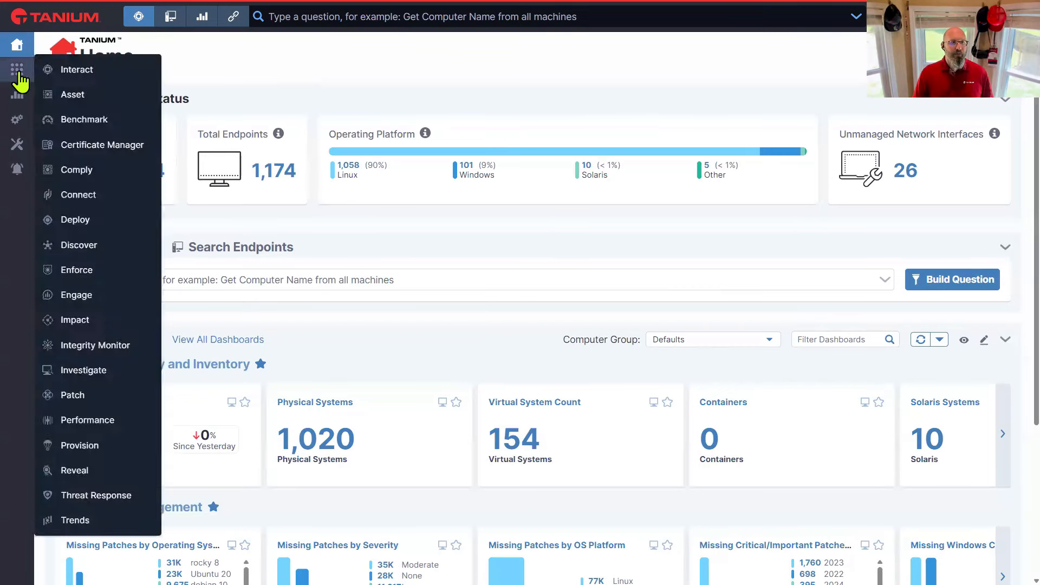
mouse_move(94, 345)
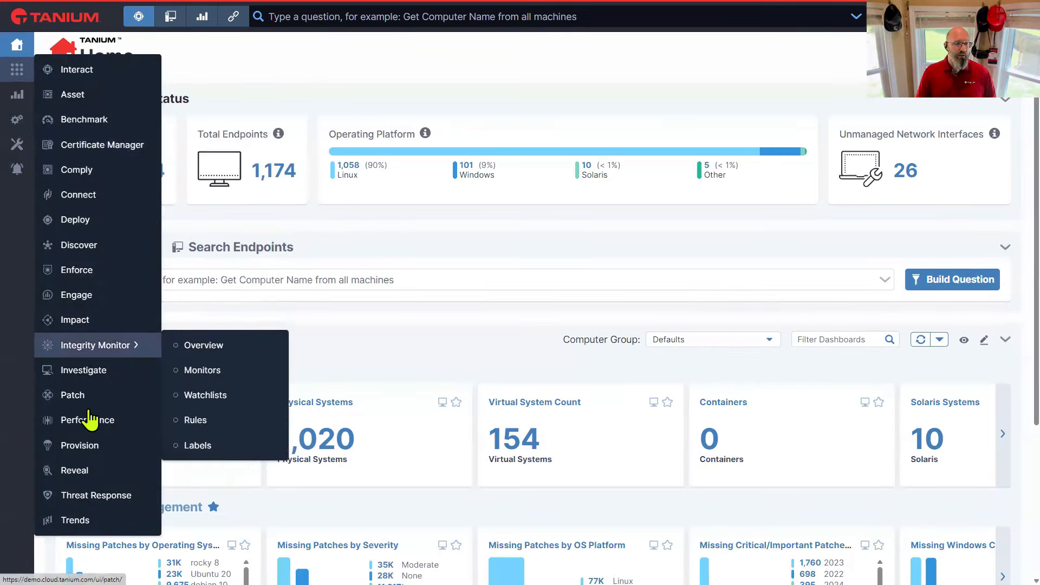
click(72, 395)
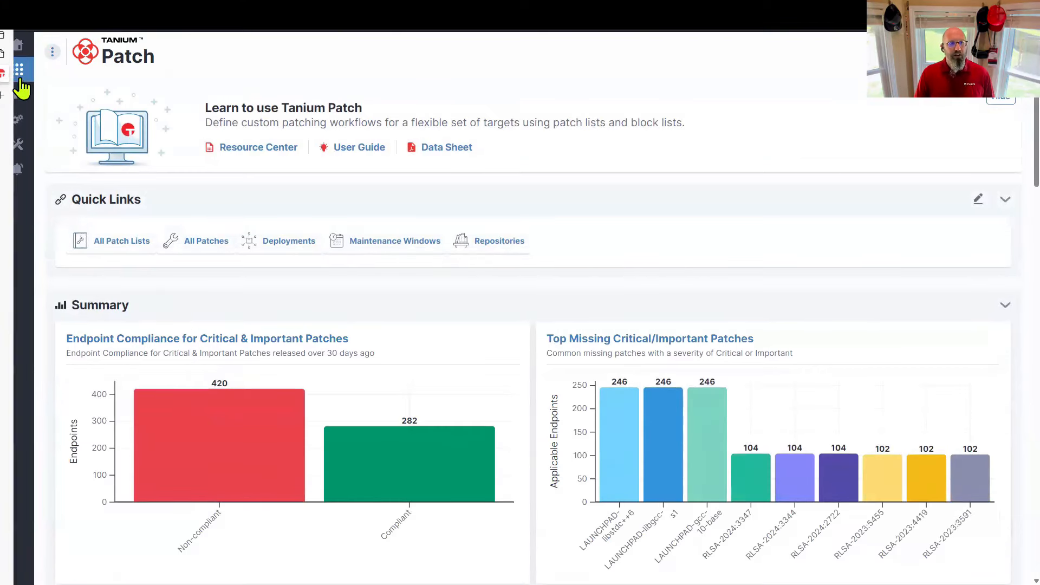
Open Threat Response from the Modules menu and view its Alerts list (260 unresolved of 405)
click(18, 71)
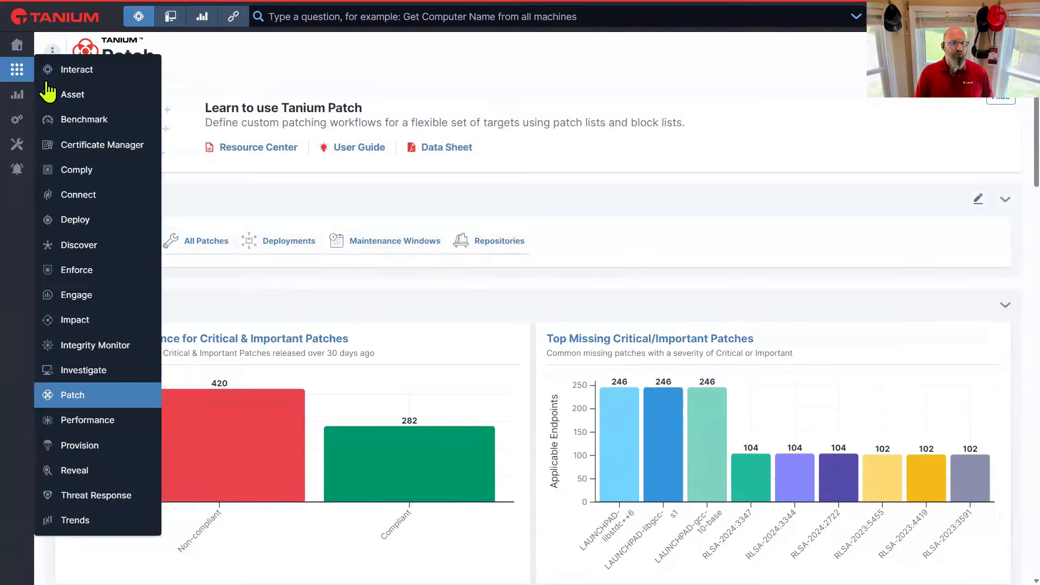
mouse_move(97, 496)
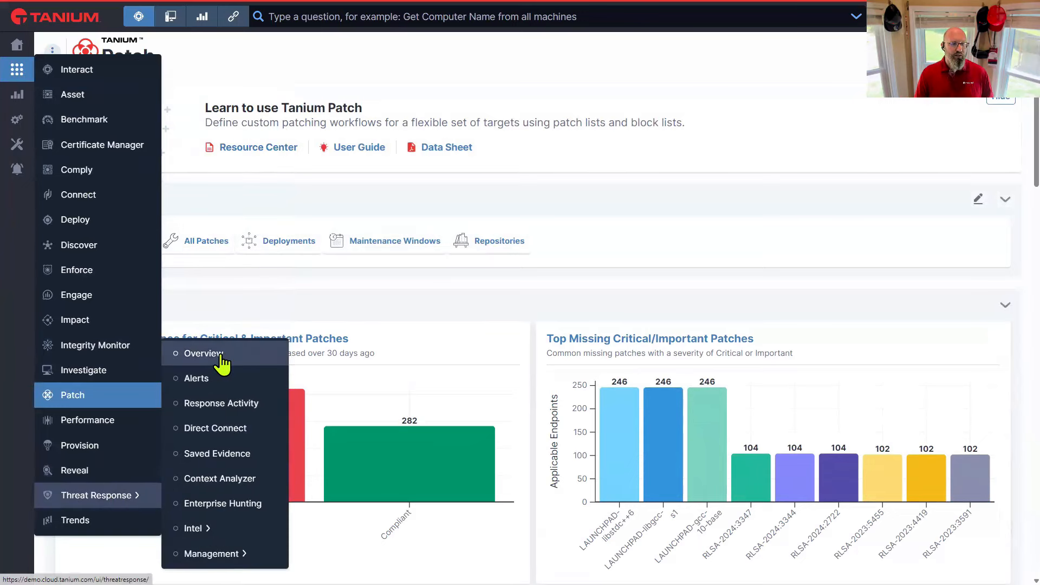
click(201, 353)
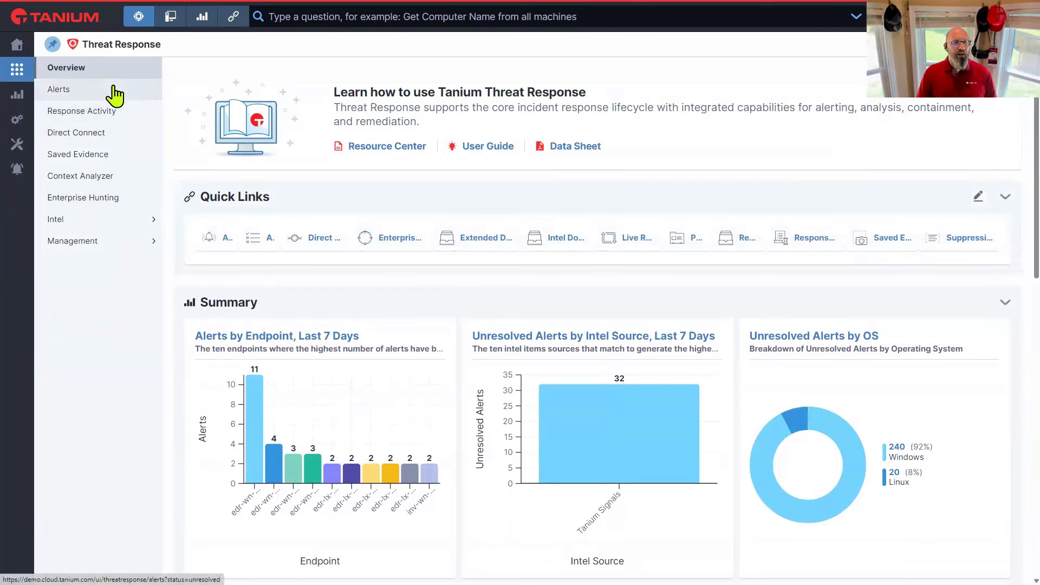
mouse_move(85, 99)
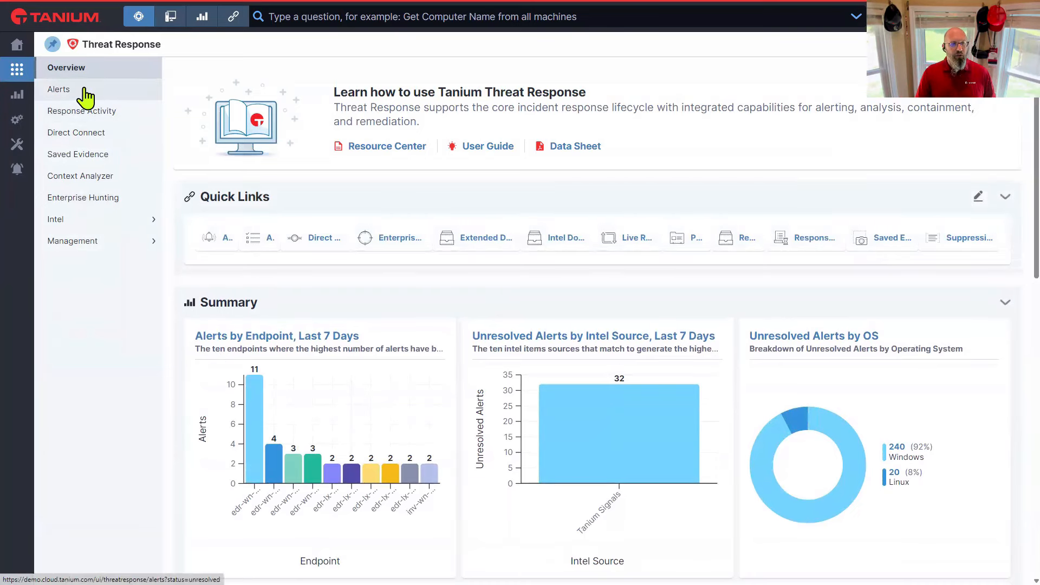
click(58, 89)
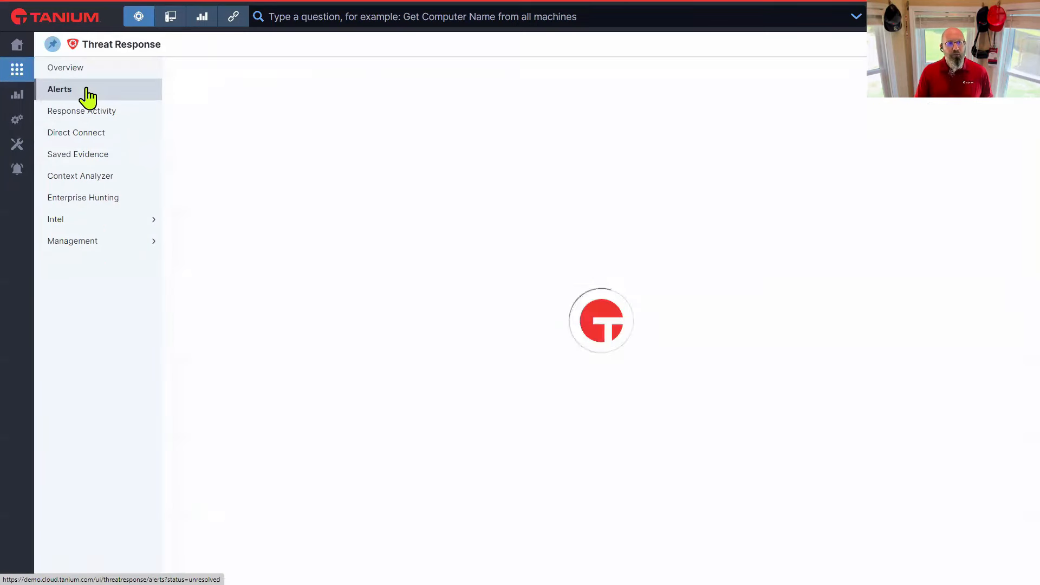
click(59, 89)
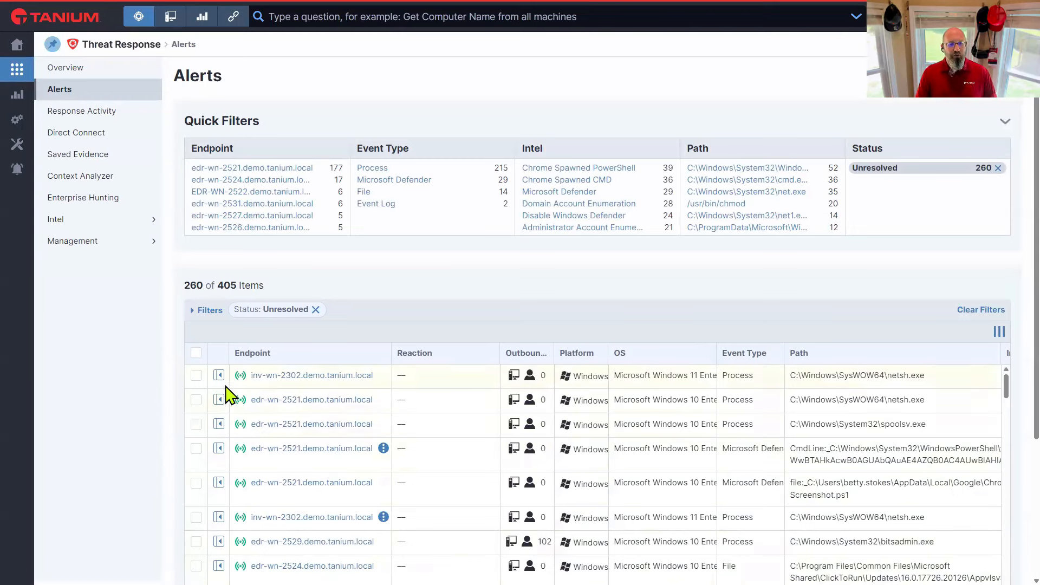
mouse_move(219, 375)
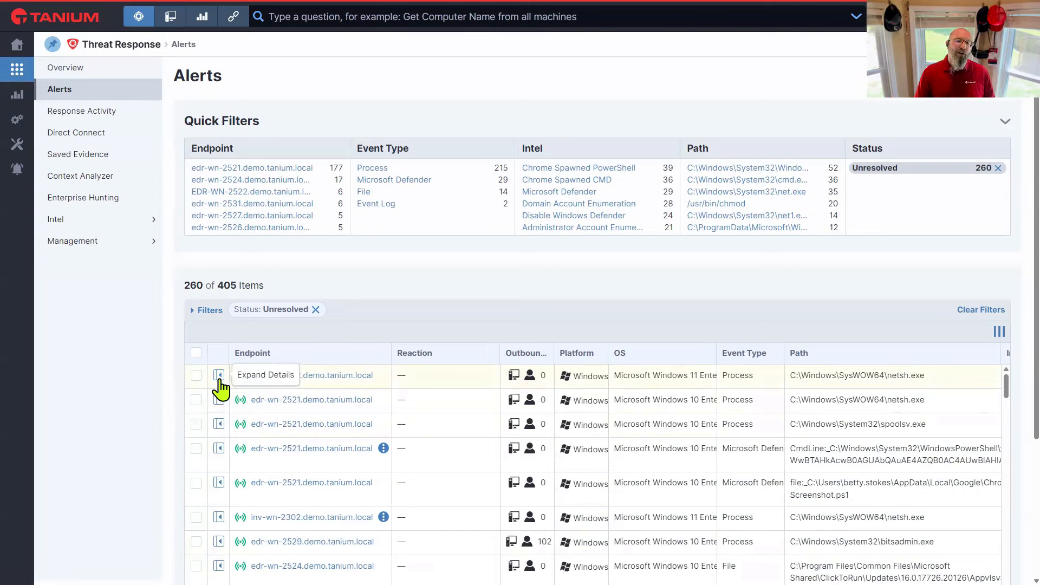
Expand details of the top alert from inv-wn-2302.demo.tanium.local
click(218, 375)
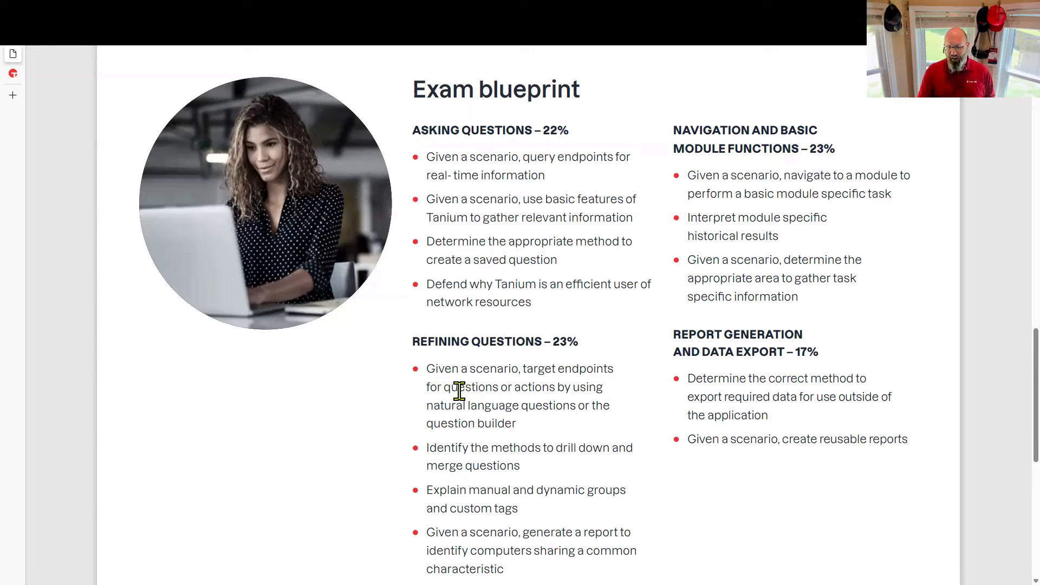
mouse_move(481, 408)
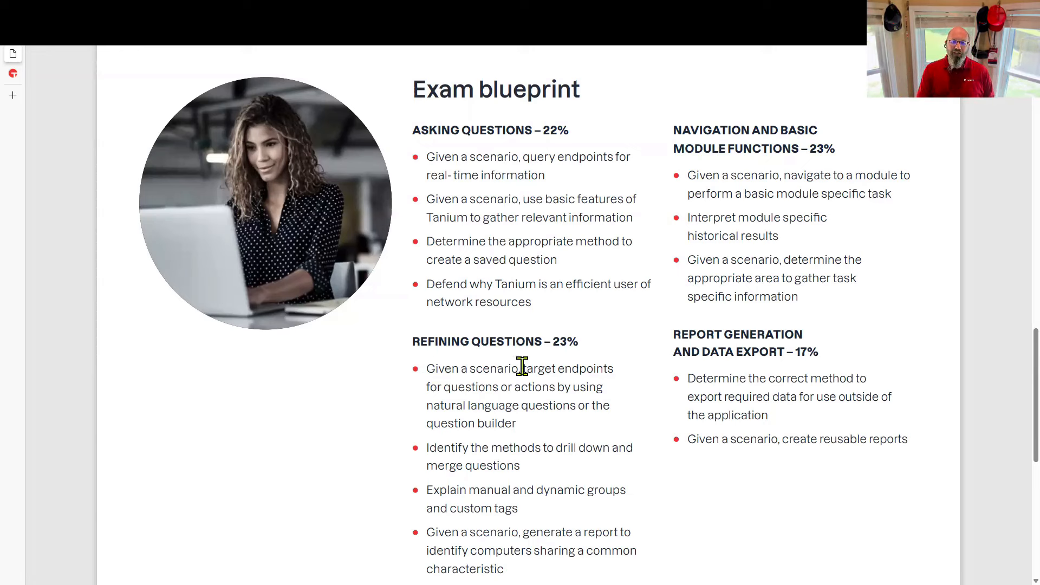
double_click(545, 369)
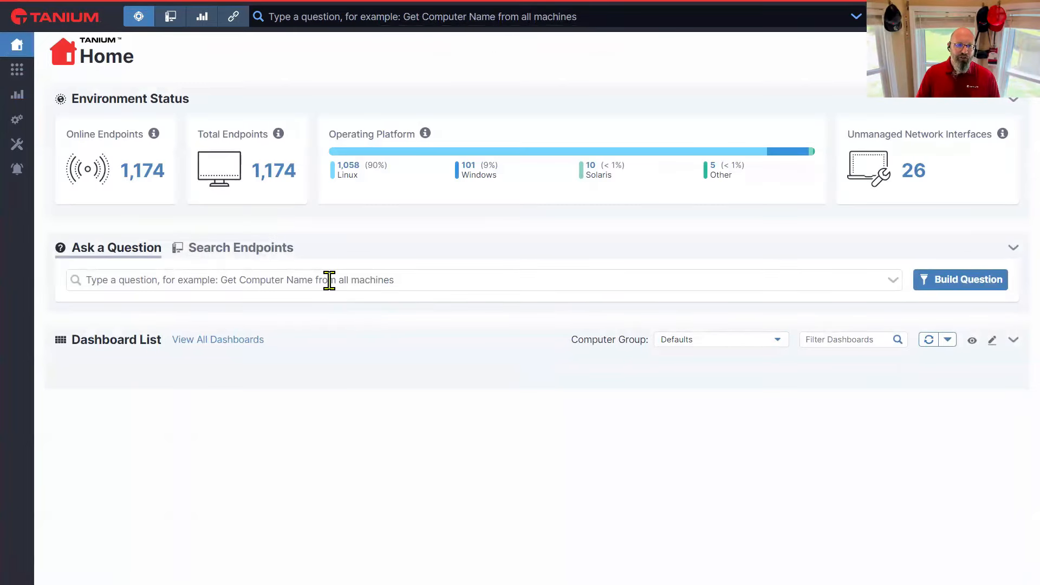
Type 'get installed applications with windows os type contains workstation' into Ask a Question
text(get instslled applications)
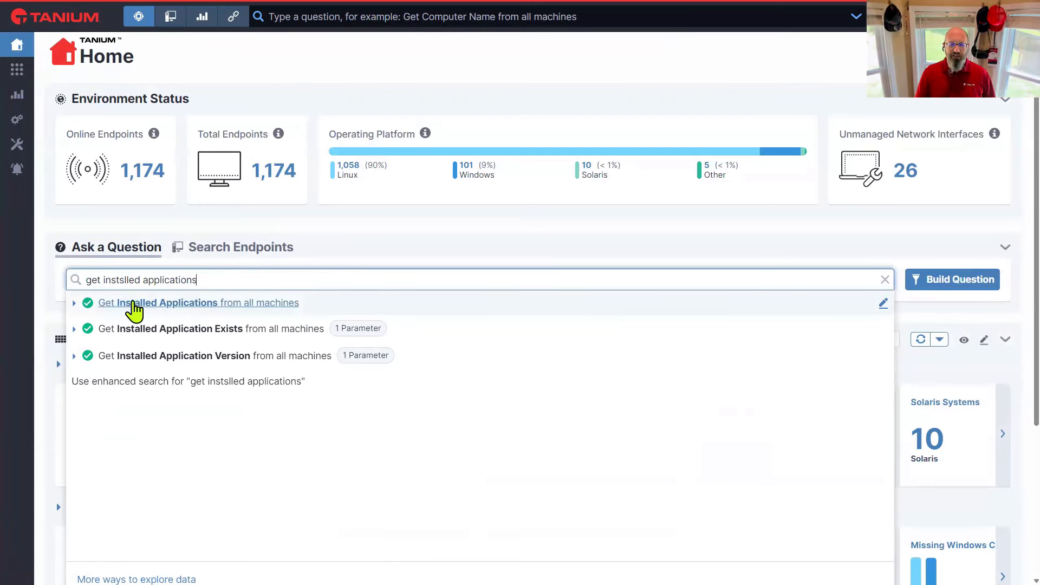
mouse_move(110, 318)
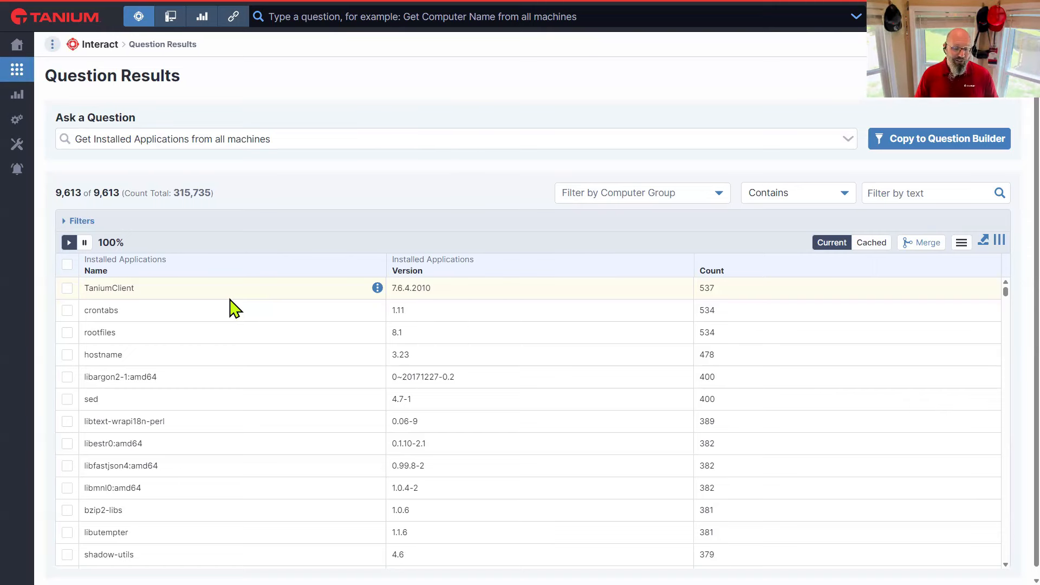
mouse_move(429, 196)
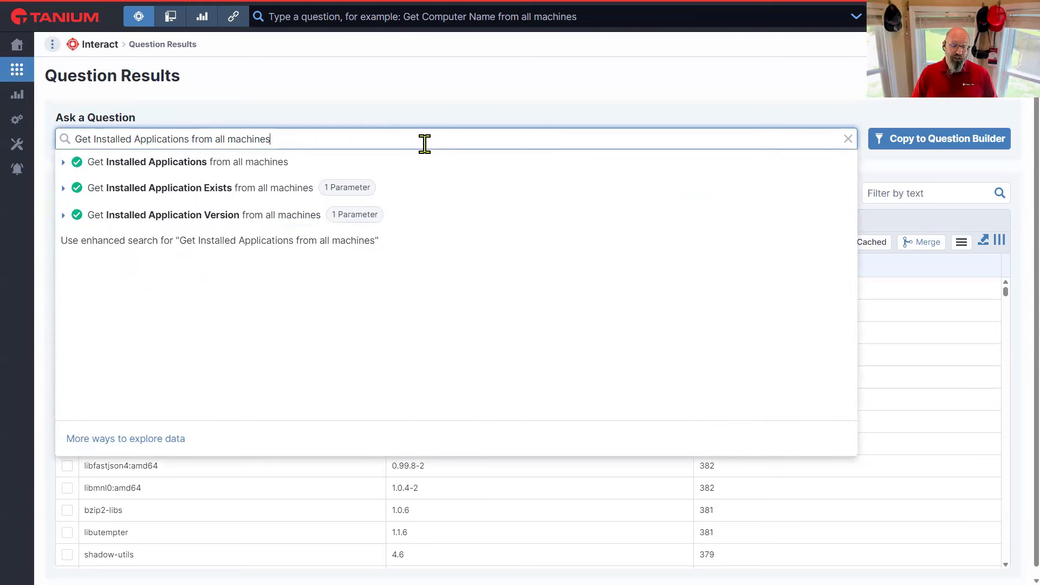
text(" ")
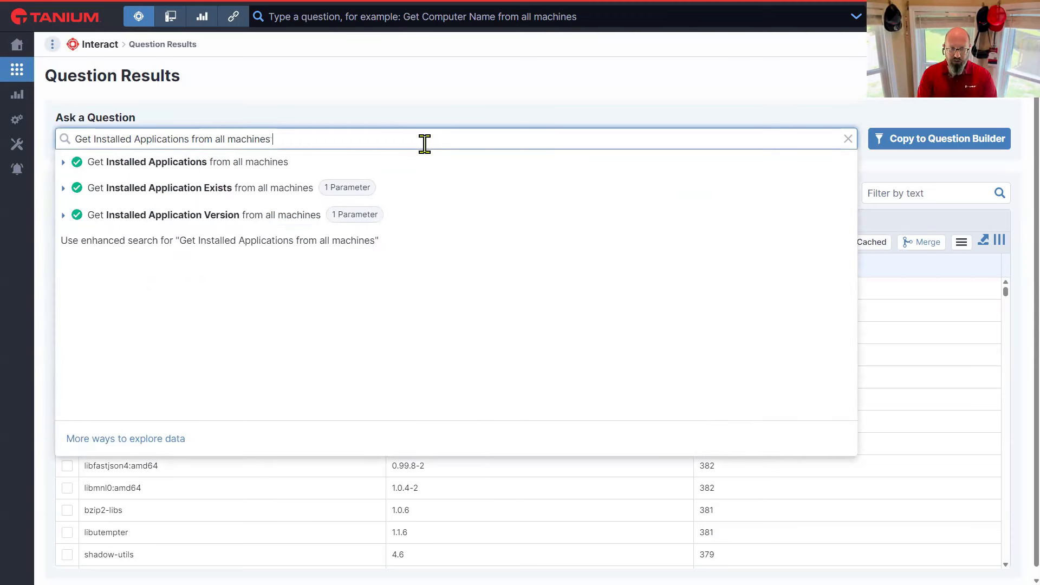
text(with windows os type)
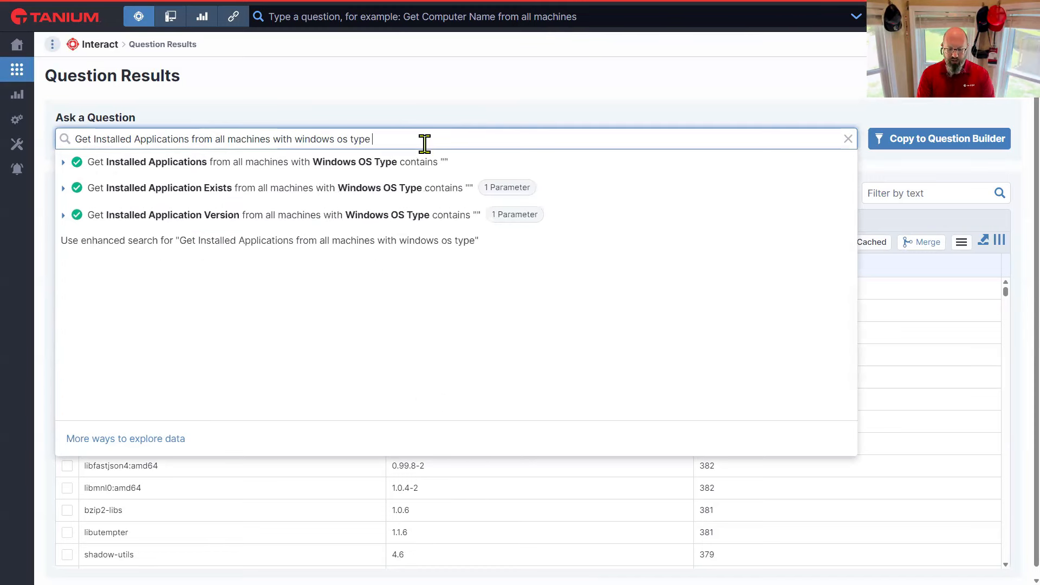
text(contains workstation)
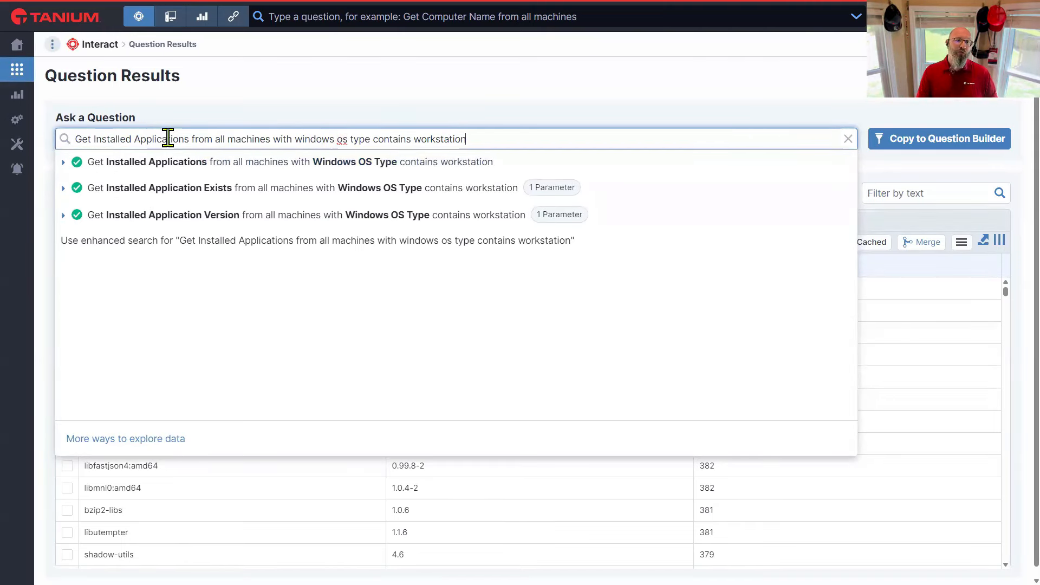
mouse_move(352, 127)
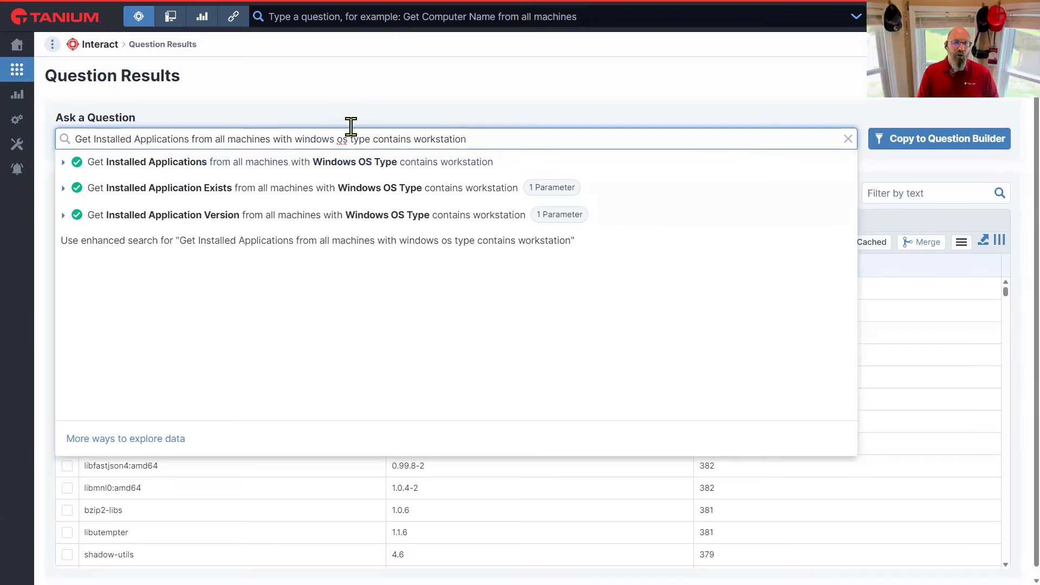
mouse_move(370, 139)
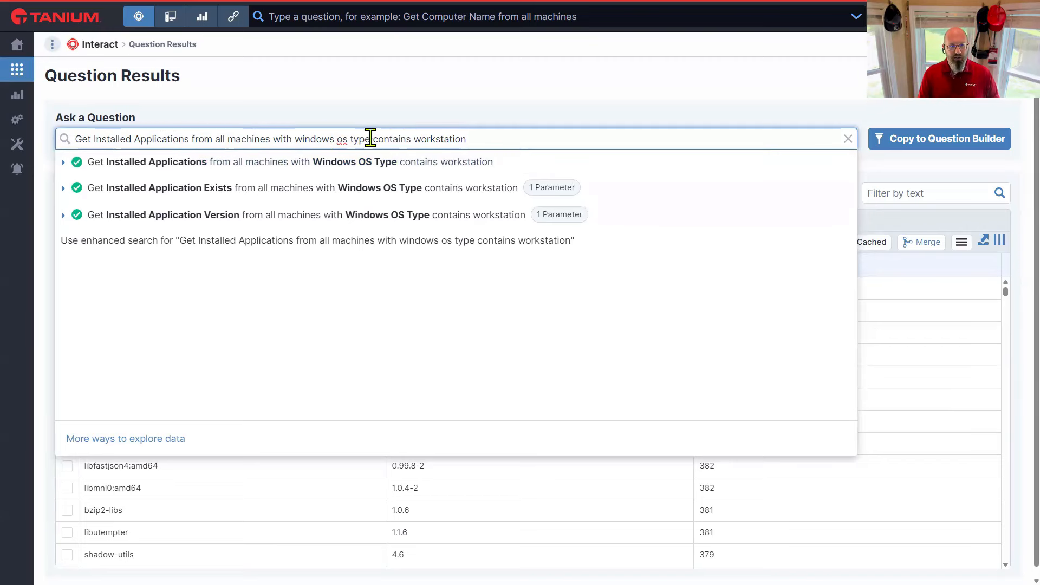
mouse_move(458, 142)
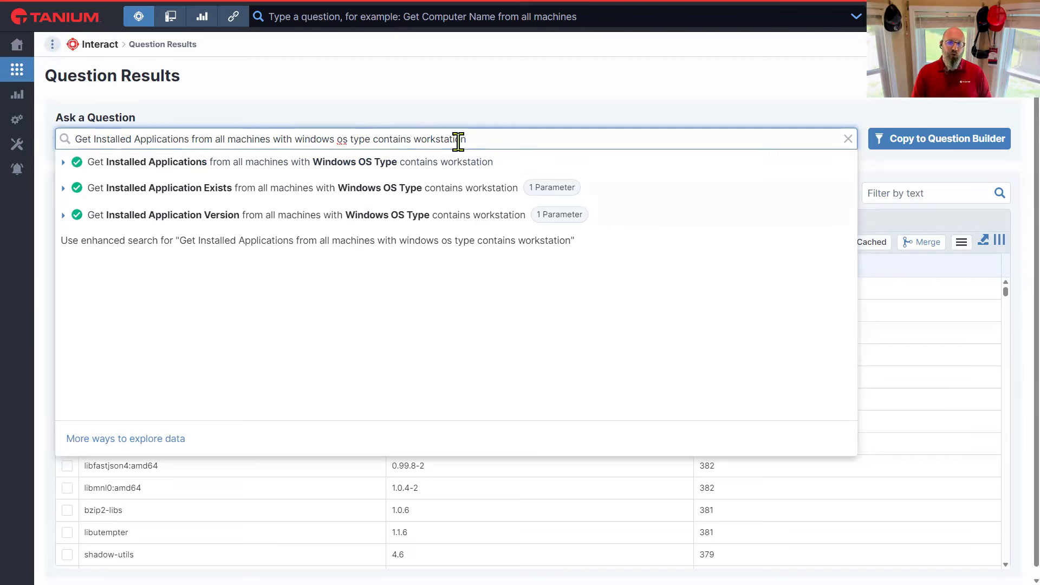
click(156, 162)
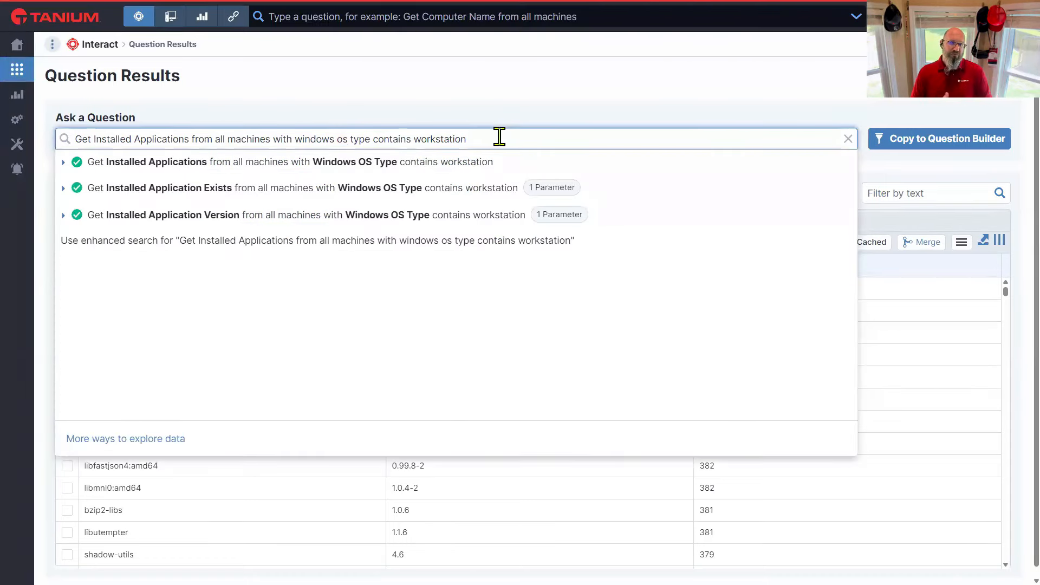
mouse_move(268, 178)
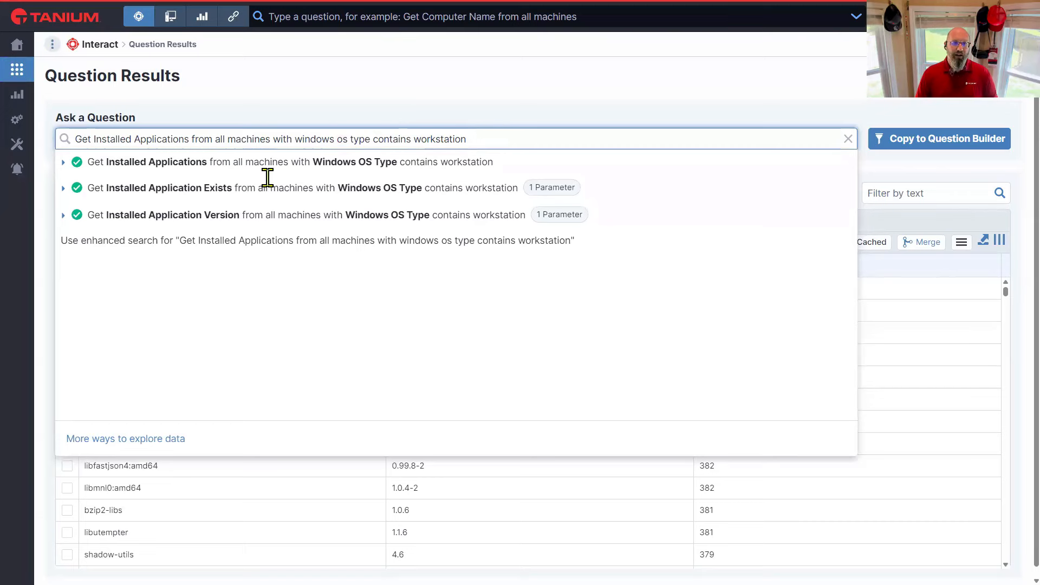
Run the suggested question 'Get Installed Applications from all machines with Windows OS Type contains workstation'
click(157, 162)
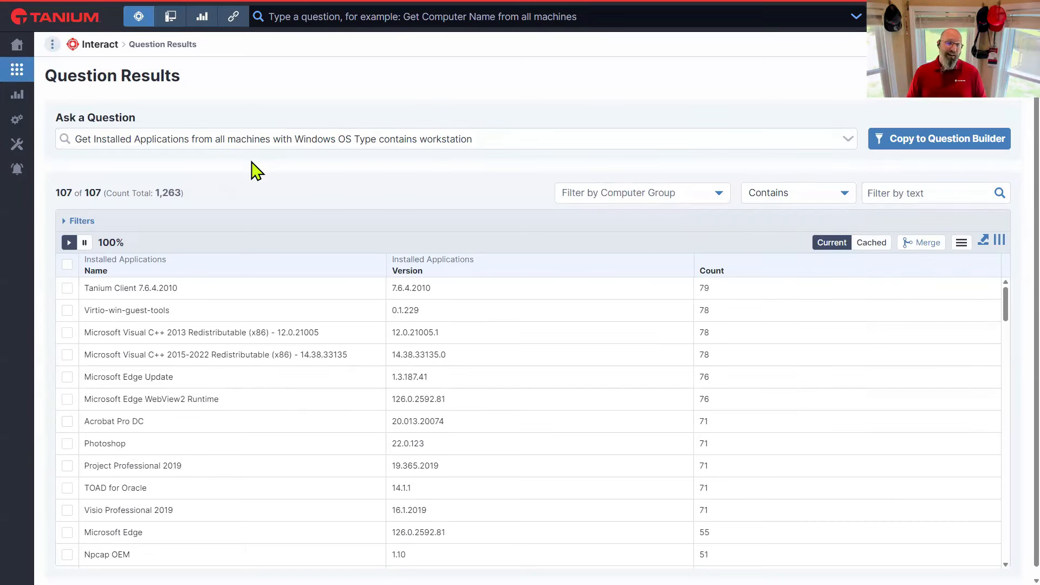
mouse_move(182, 283)
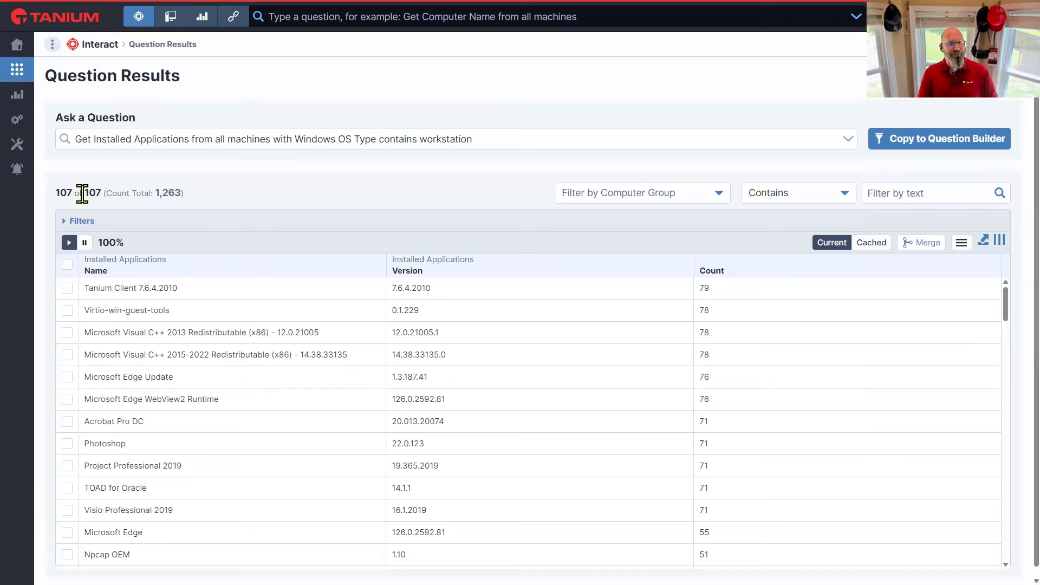
mouse_move(224, 199)
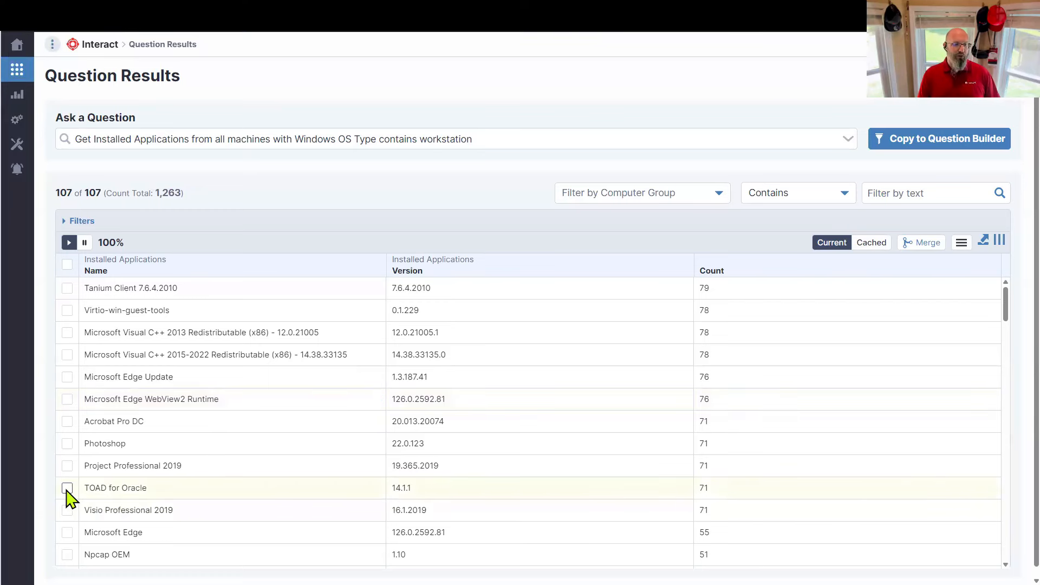
Select the TOAD for Oracle result covering 71 machines, and reopen the question bar
click(68, 488)
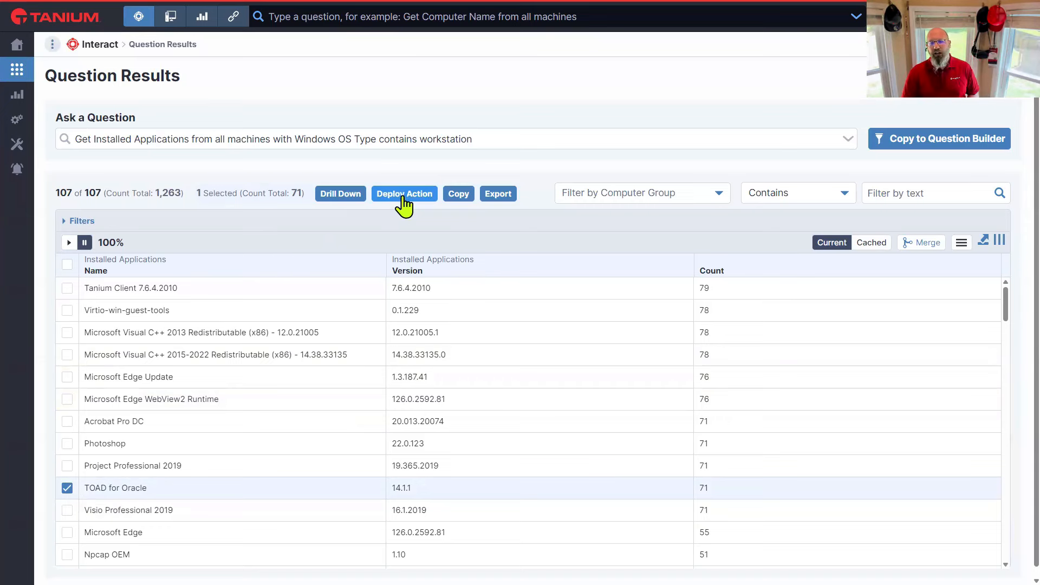
mouse_move(701, 512)
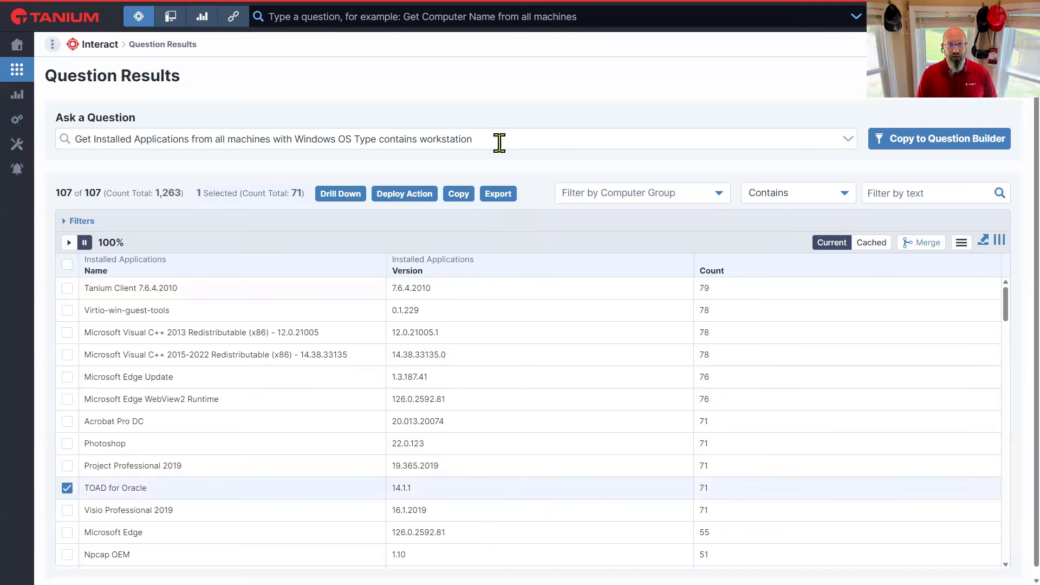
click(500, 139)
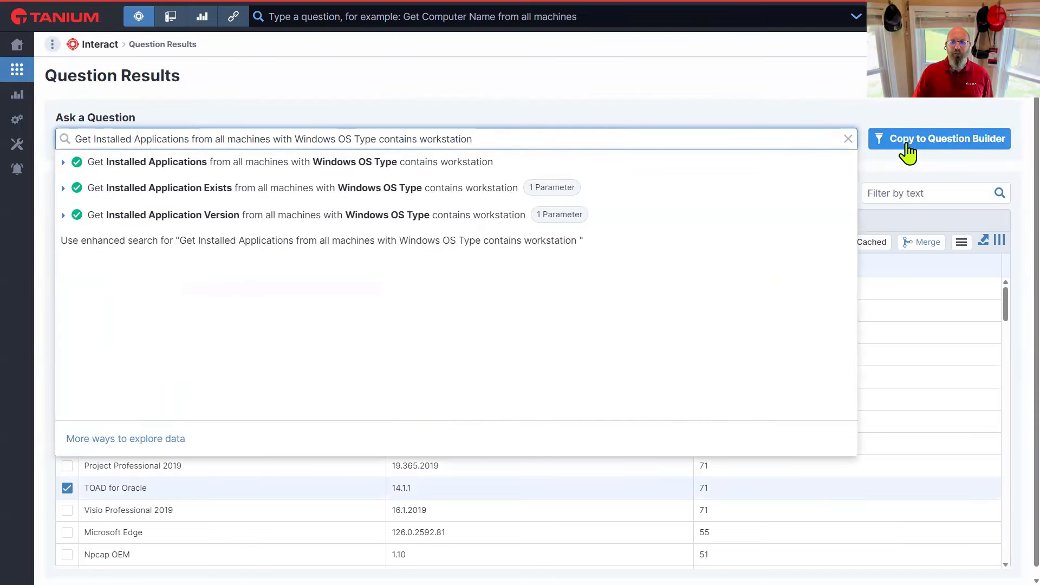
Copy the workstation question into Question Builder and add a second computer filter
click(948, 139)
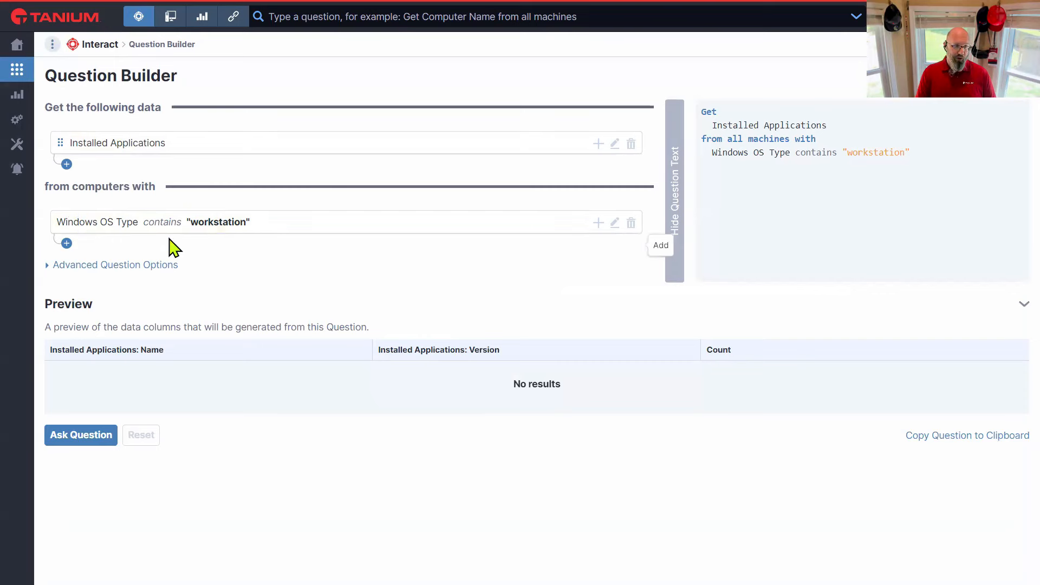
click(66, 243)
text(installed ap)
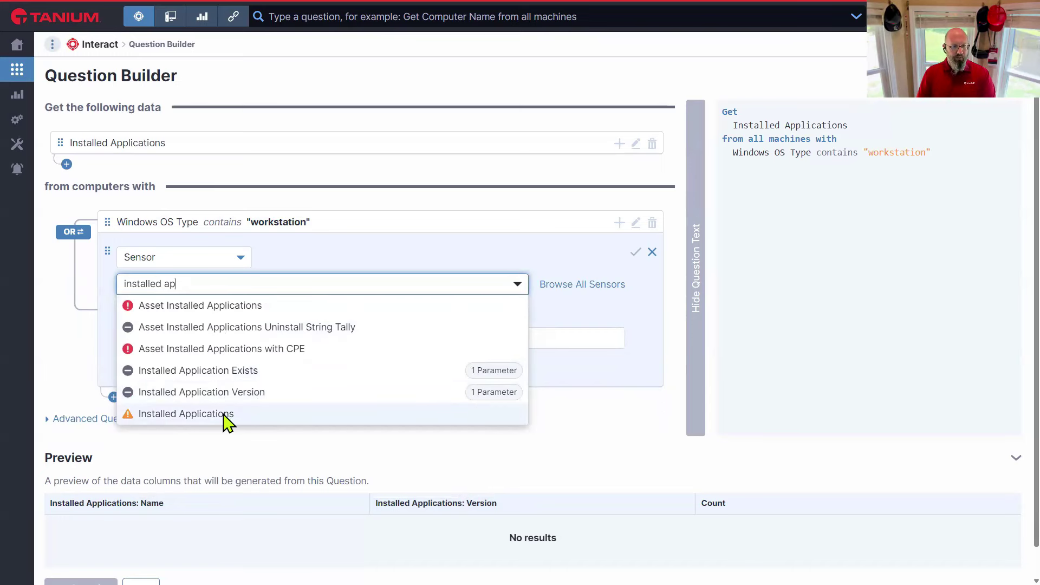
Set the new filter to Installed Applications Name is equal to 'toad for oracle'
click(185, 414)
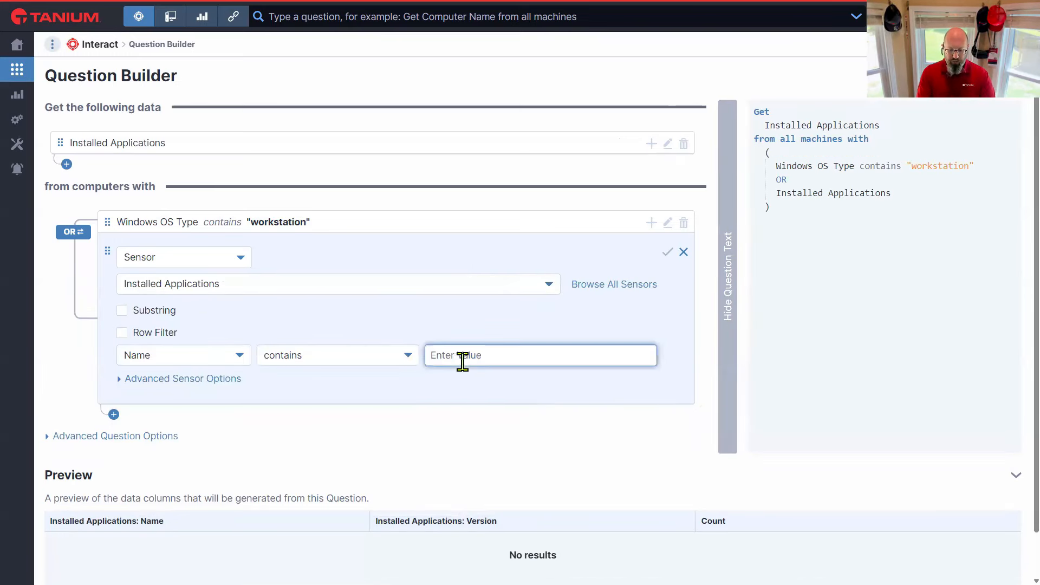
text(toad)
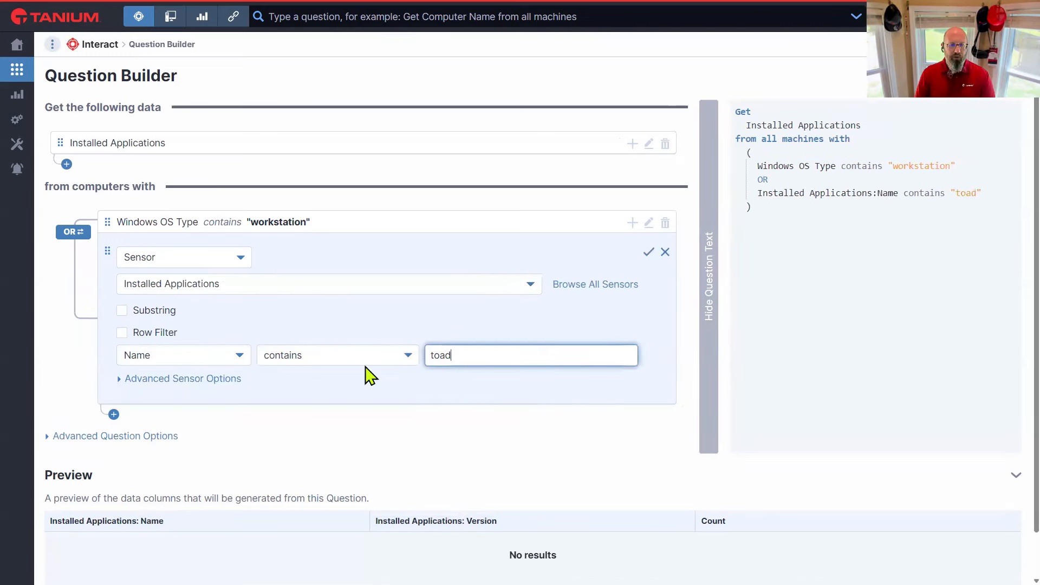
mouse_move(478, 357)
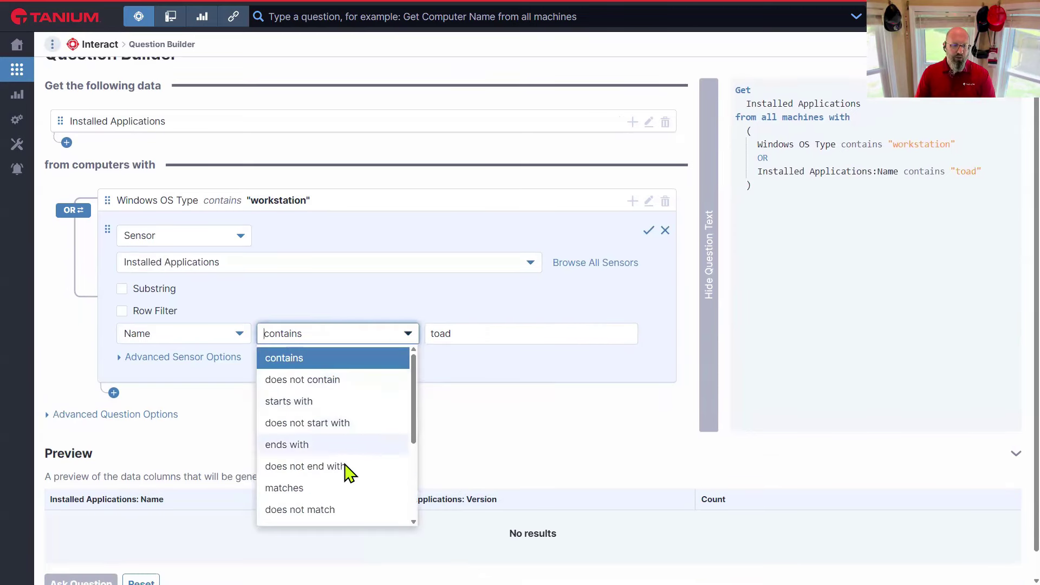
scroll(down, 3)
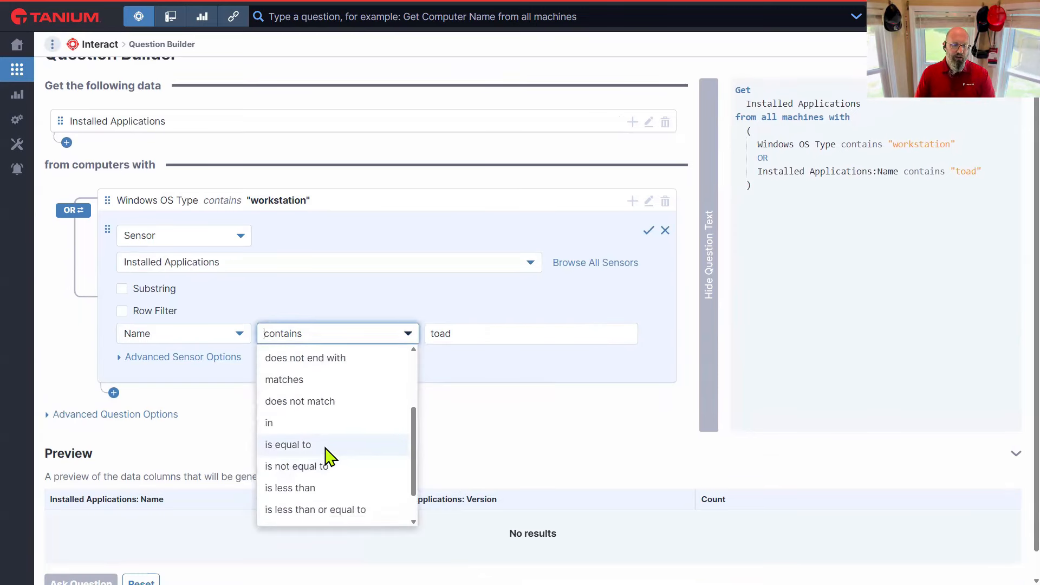
click(287, 445)
text( for oracle)
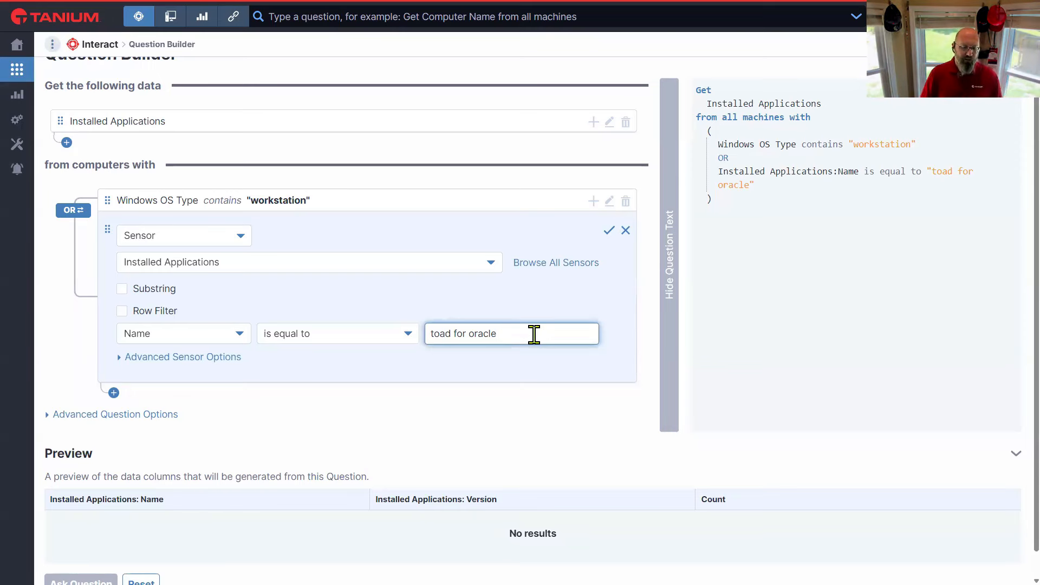
mouse_move(317, 343)
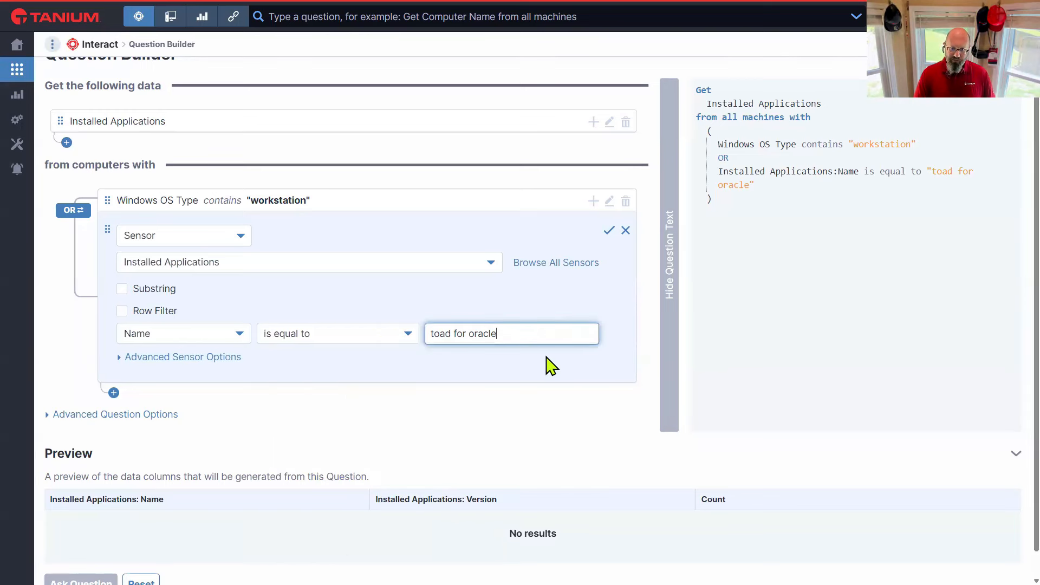
mouse_move(392, 346)
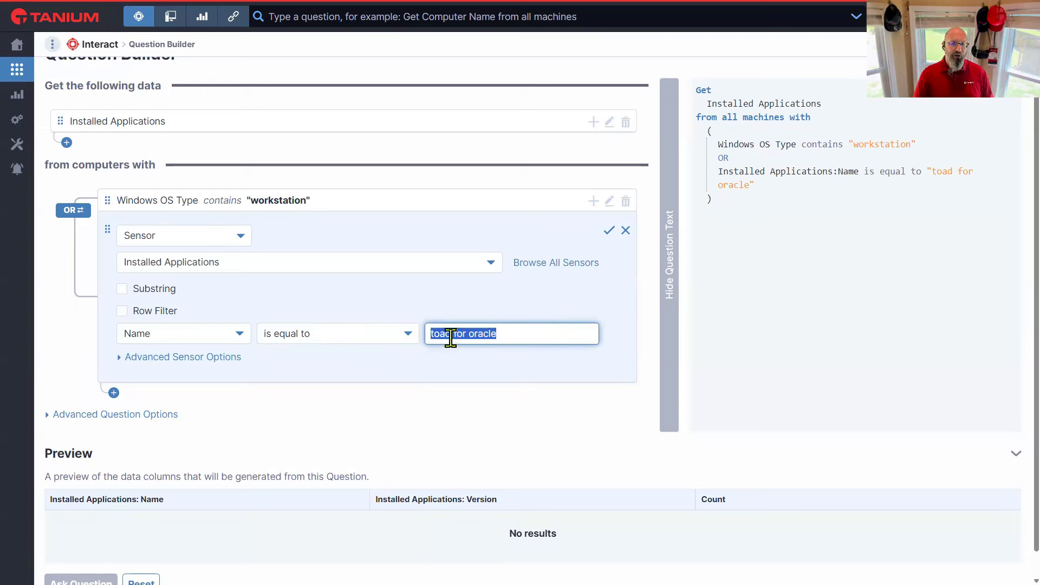
mouse_move(499, 342)
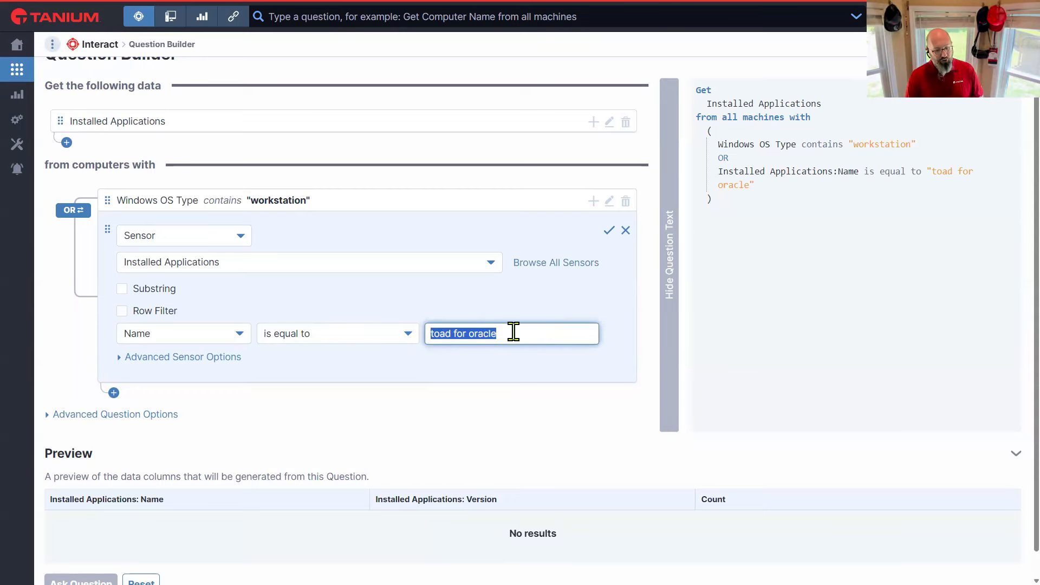
mouse_move(438, 298)
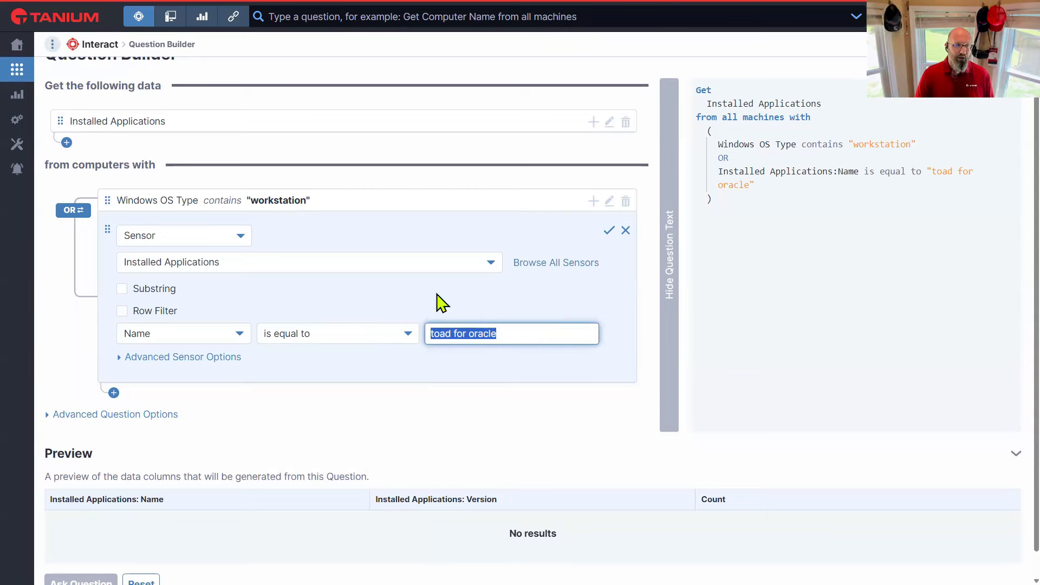
Save the toad for oracle condition and remove Installed Applications from the requested data
click(610, 229)
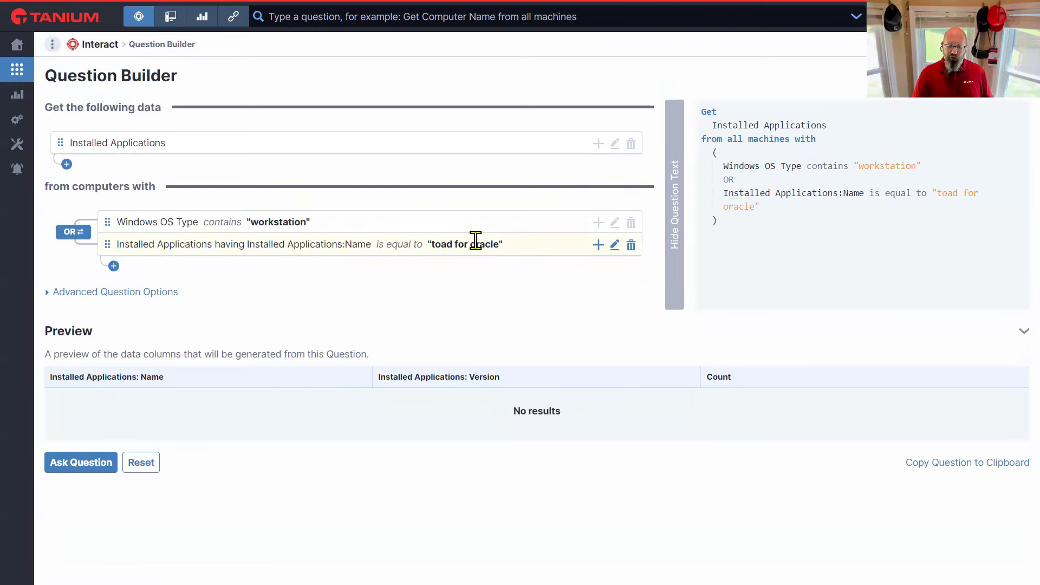
mouse_move(631, 143)
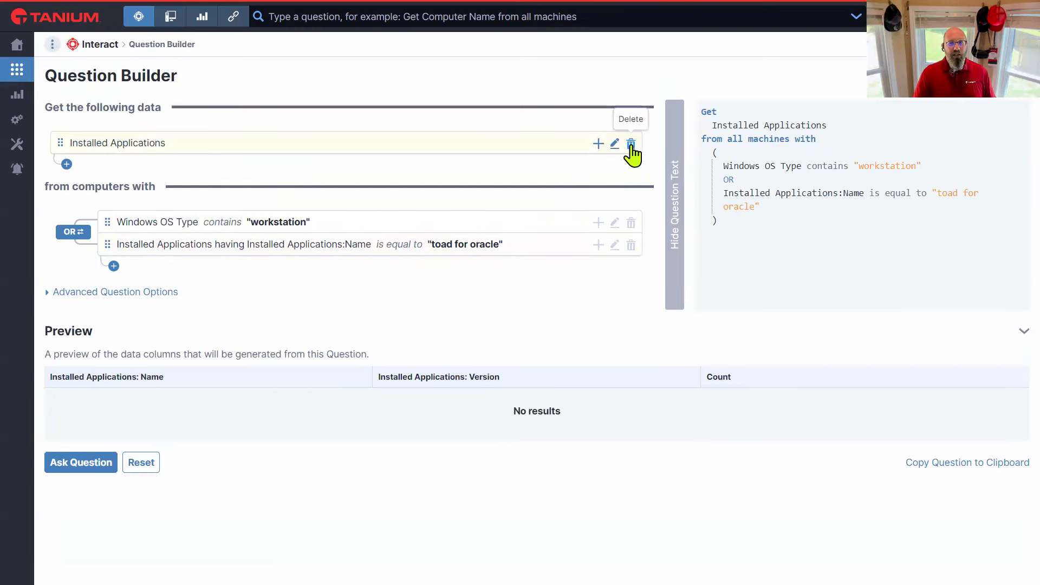
click(631, 145)
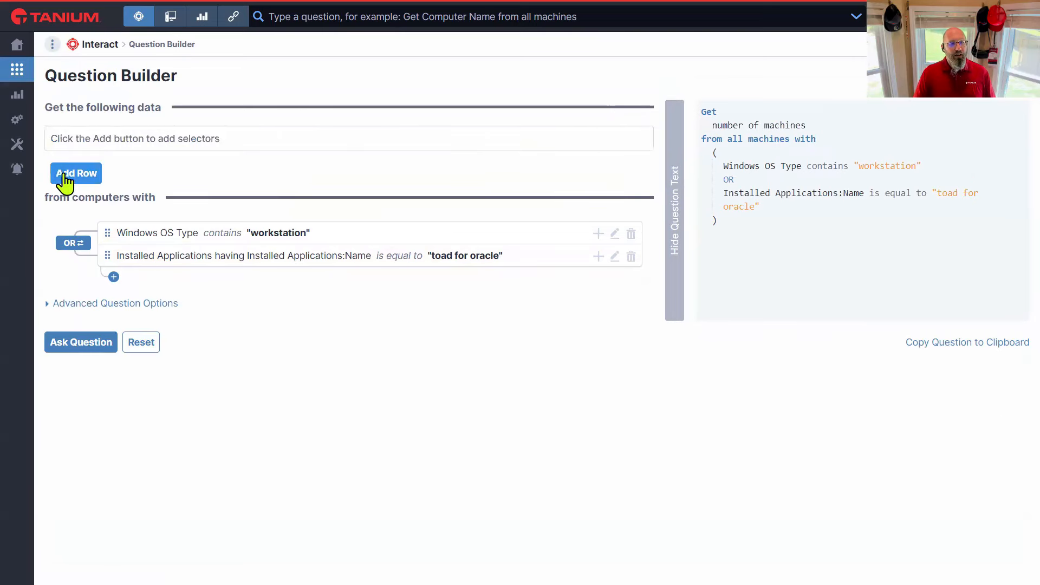
Request the Online sensor and ask the question, returning 78 online machines
click(78, 173)
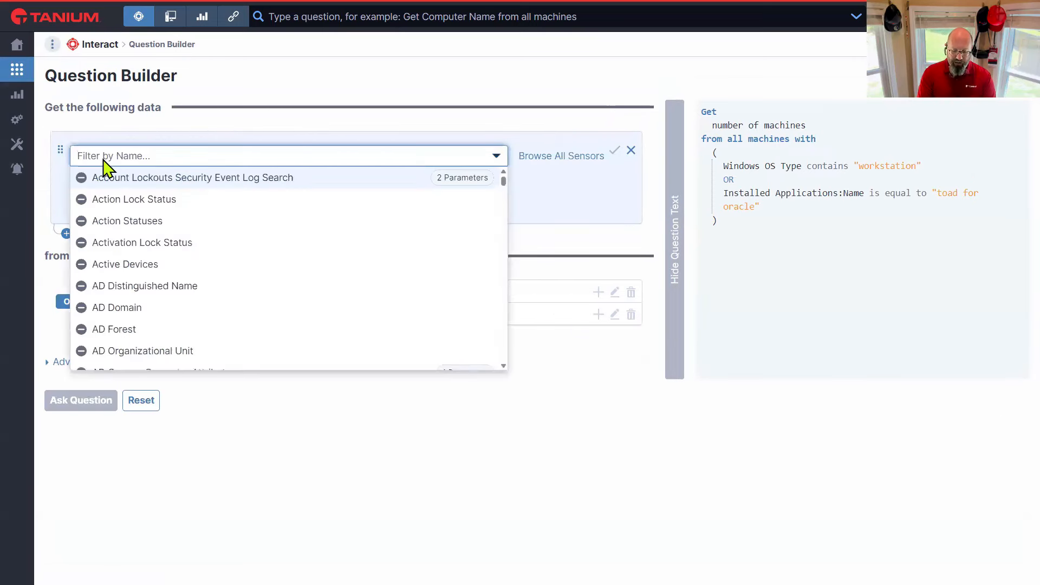
text(online)
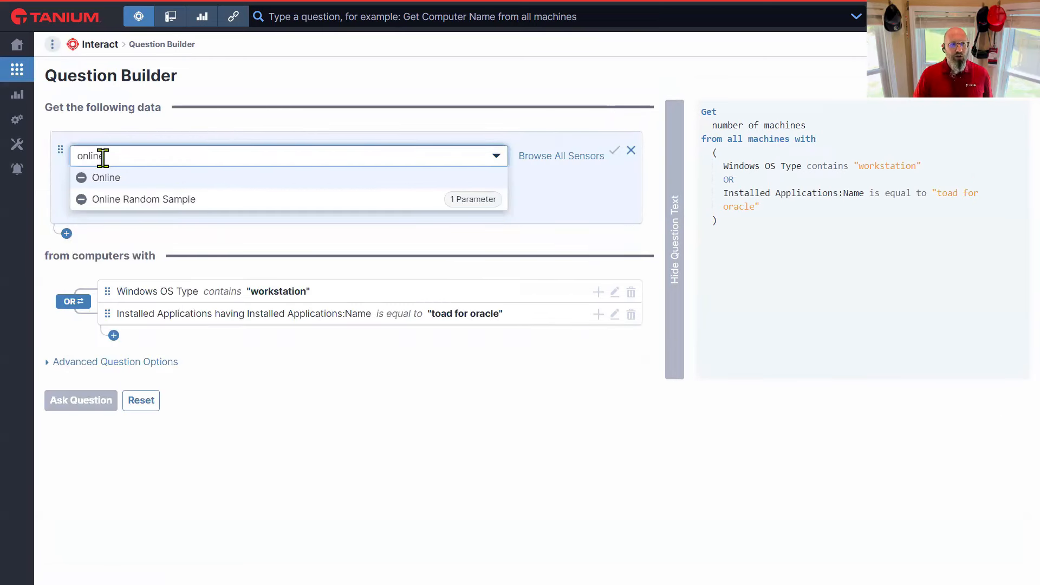
click(106, 178)
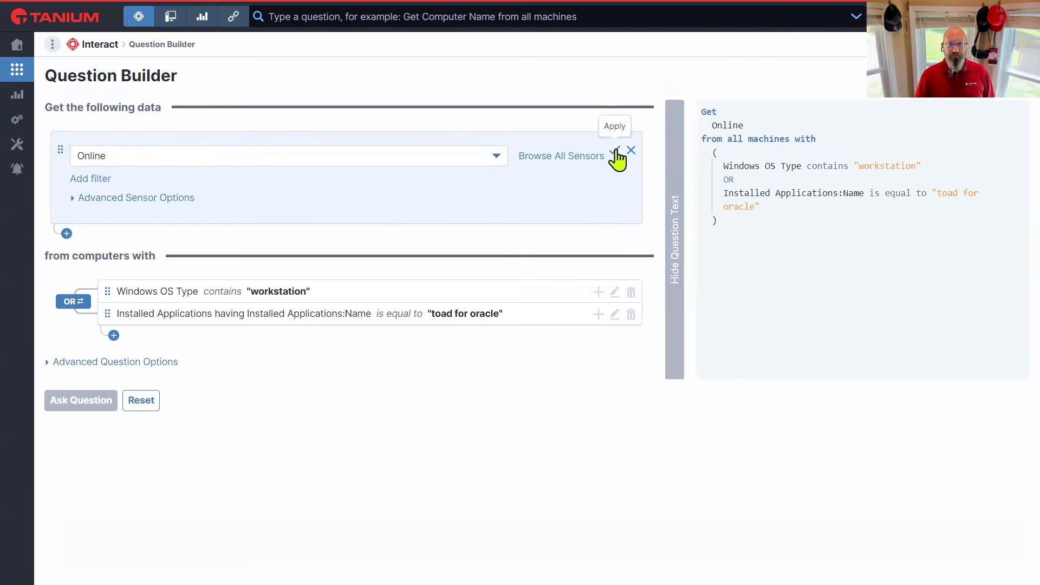
click(81, 401)
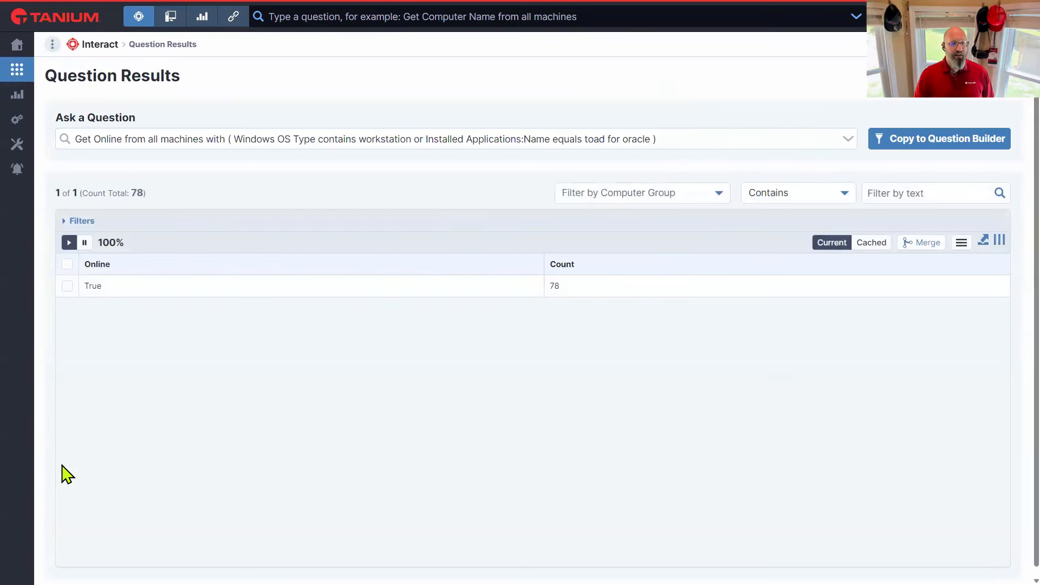
mouse_move(588, 304)
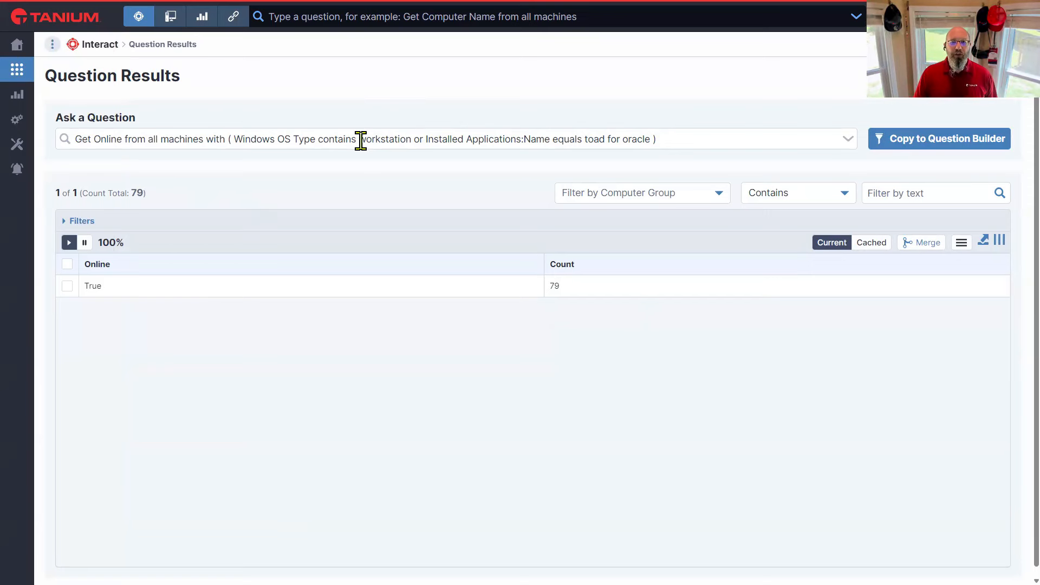
mouse_move(484, 171)
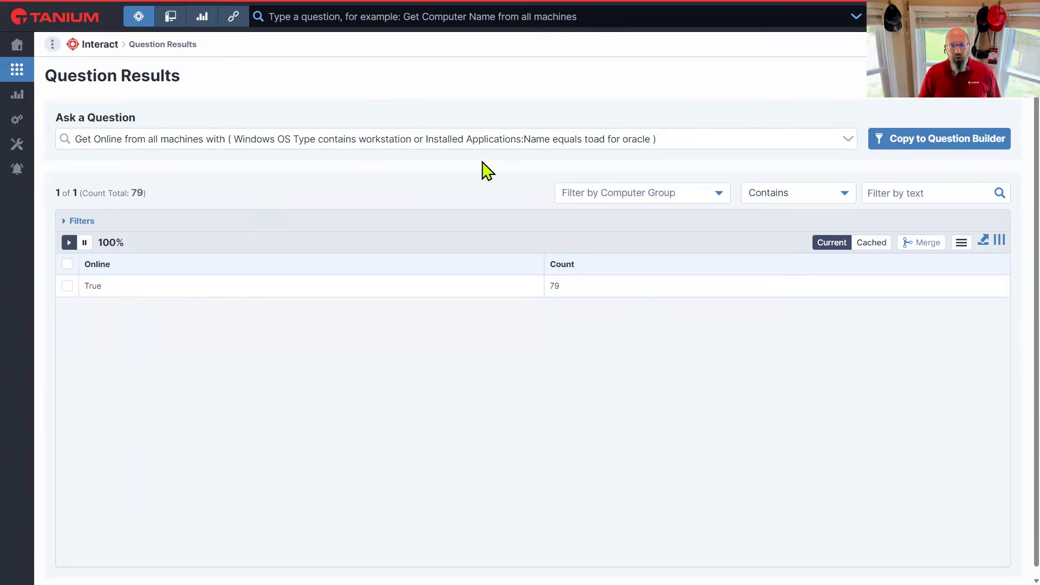
mouse_move(154, 158)
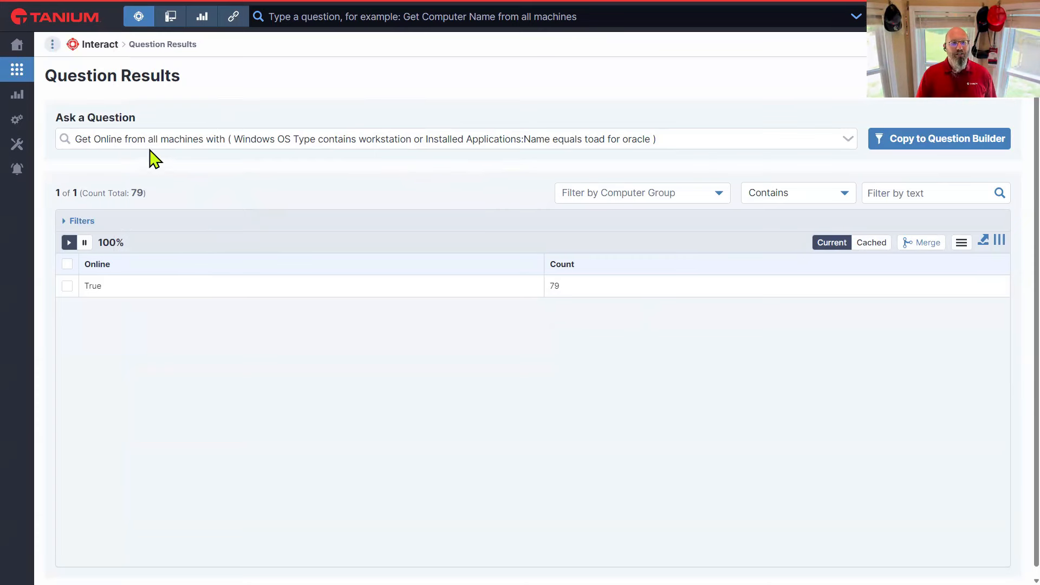
Edit the question to switch the OR grouping to AND and re-ask it
click(525, 142)
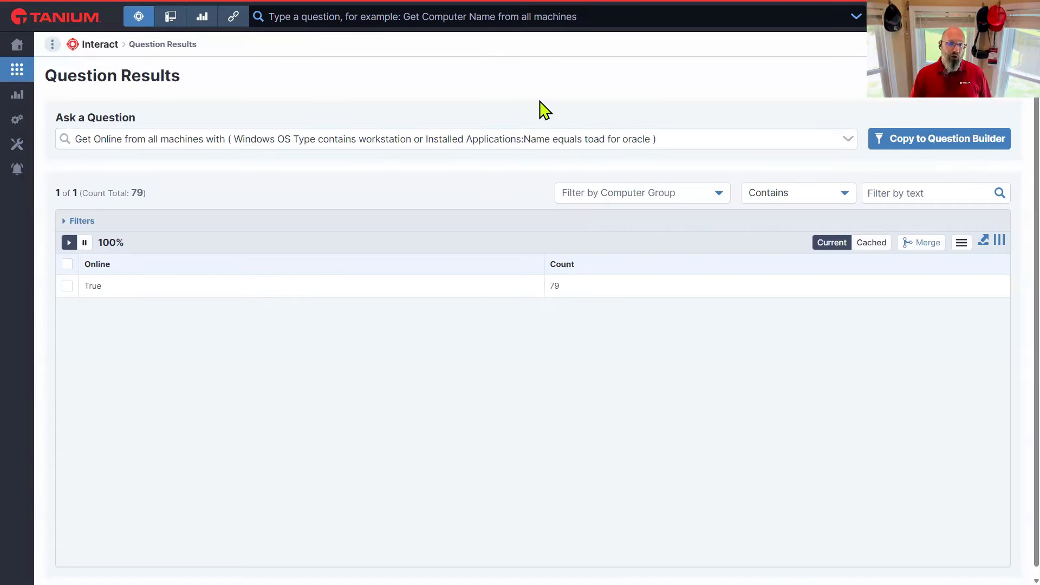
mouse_move(474, 178)
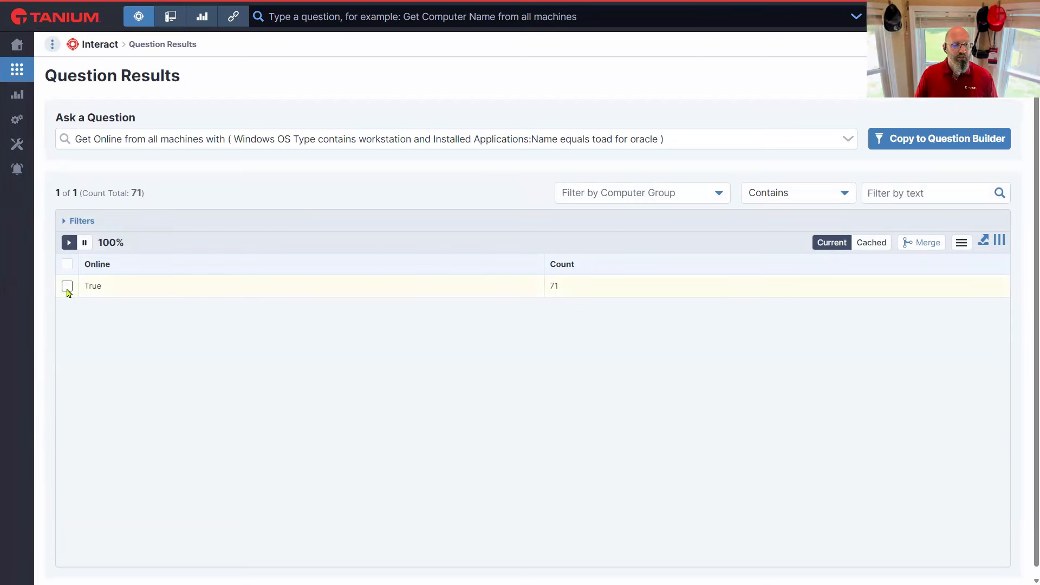
Select the True row of 71 online machines and start an action deployment
click(68, 286)
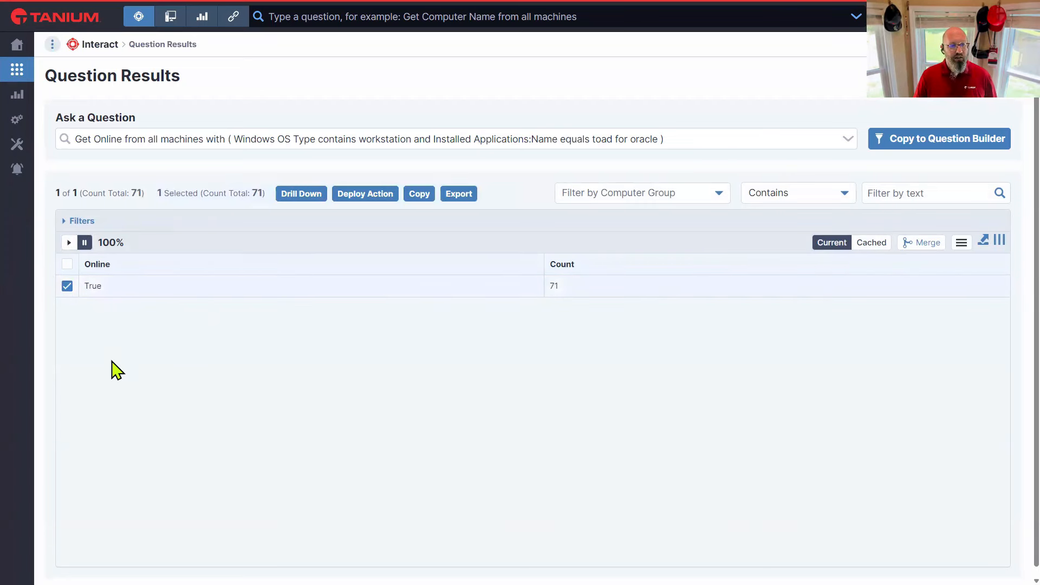
mouse_move(407, 243)
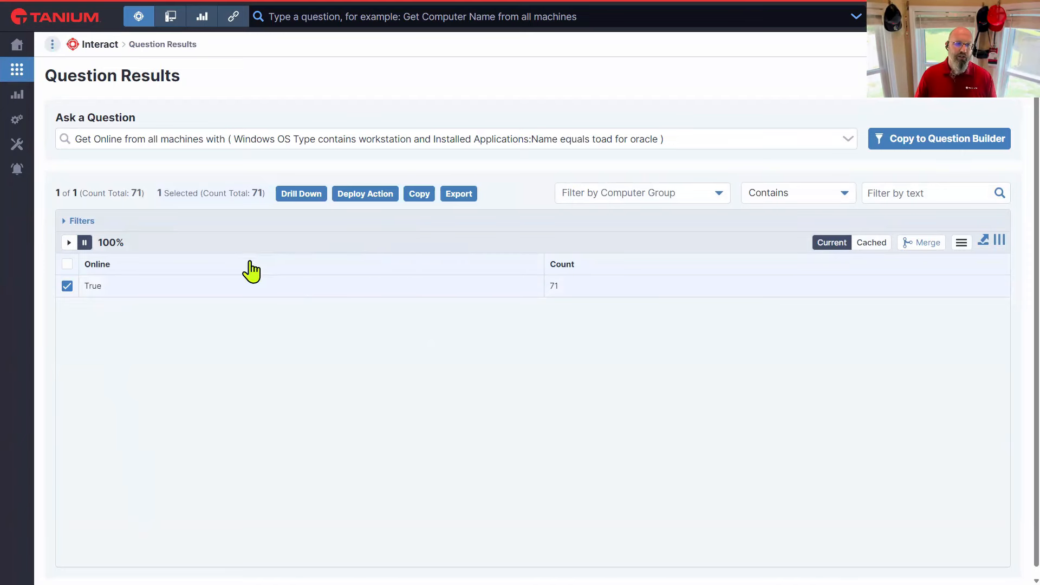
click(17, 118)
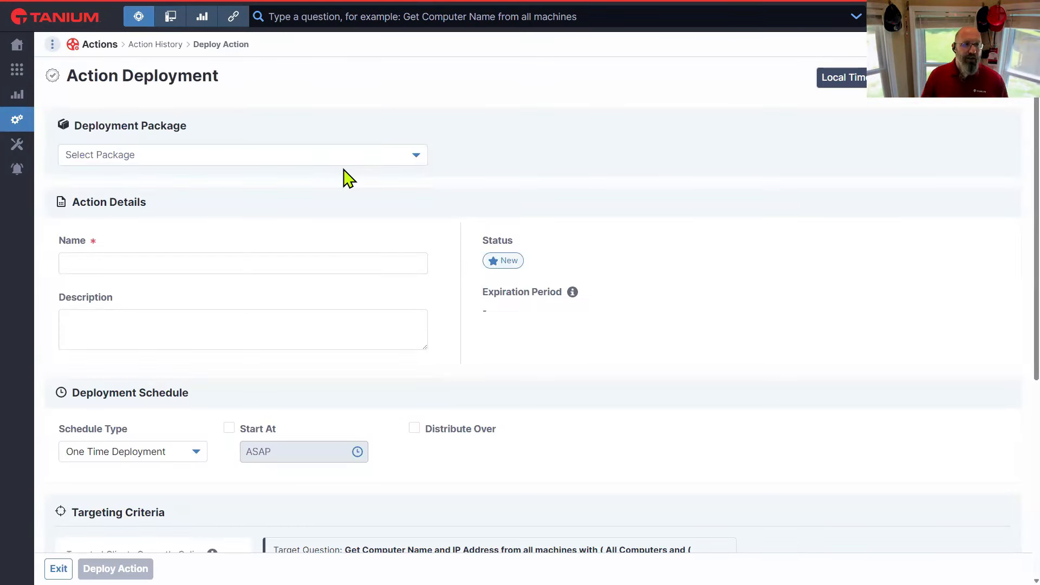
Choose Custom Tagging - Add Tags as the deployment package
click(243, 155)
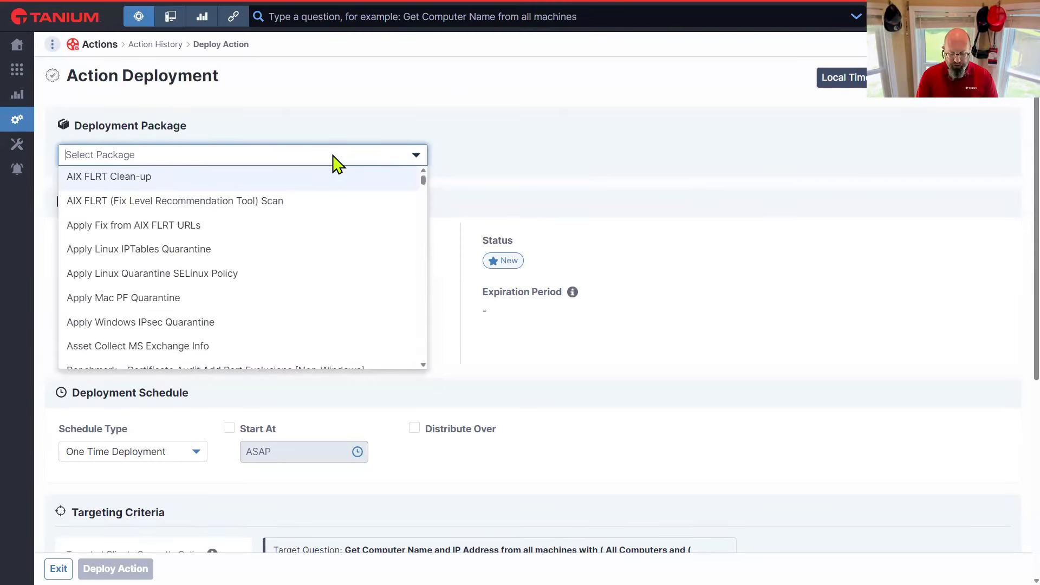
text(custom)
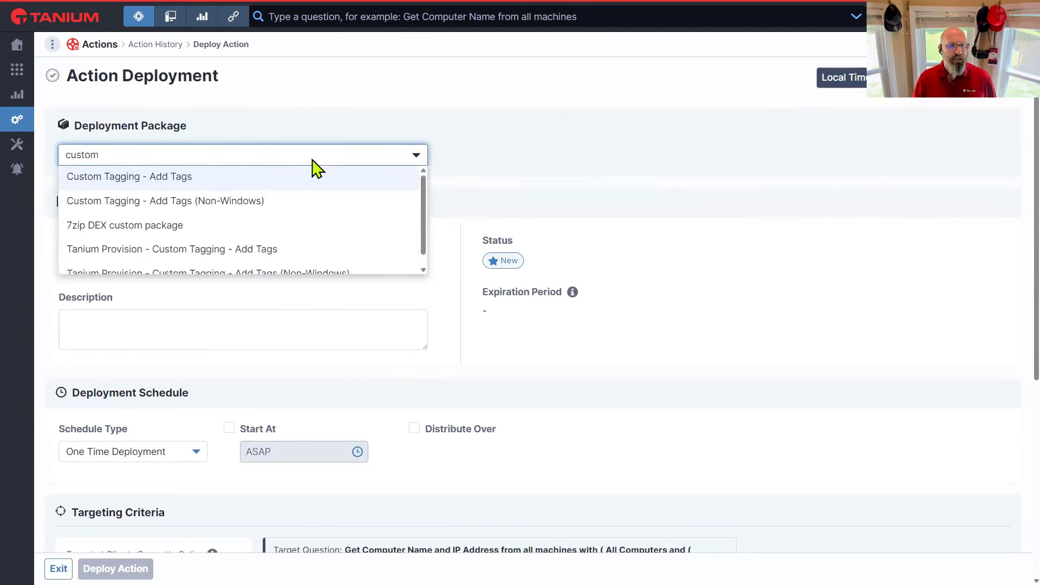
click(129, 177)
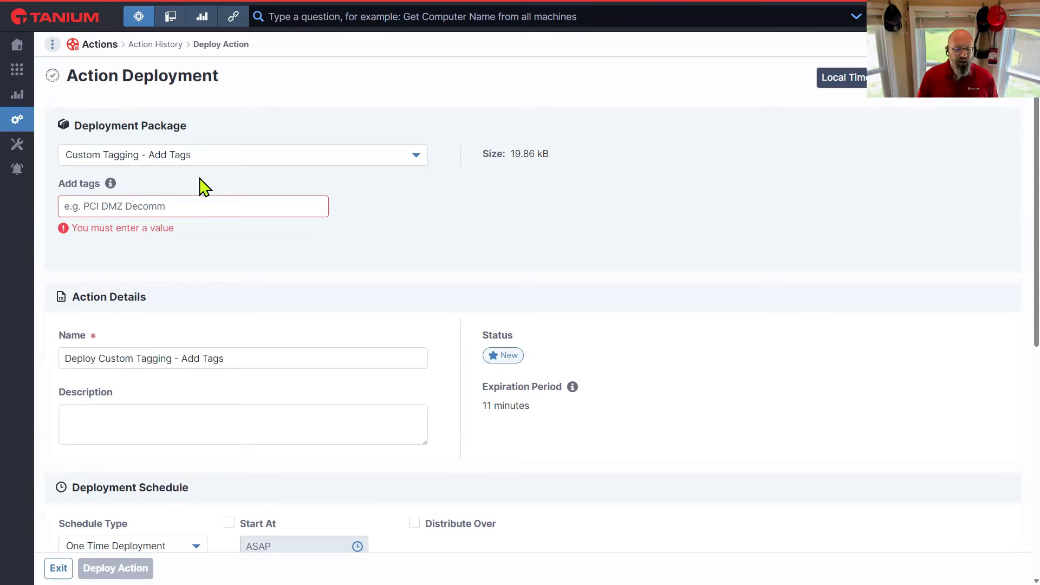
Enter the tag Oracle-Tools in the Add tags field
click(193, 206)
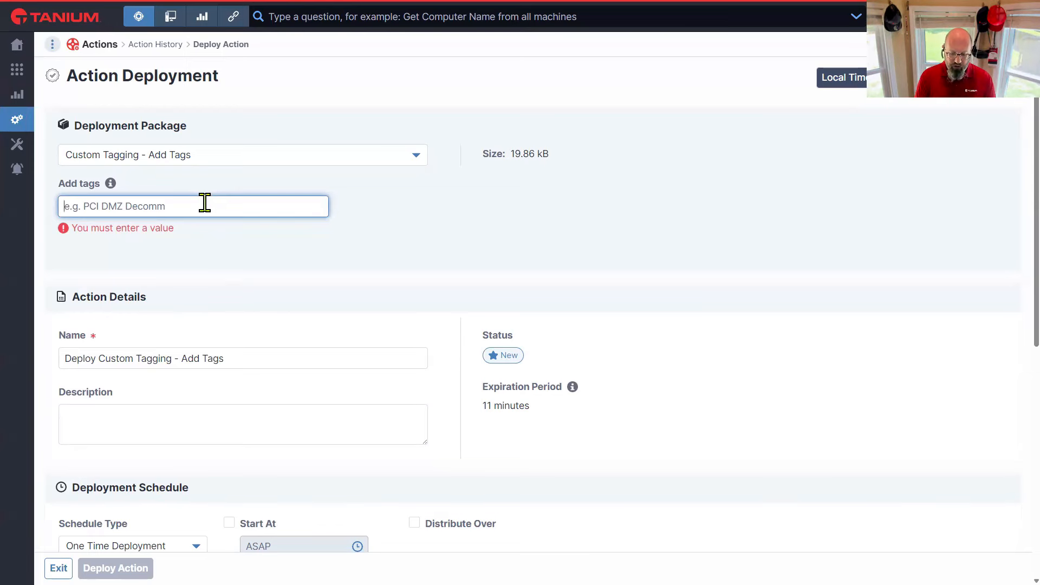
text(Oracle-)
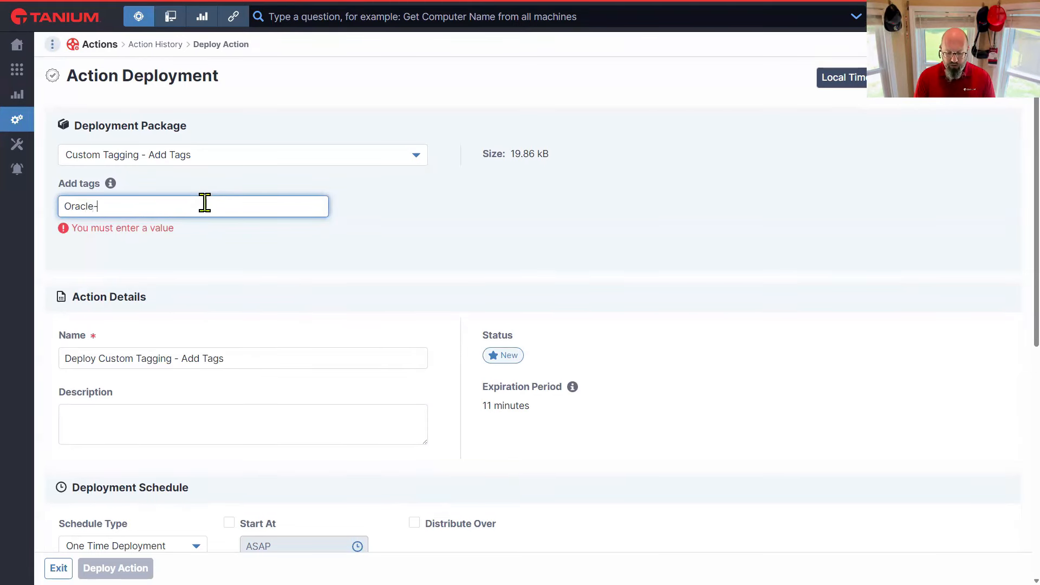
text(Tools)
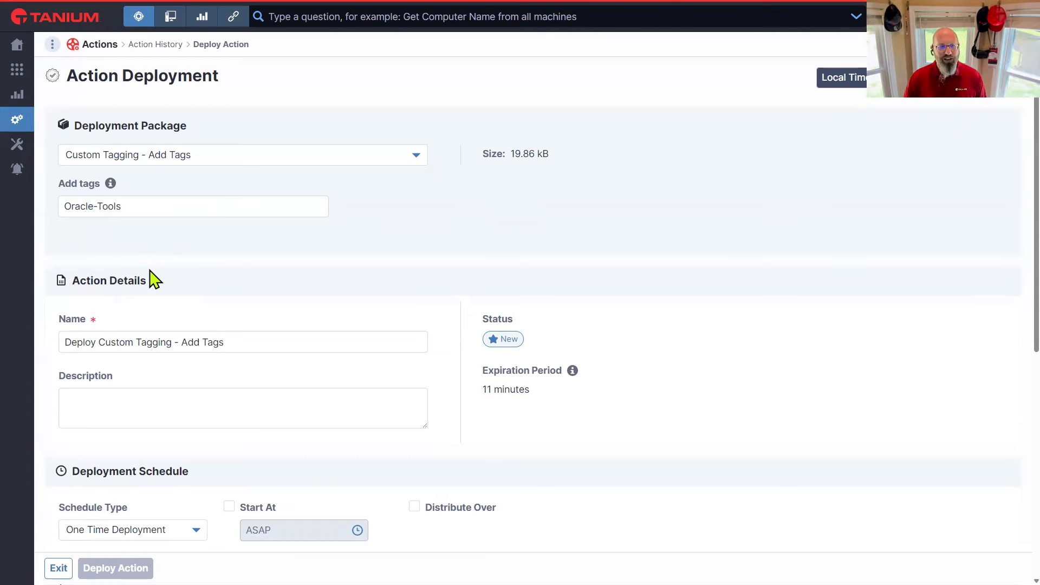
mouse_move(164, 204)
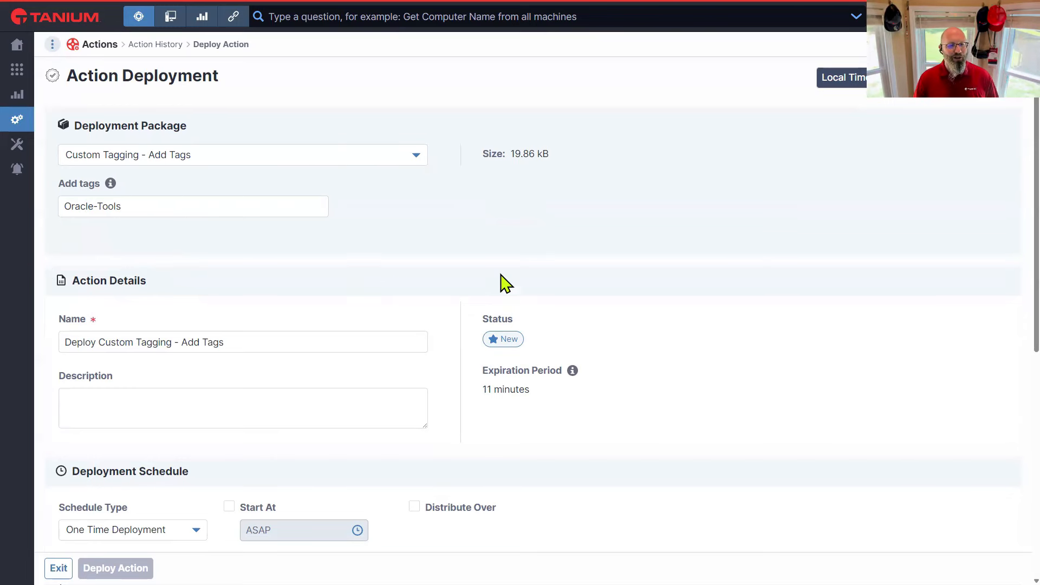
scroll(down, 3)
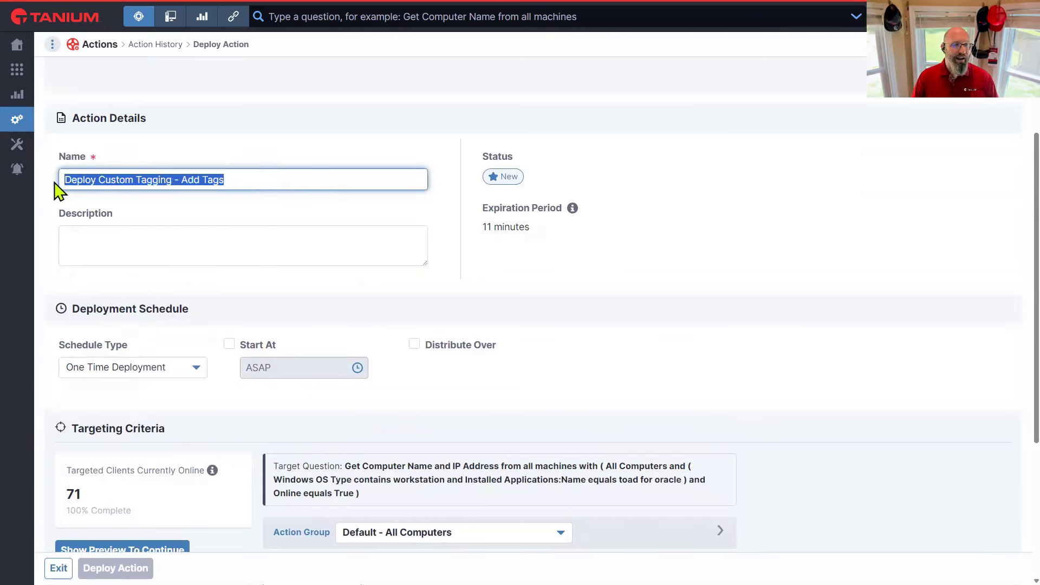
click(173, 180)
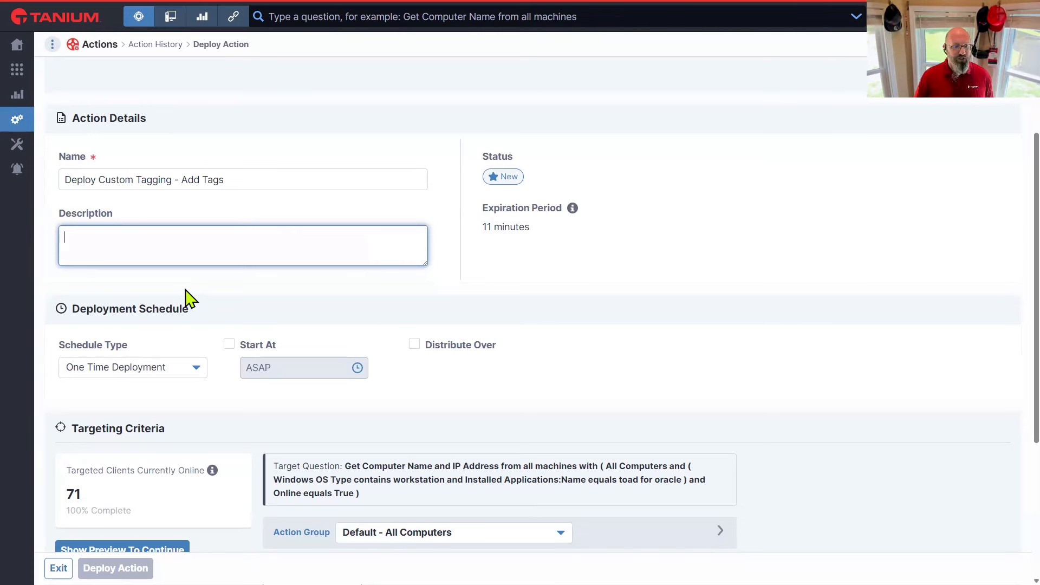
scroll(down, 3)
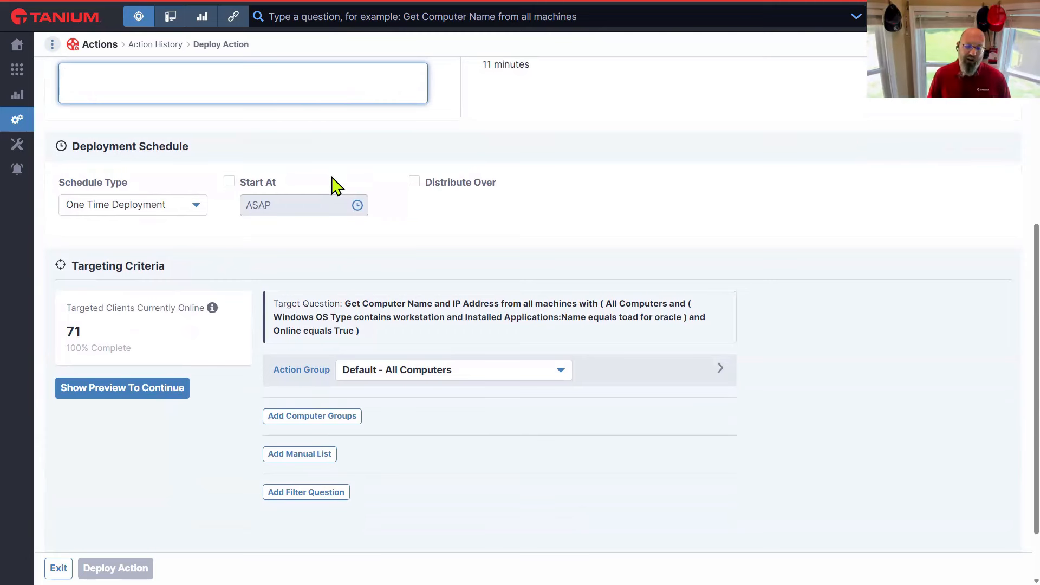
mouse_move(198, 218)
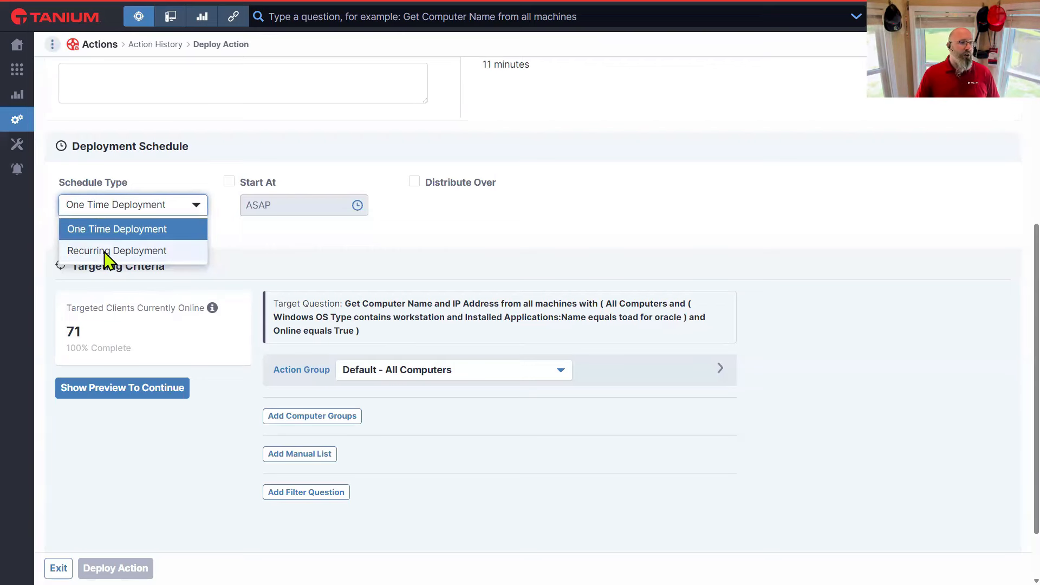
Make the schedule a Recurring Deployment every 1 day with no end time
click(117, 251)
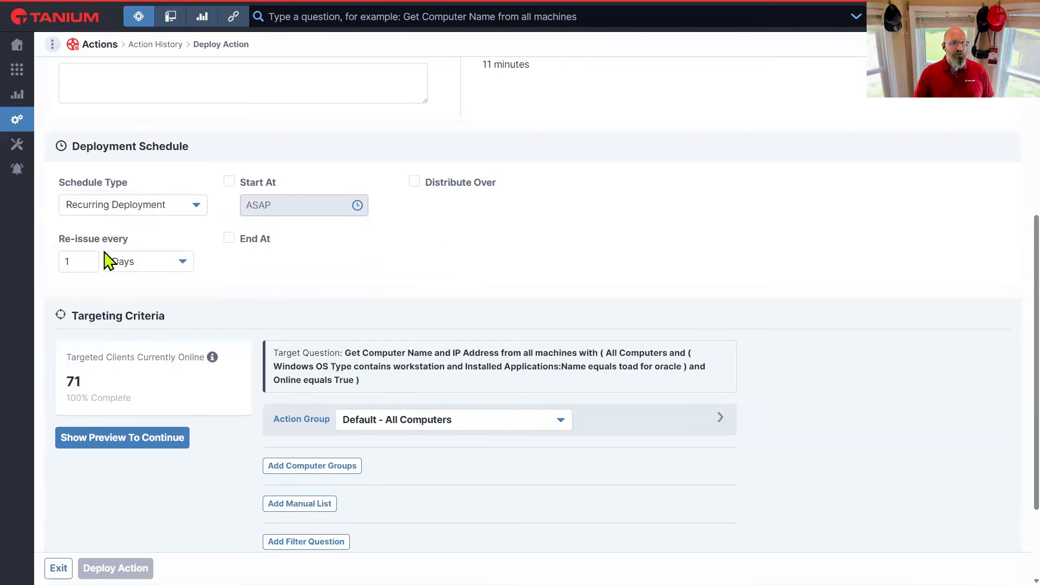
click(229, 239)
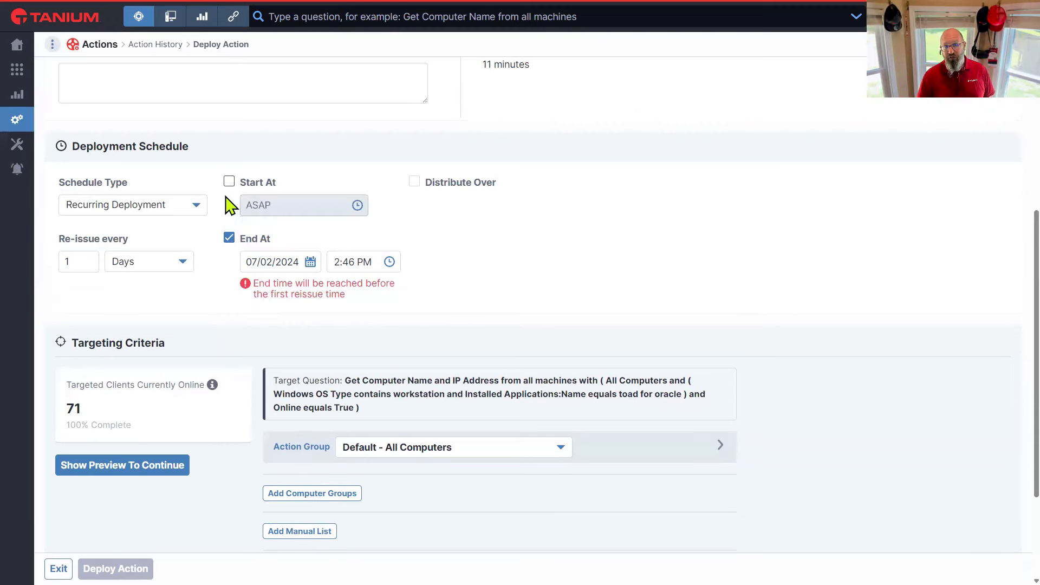
click(229, 237)
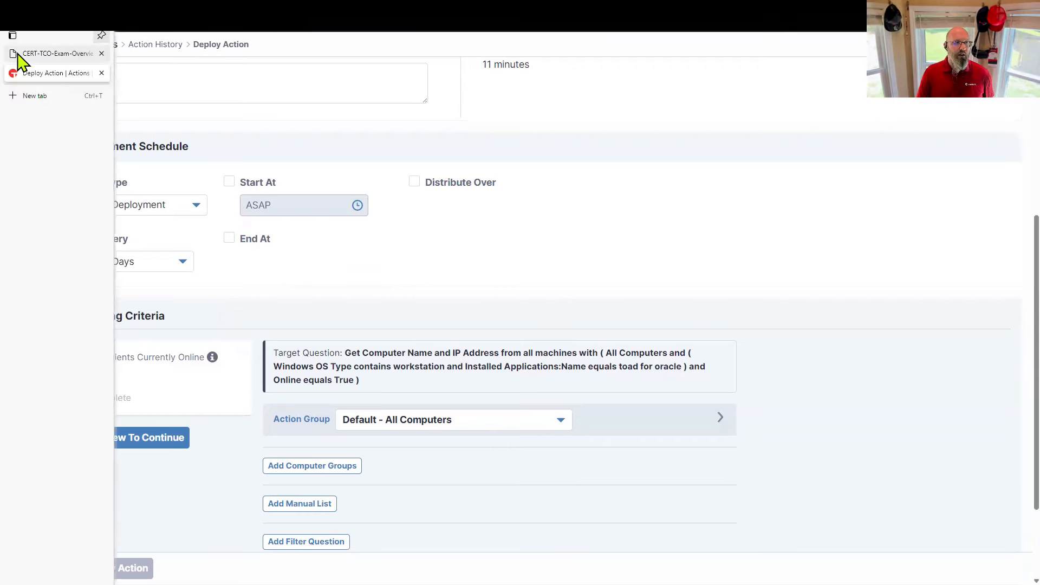
Glance at the exam guide tab, then set Schedule Type back to One Time Deployment
click(52, 54)
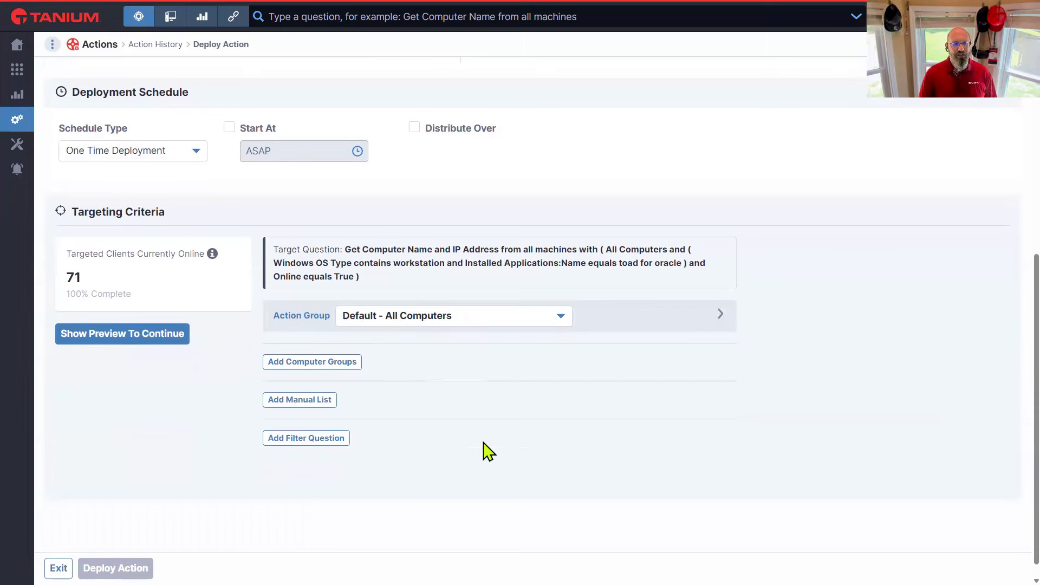
mouse_move(302, 372)
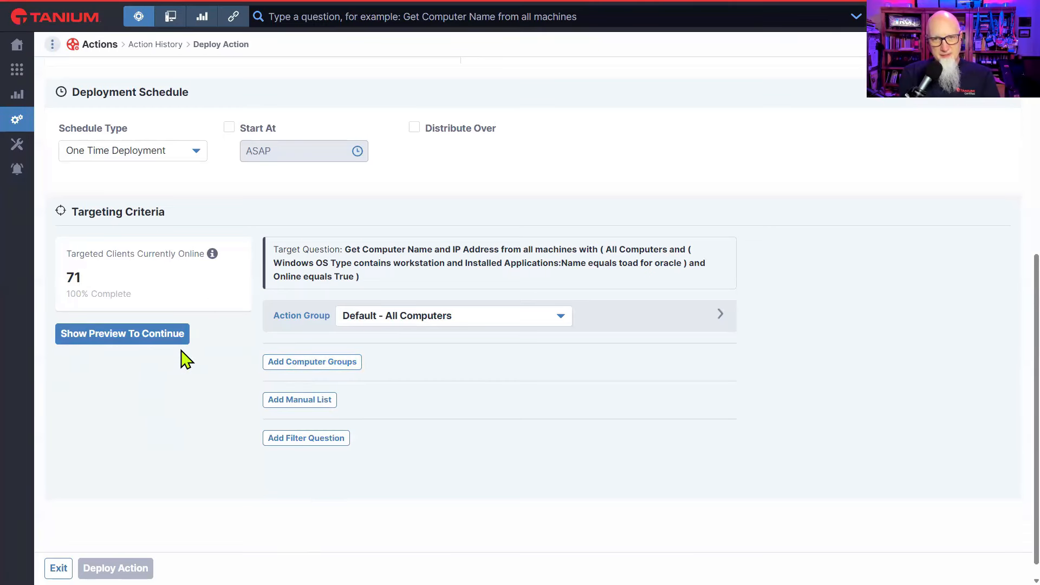
mouse_move(416, 132)
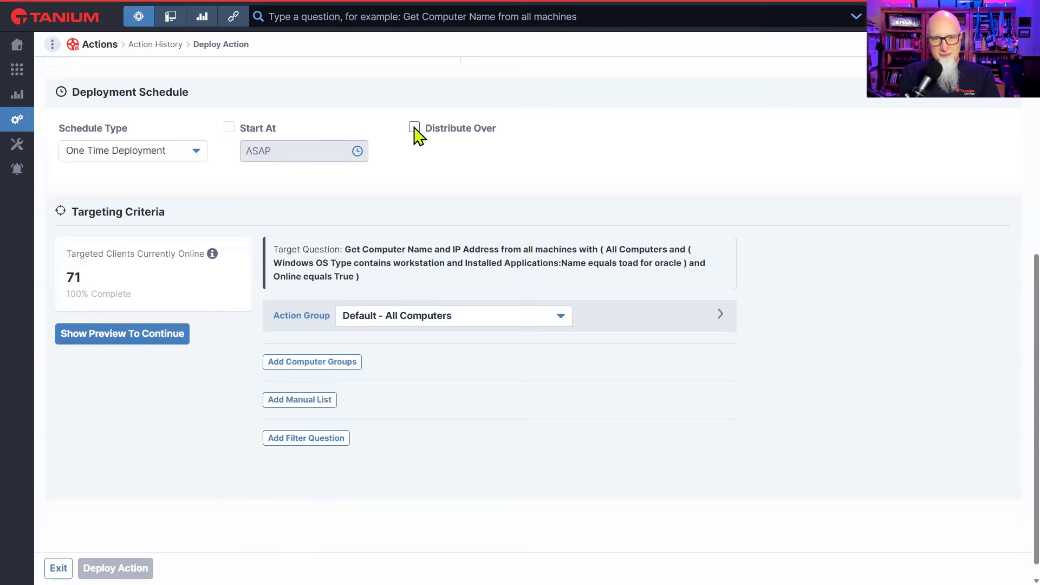
Enable Distribute Over with a duration of 1 Hours for the one-time deployment
click(415, 128)
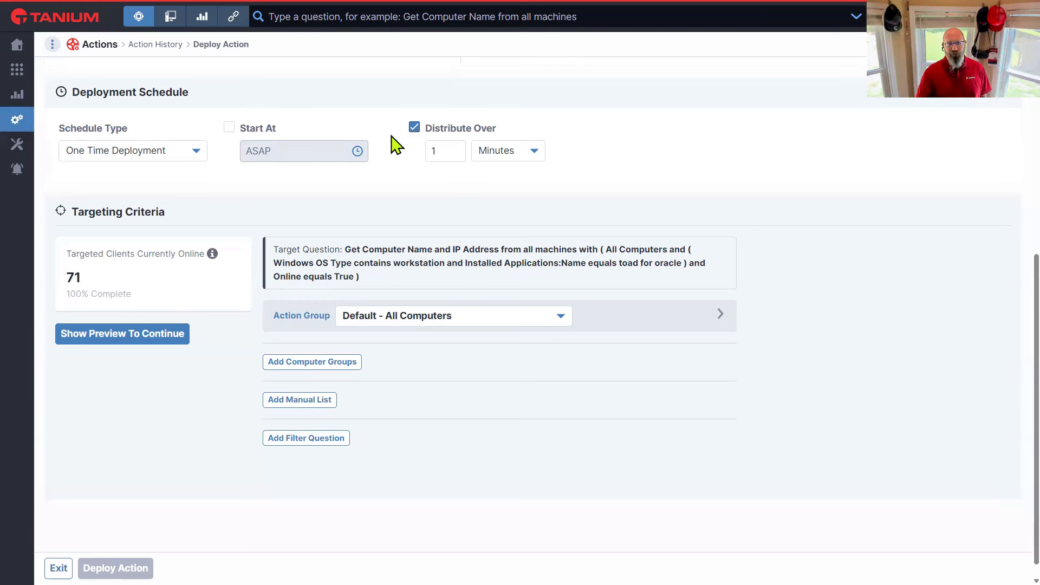
click(446, 151)
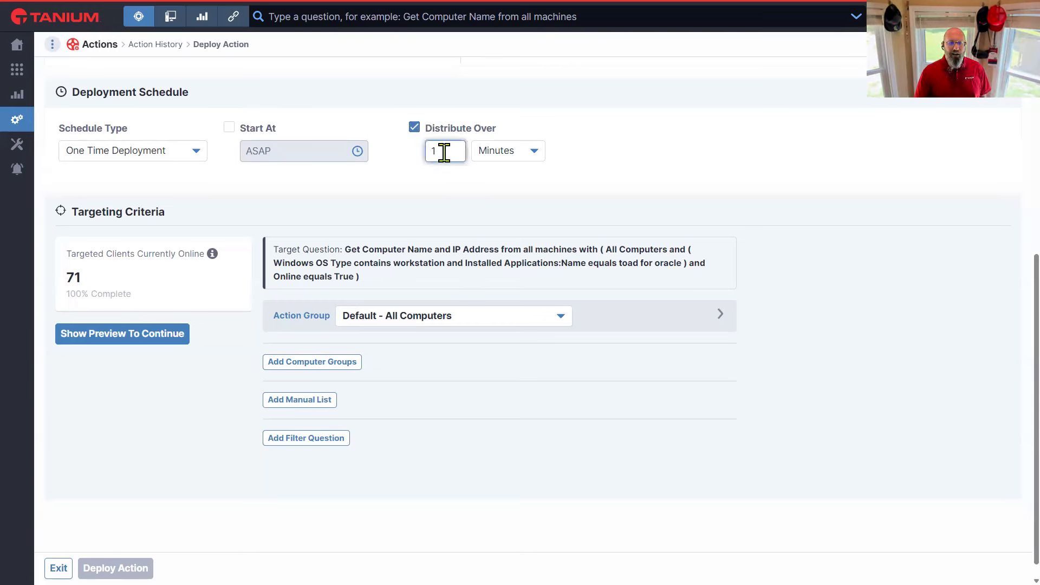
click(508, 150)
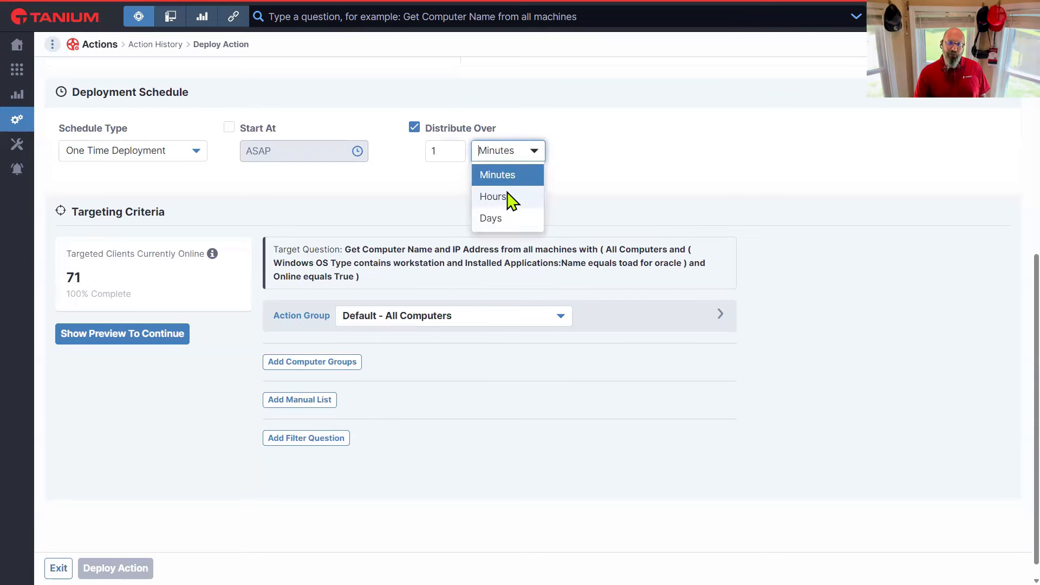
click(492, 196)
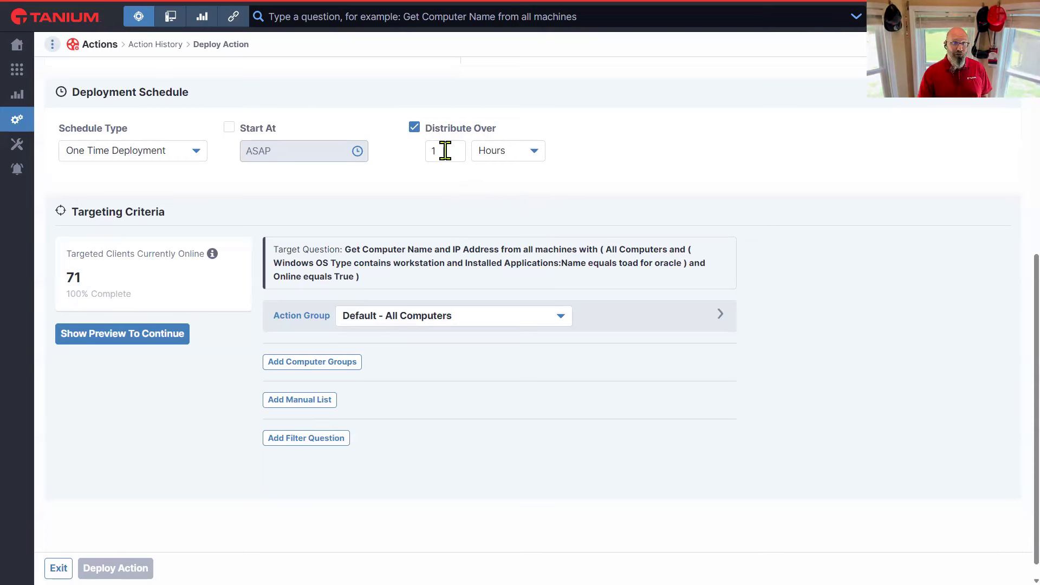
click(446, 151)
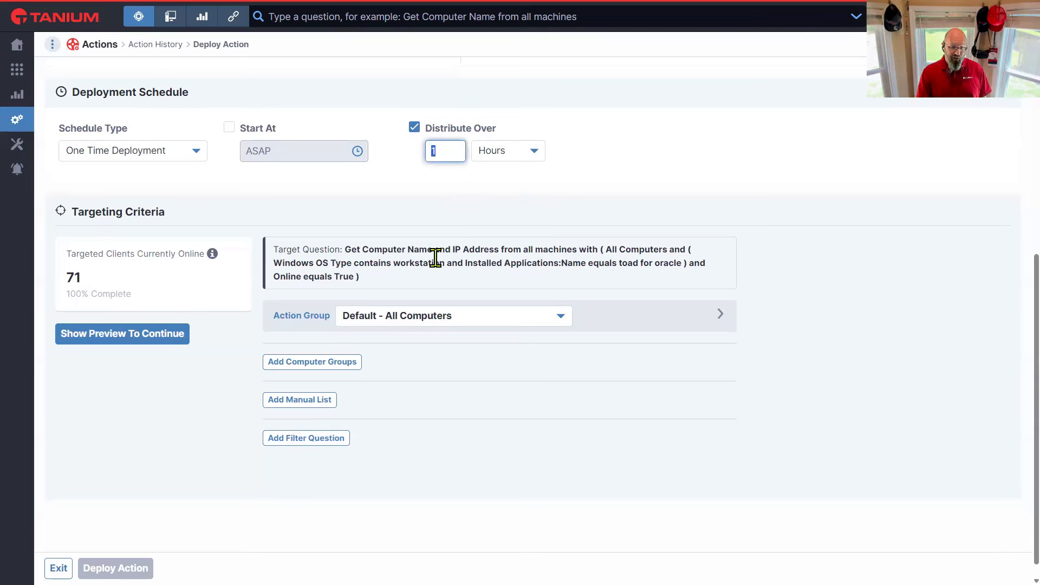
mouse_move(429, 251)
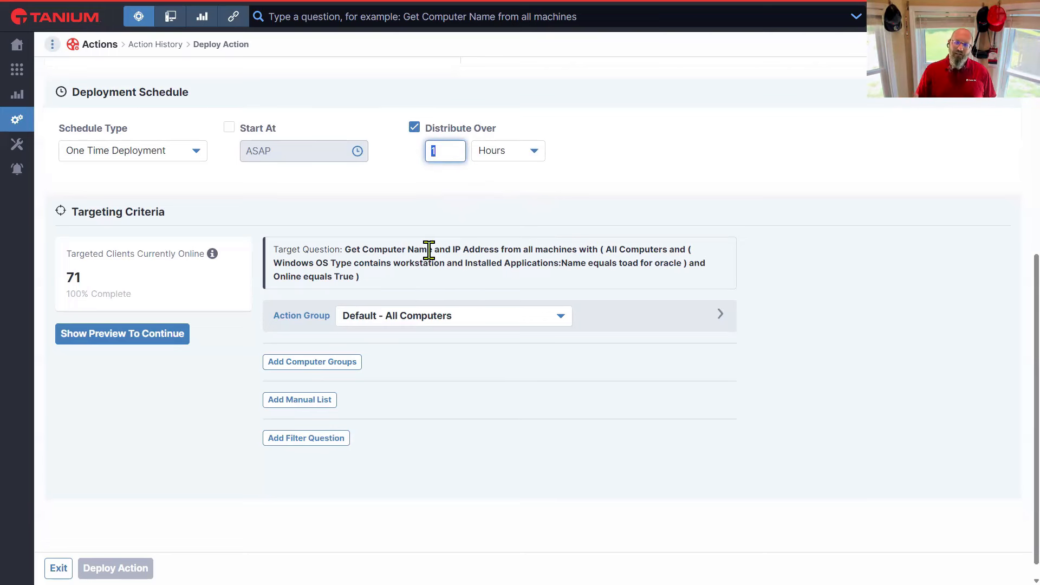
click(508, 151)
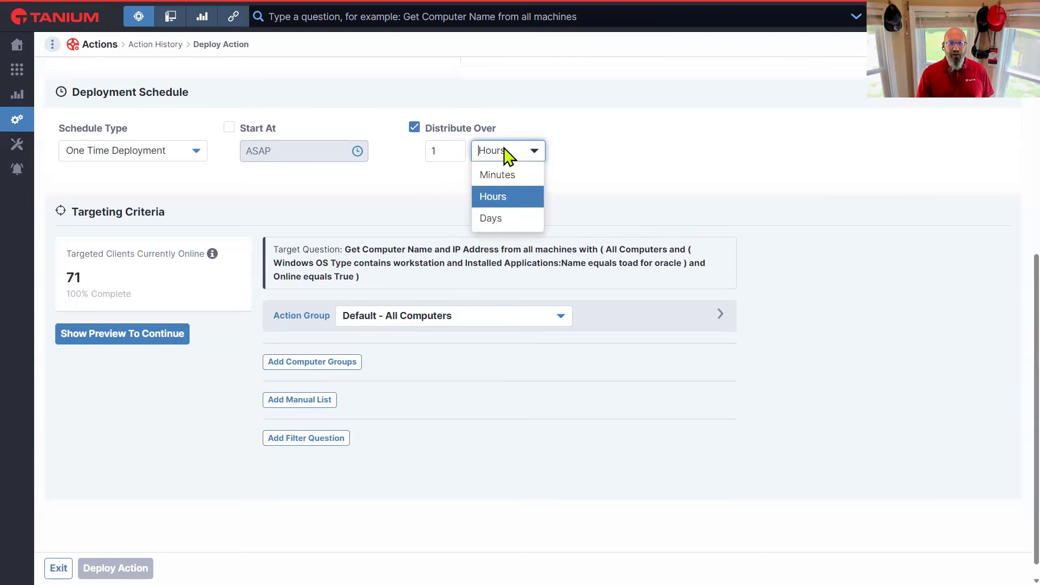
click(497, 174)
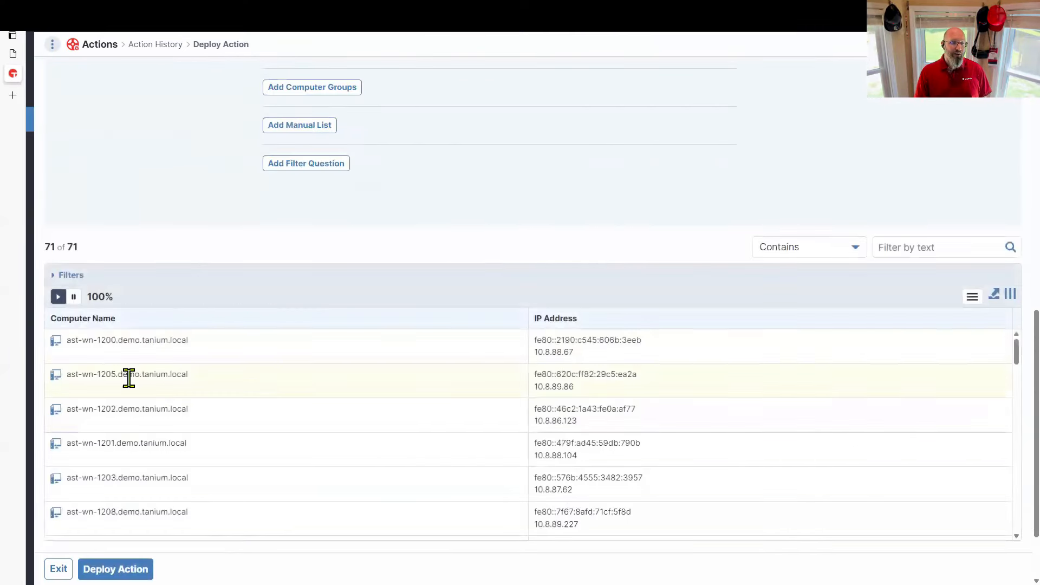
Scroll down through the preview table of 71 targeted computers
scroll(down, 3)
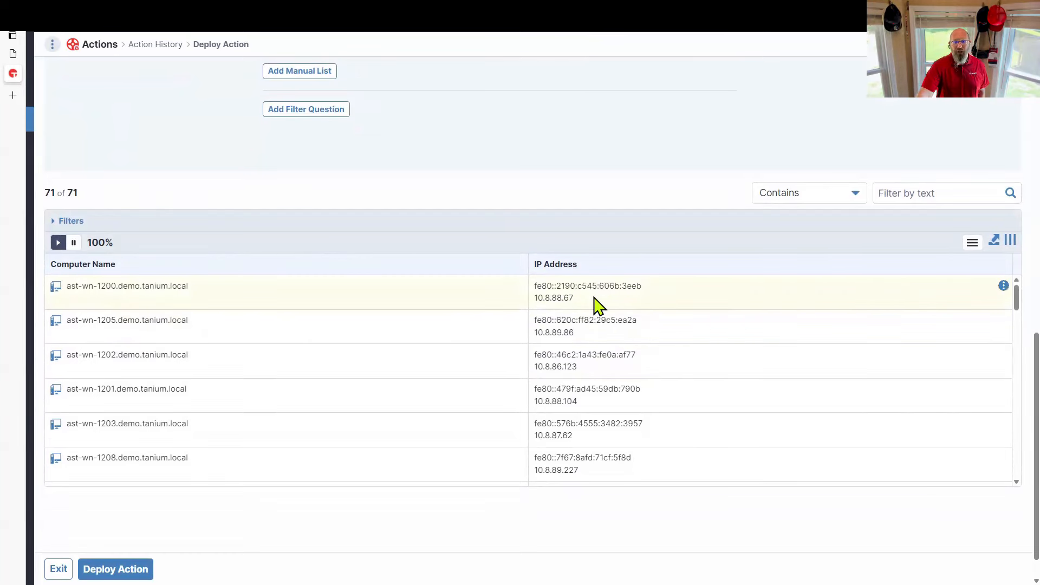
mouse_move(514, 324)
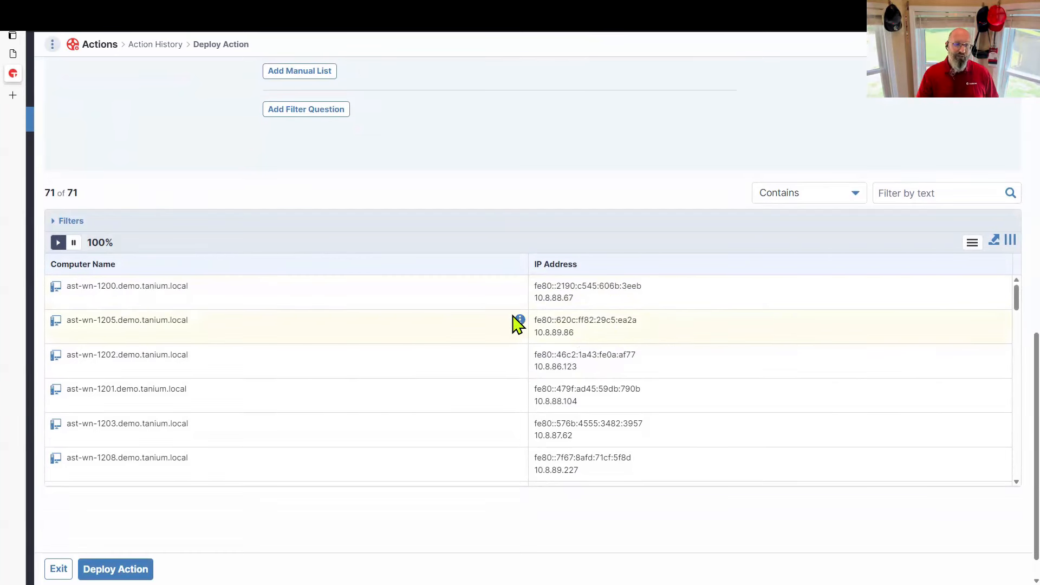
scroll(down, 3)
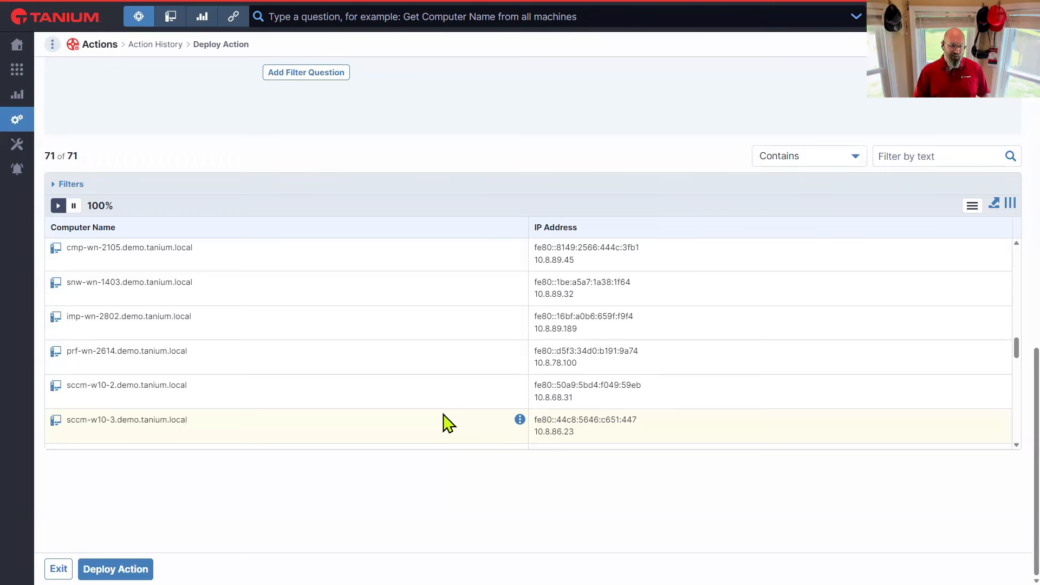
scroll(down, 3)
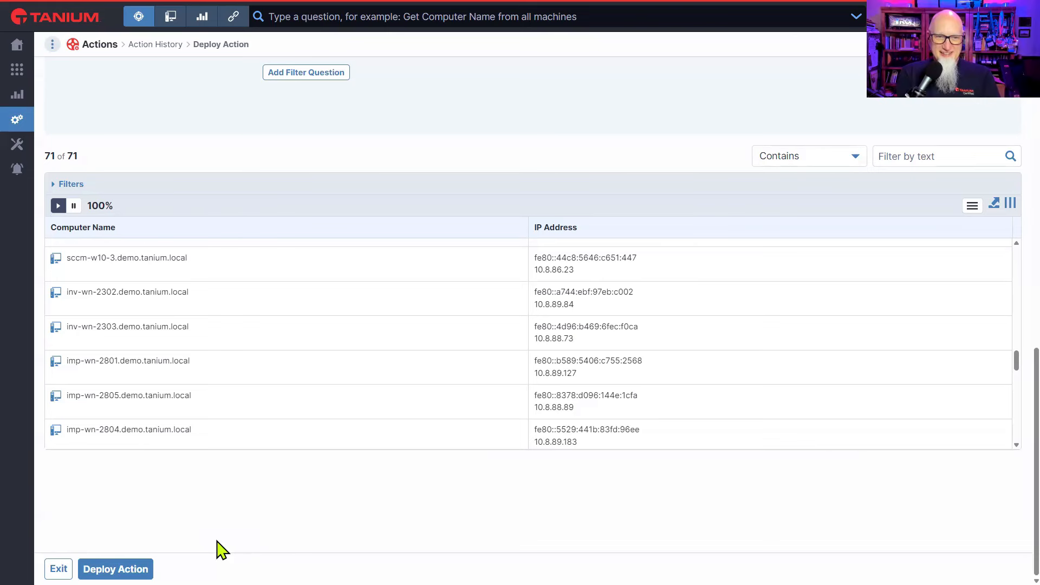
mouse_move(314, 526)
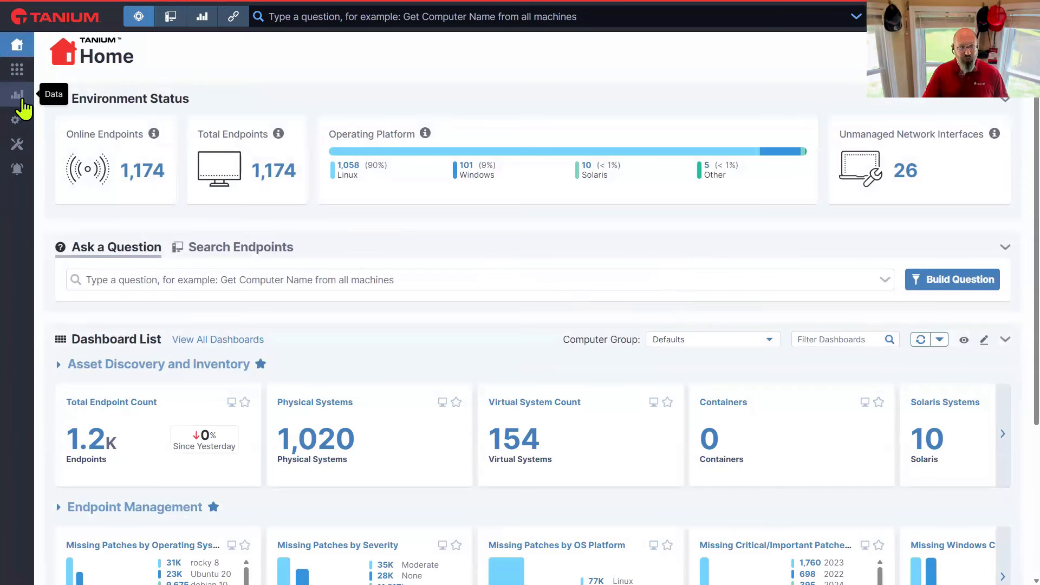
In Explore Data, filter columns by 'installed' and add Installed Applications Name and Version
click(17, 95)
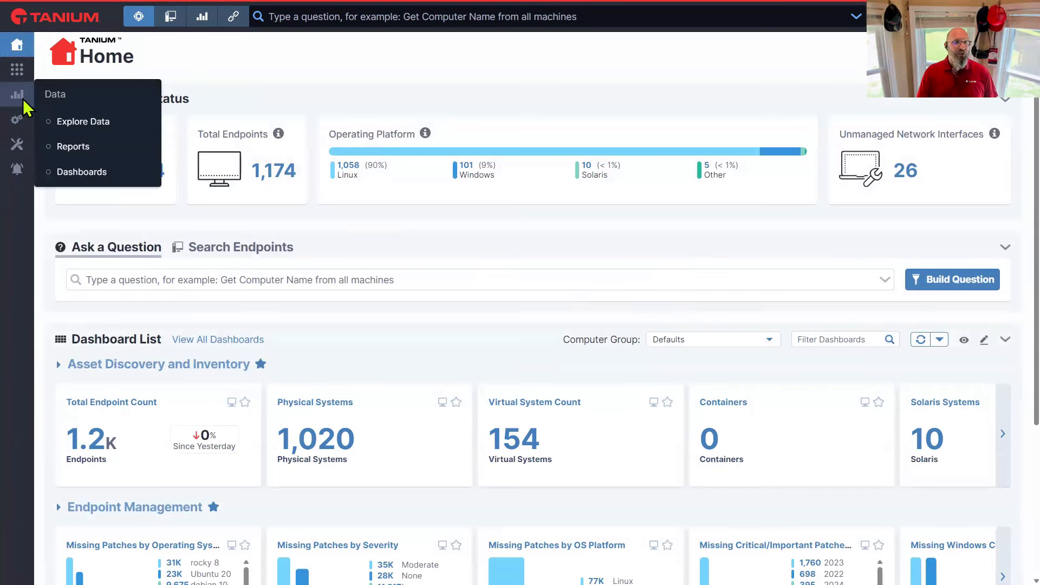
mouse_move(83, 121)
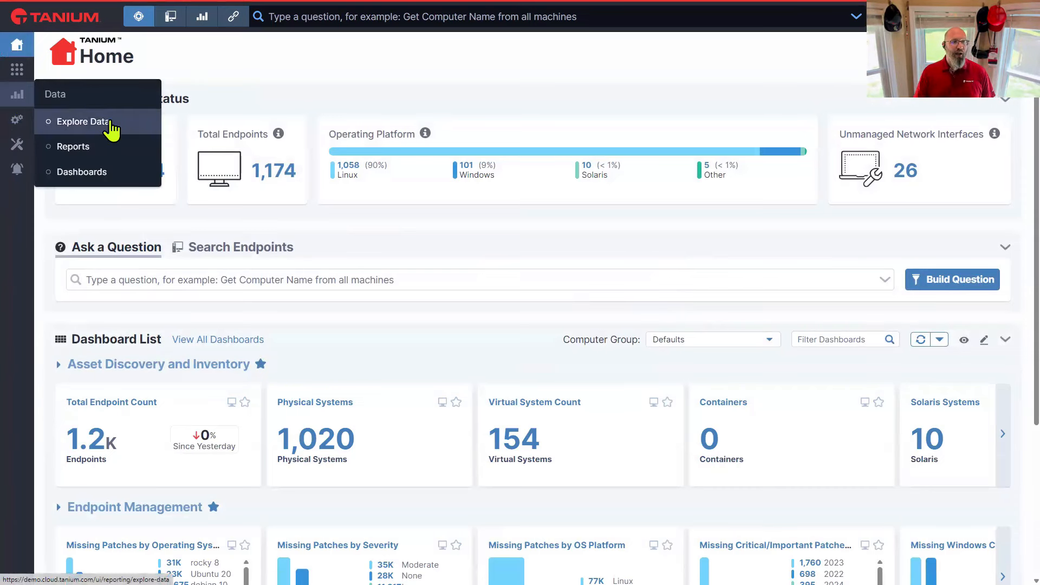
mouse_move(82, 128)
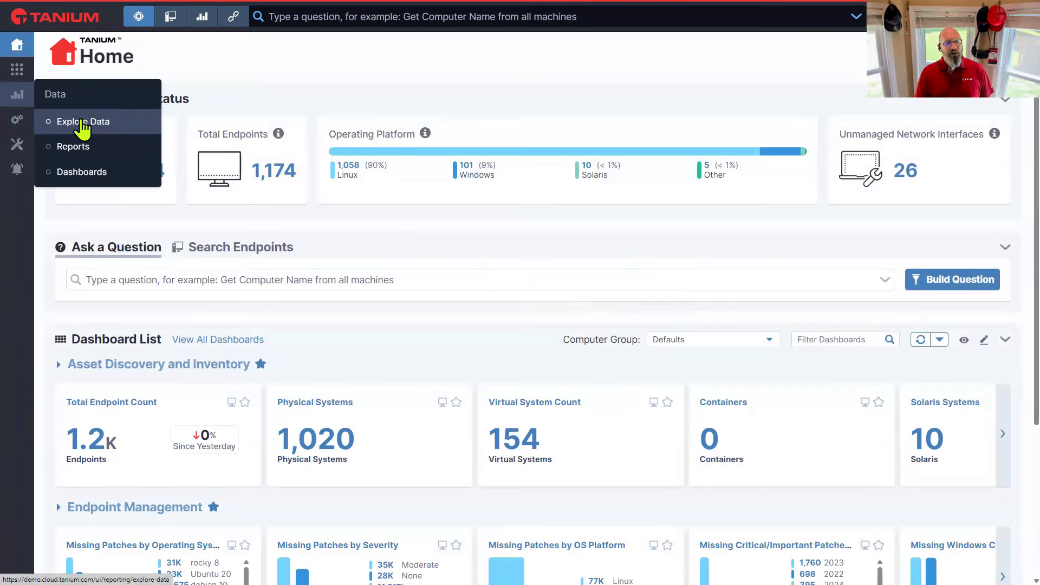
click(85, 122)
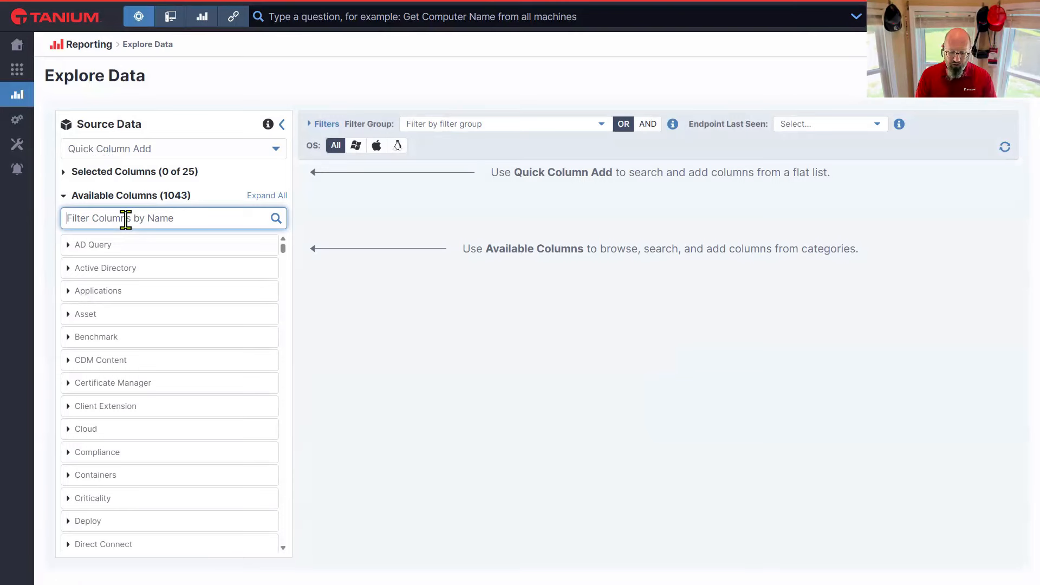
text(installed)
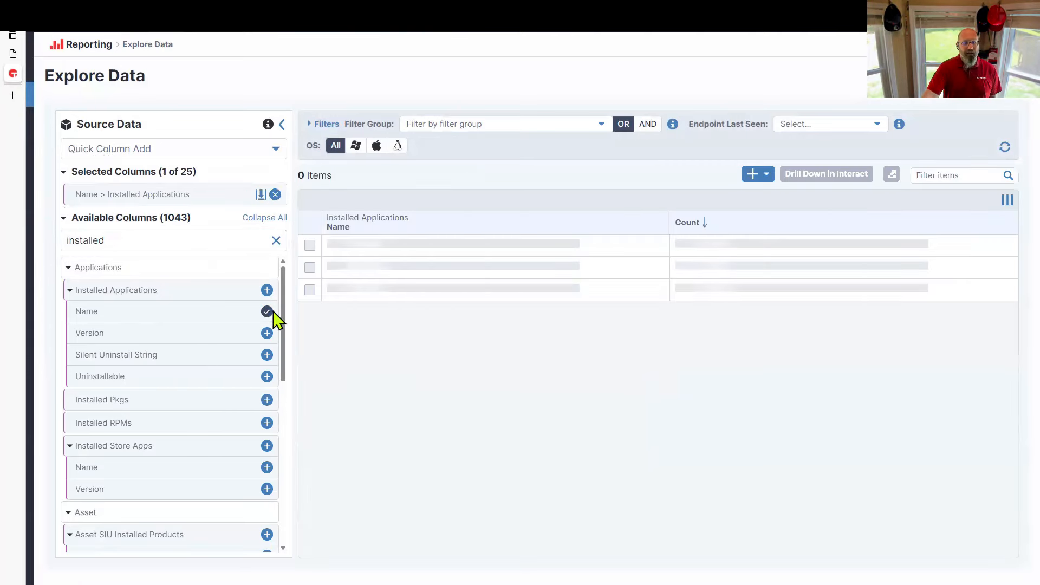
click(266, 333)
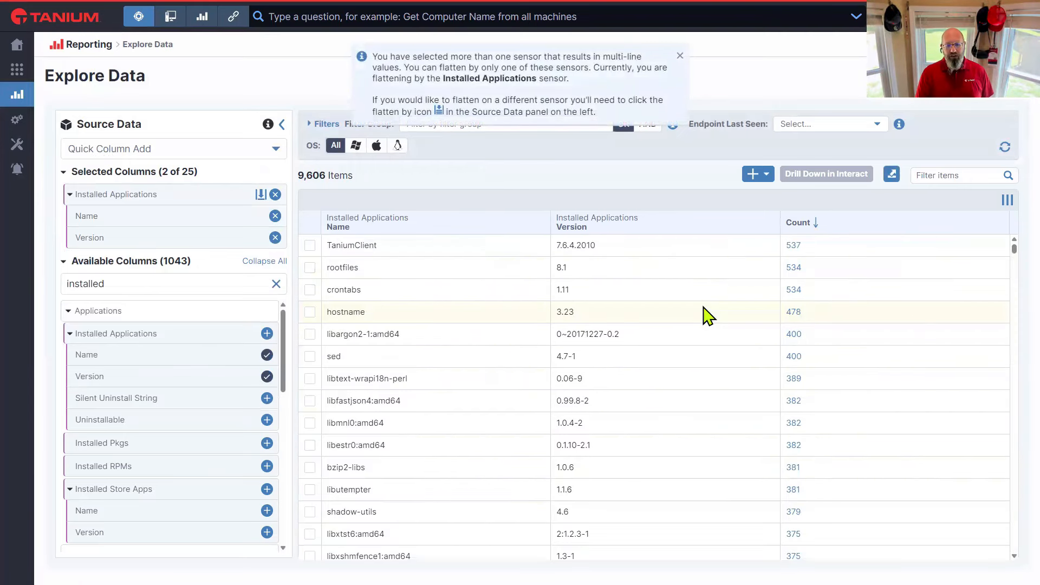
mouse_move(93, 79)
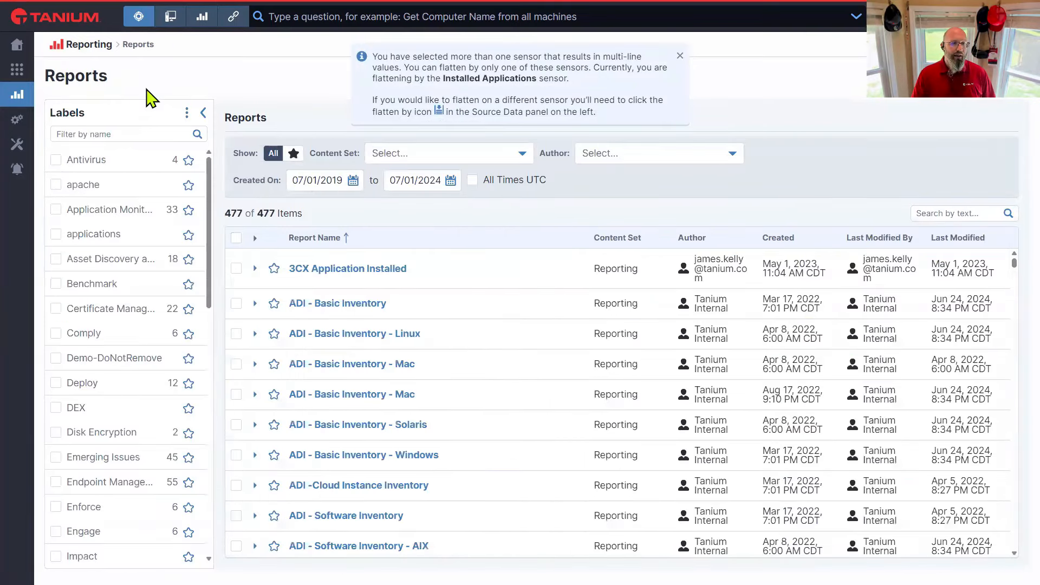
Open the ADI - Basic Inventory - Solaris report and start saving a copy
click(680, 55)
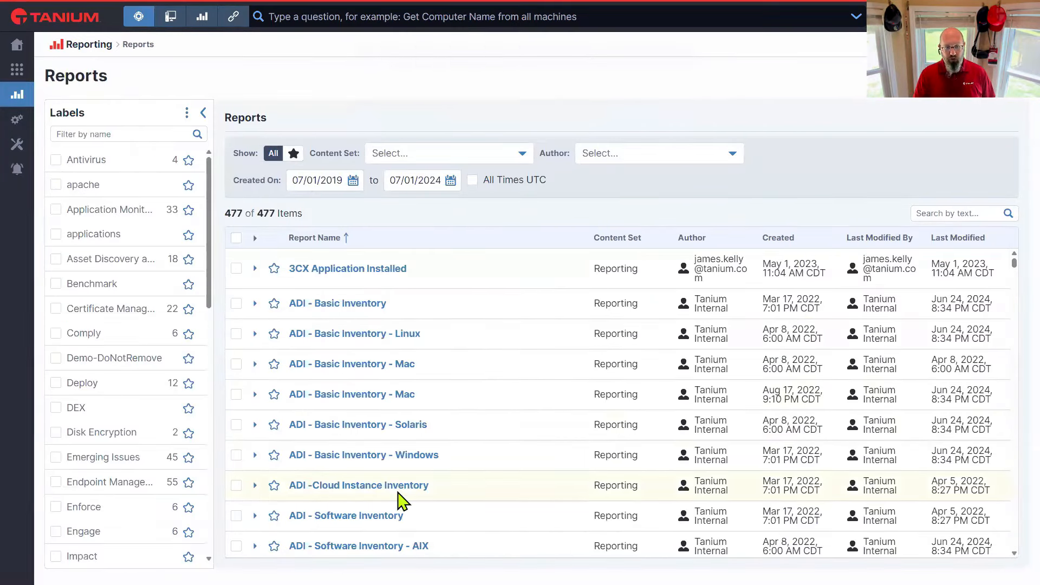
mouse_move(247, 437)
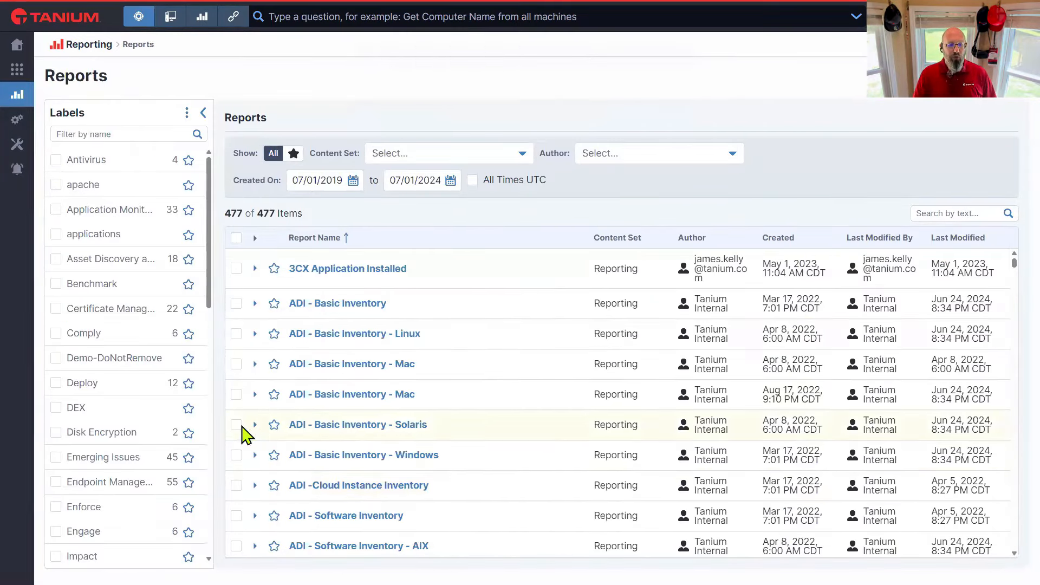
click(236, 425)
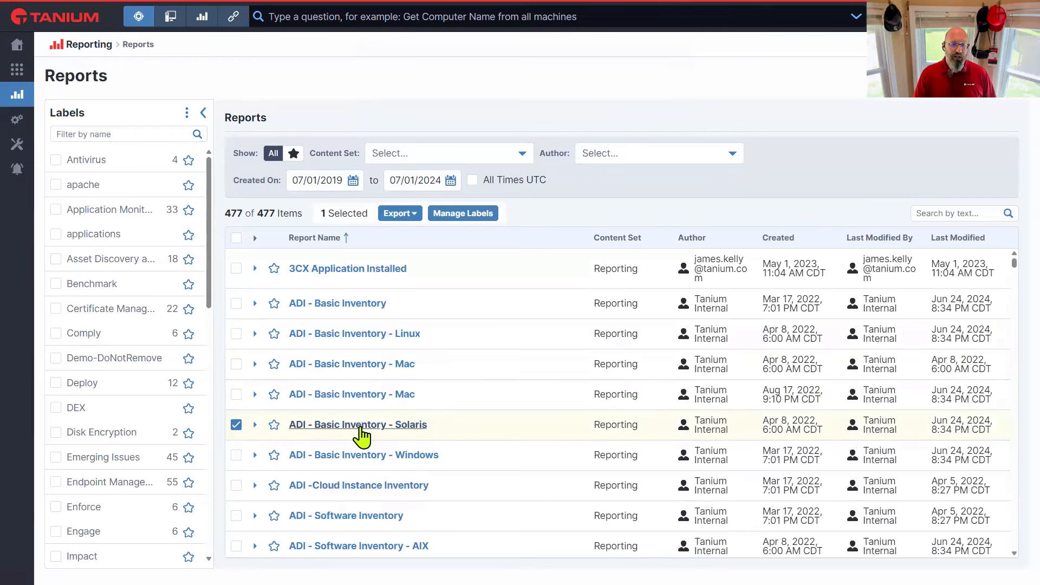
click(358, 425)
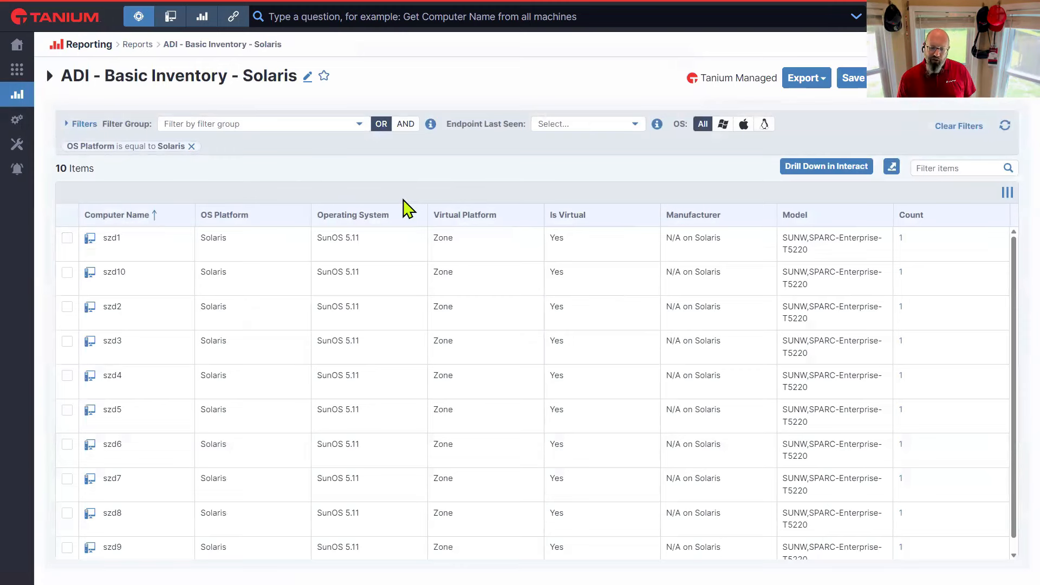
mouse_move(206, 118)
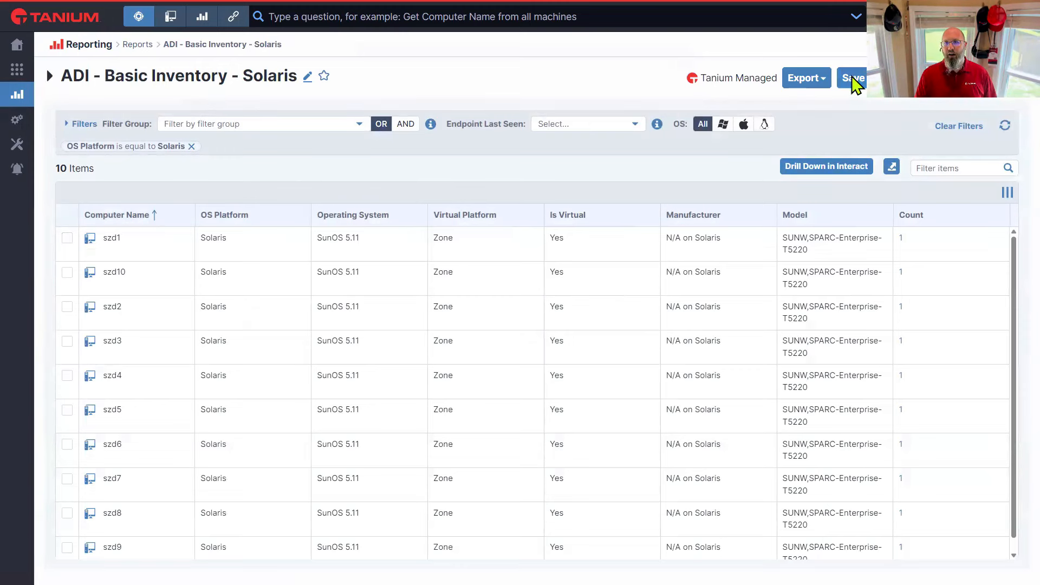
click(854, 78)
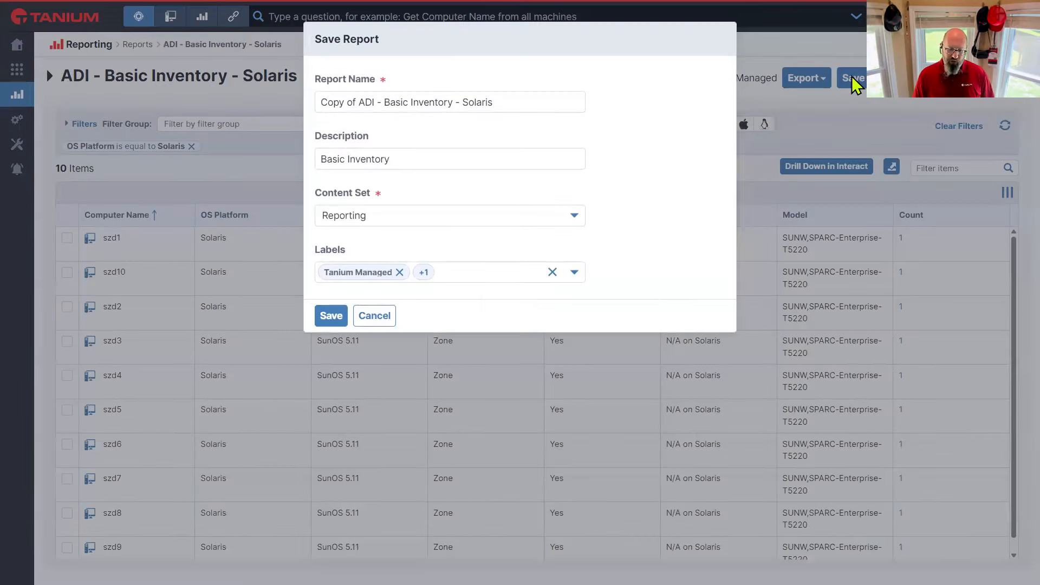